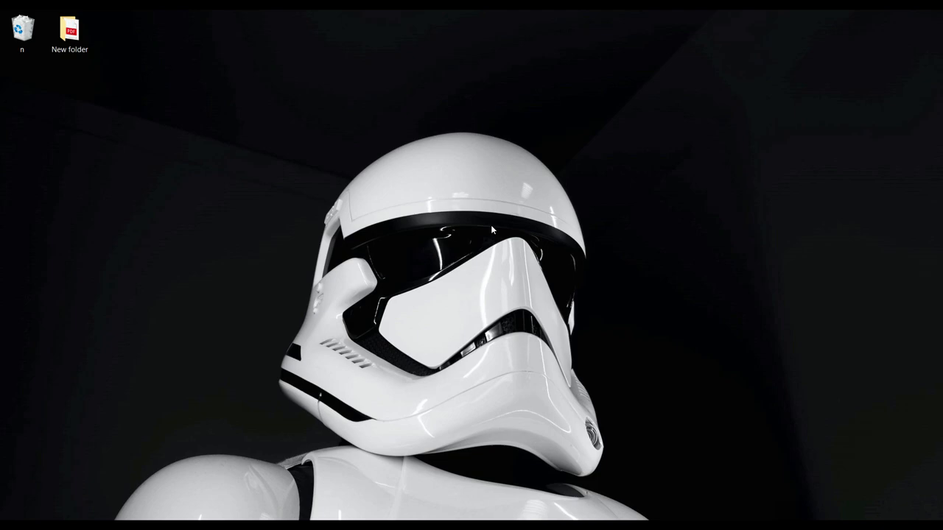
pyautogui.moveTo(470, 271)
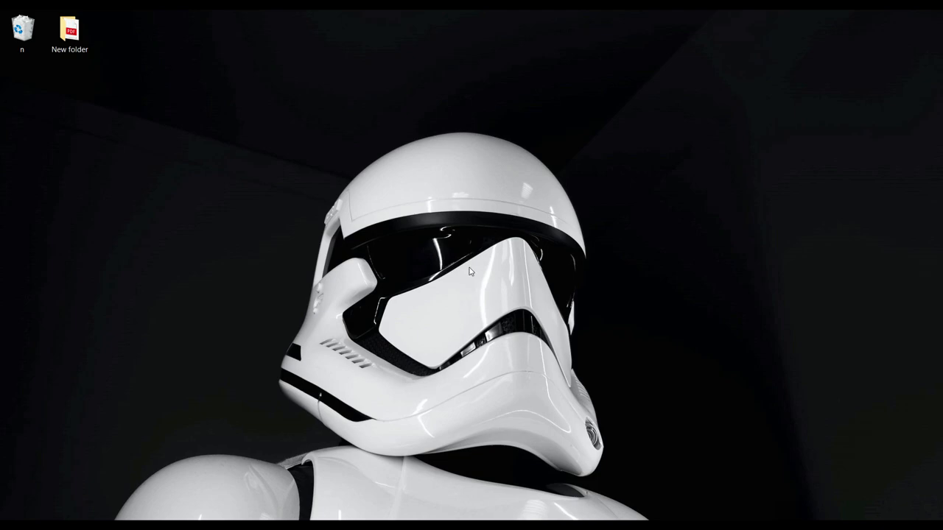
pyautogui.moveTo(333, 138)
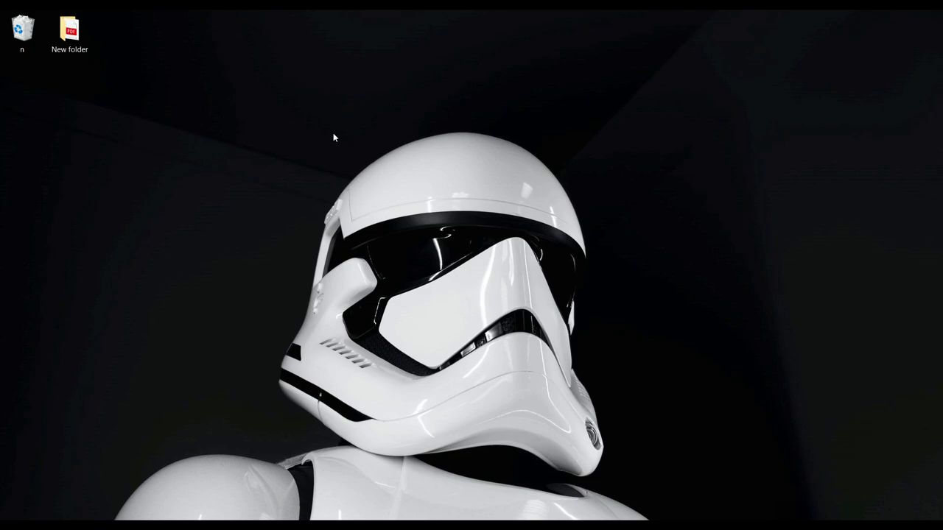
pyautogui.moveTo(369, 175)
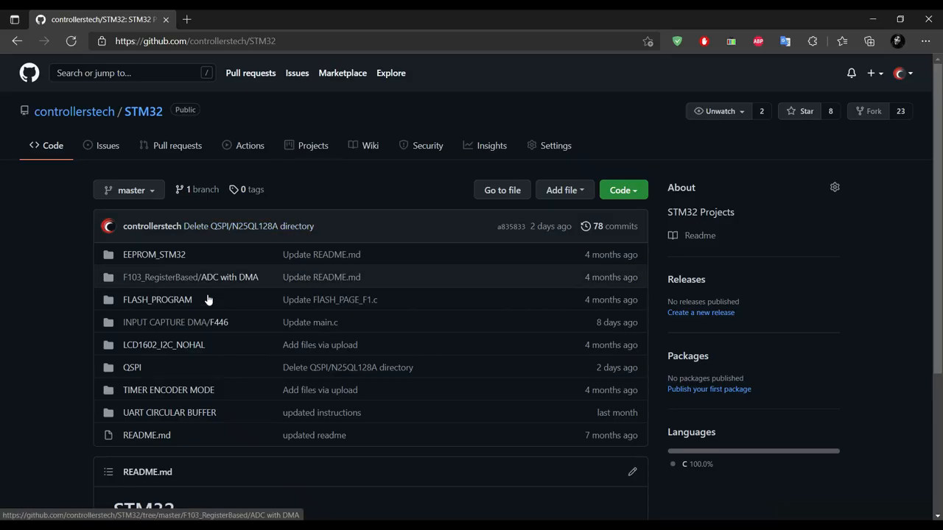
# Navigate into the QSPI folder and then its N25Qxxx subfolder in the GitHub repo
pyautogui.click(132, 368)
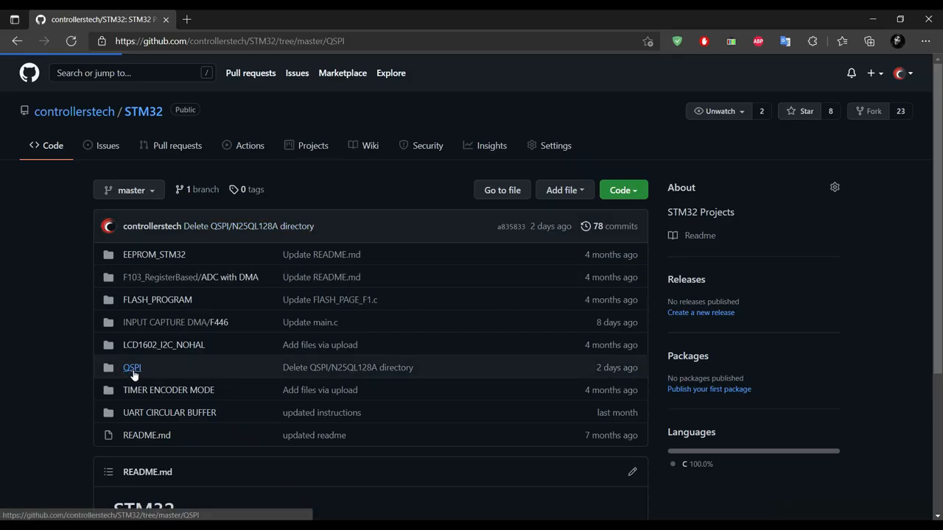
pyautogui.click(131, 368)
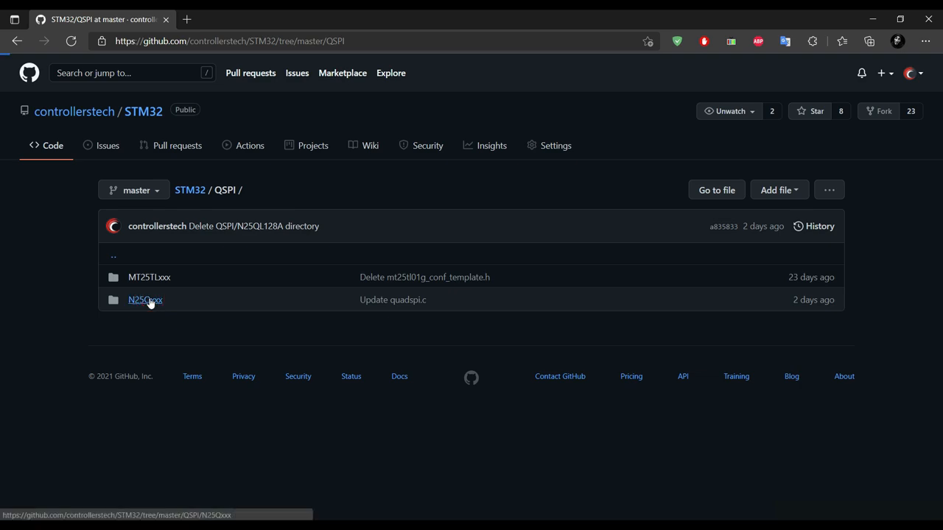
pyautogui.click(145, 300)
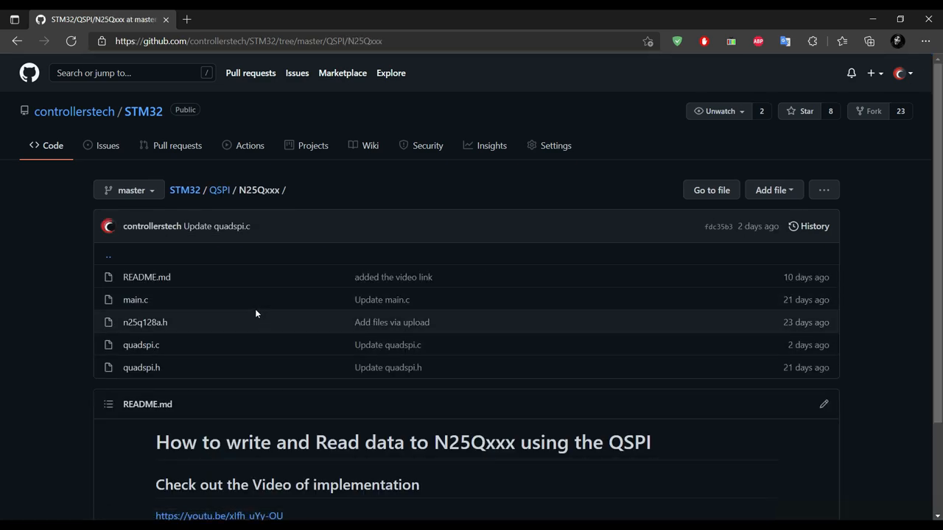
pyautogui.moveTo(165, 333)
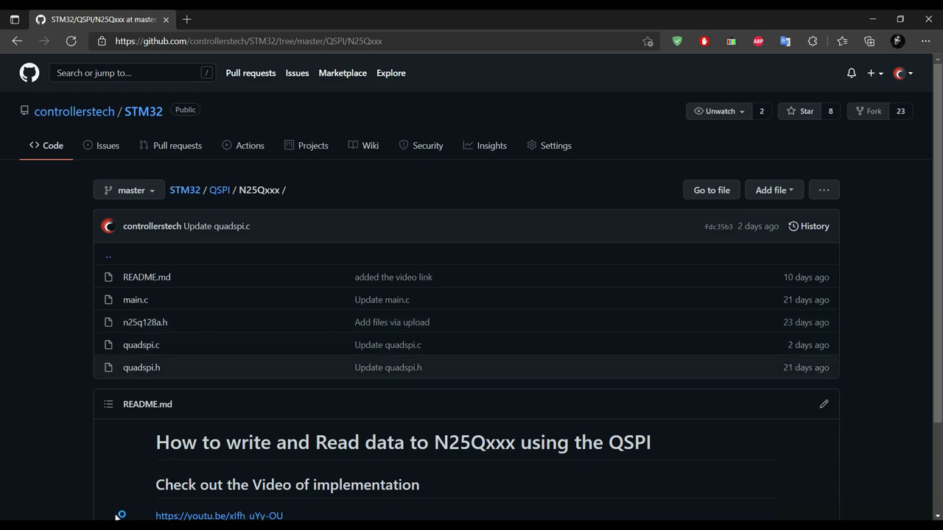
pyautogui.moveTo(141, 345)
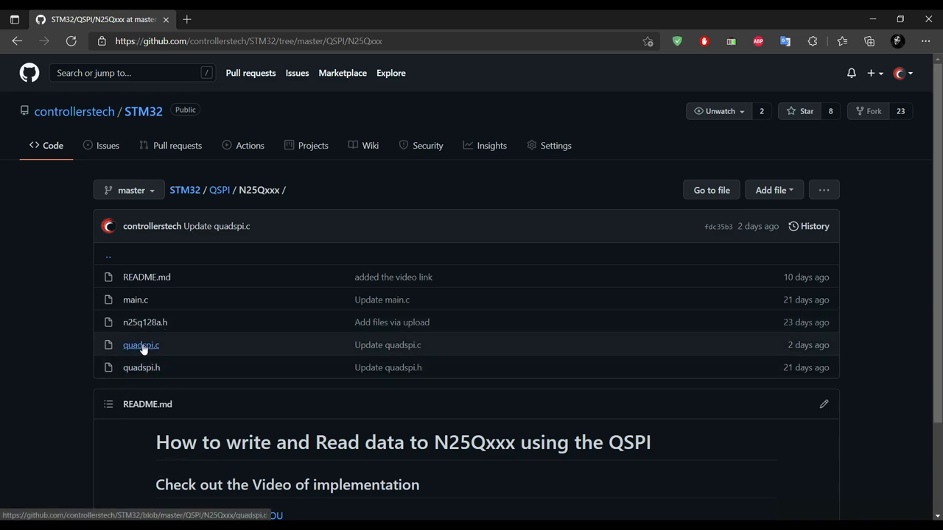
pyautogui.moveTo(141, 345)
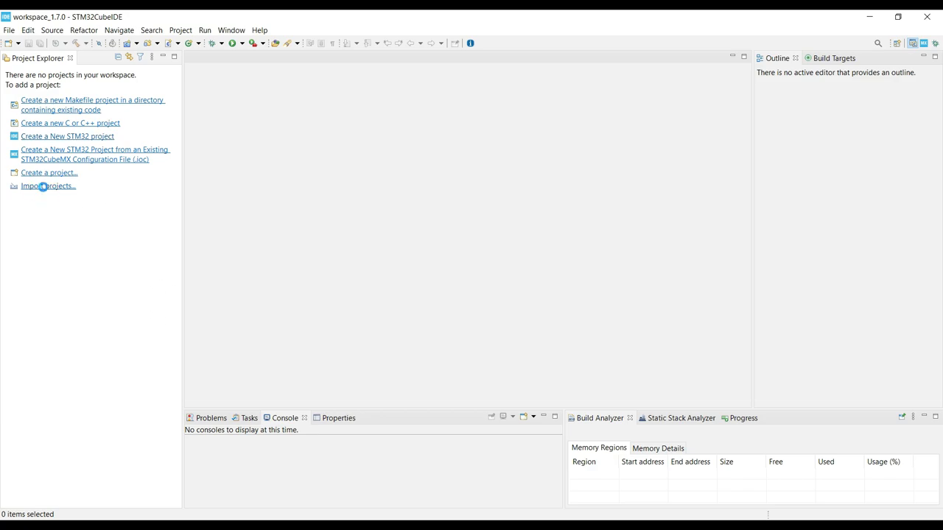
# Import QSPI_N25Q_F750 as an existing project into the workspace
pyautogui.click(47, 186)
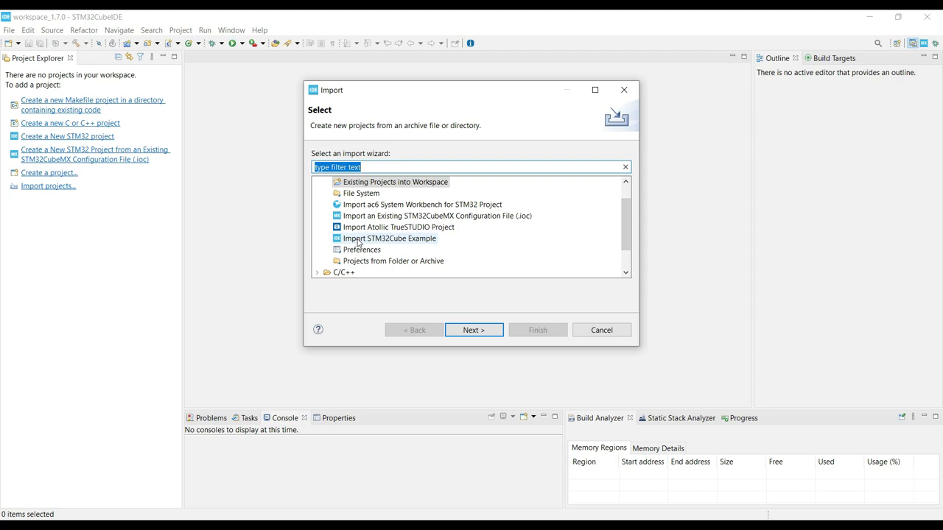
pyautogui.click(474, 330)
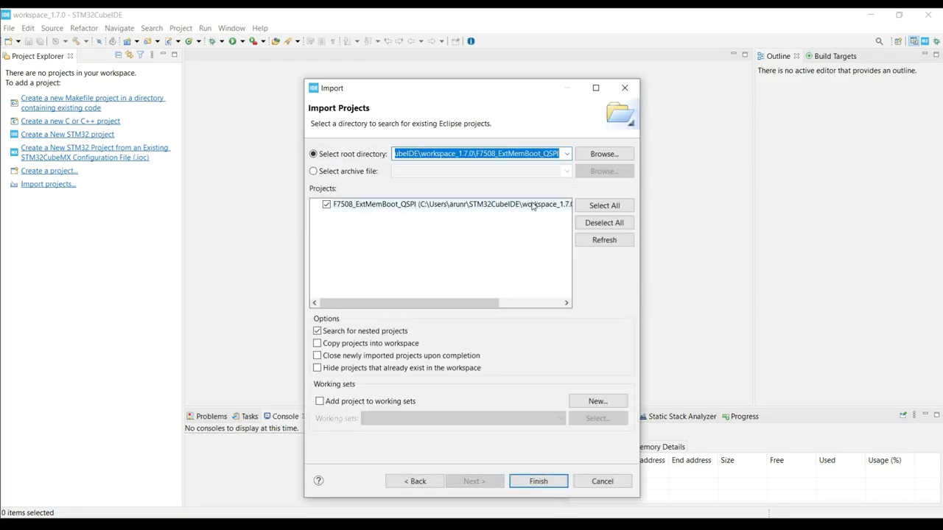
pyautogui.click(538, 480)
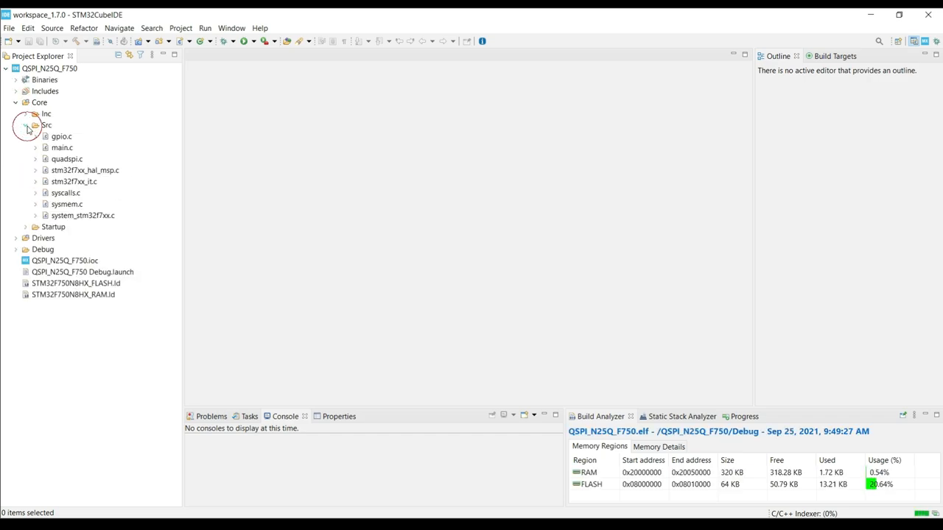
# Bring up main.c from Core/Src in the editor
pyautogui.doubleClick(62, 147)
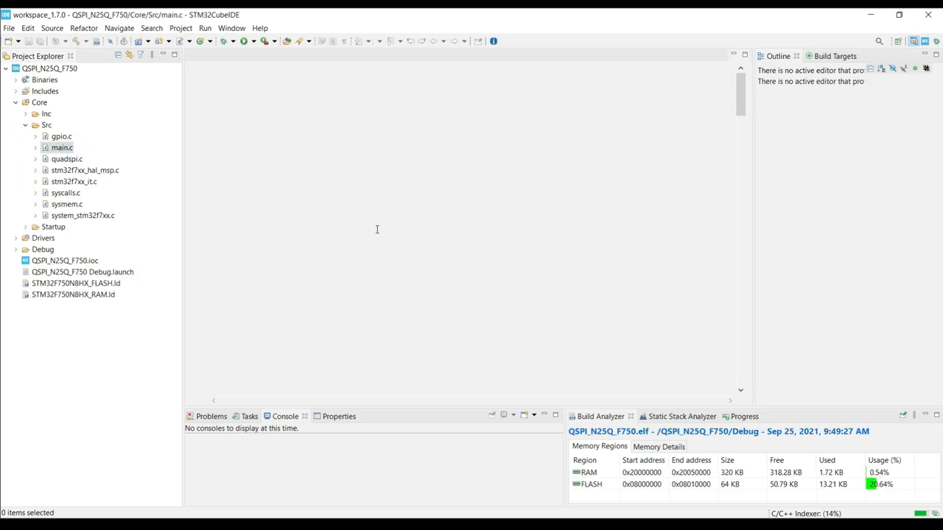
pyautogui.doubleClick(62, 147)
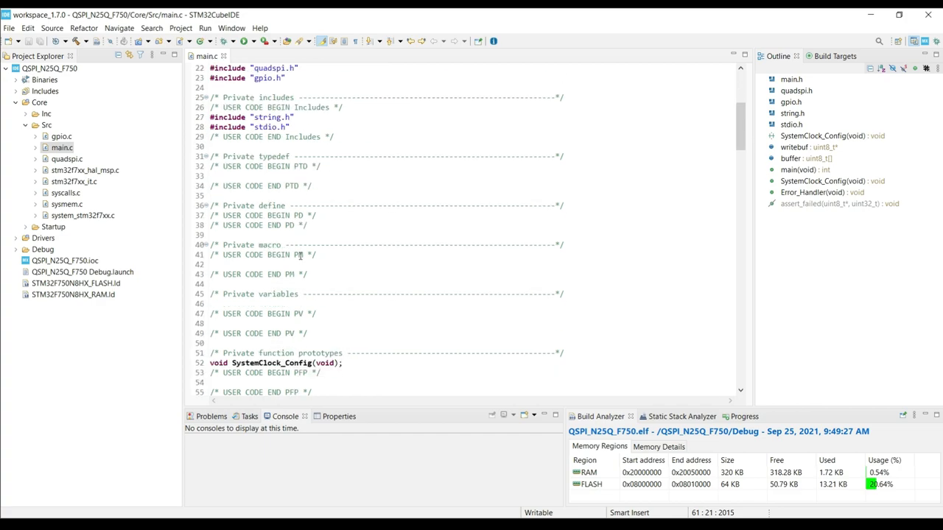
# Add a CSP_QSPI_EnableMemoryMappedMode() != HAL_OK check that calls Error_Handler
pyautogui.scroll(-3)
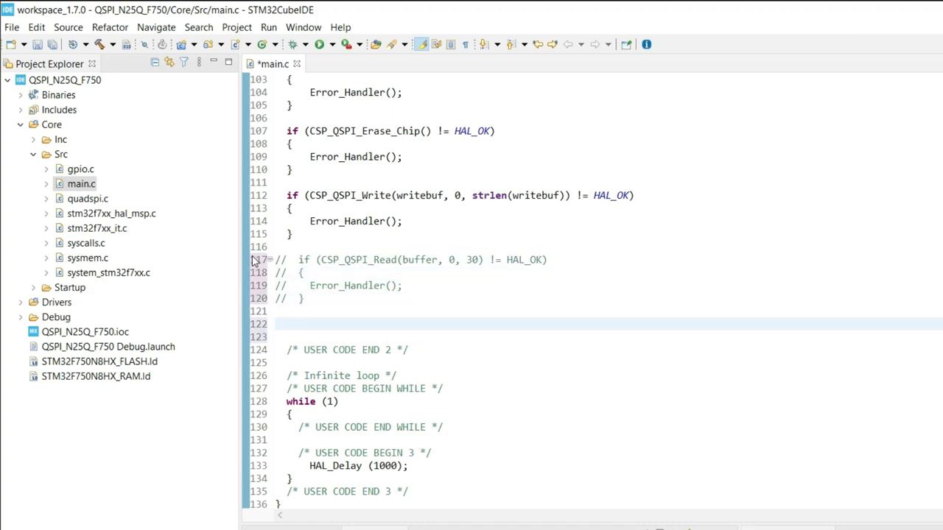
pyautogui.write('if (CSP')
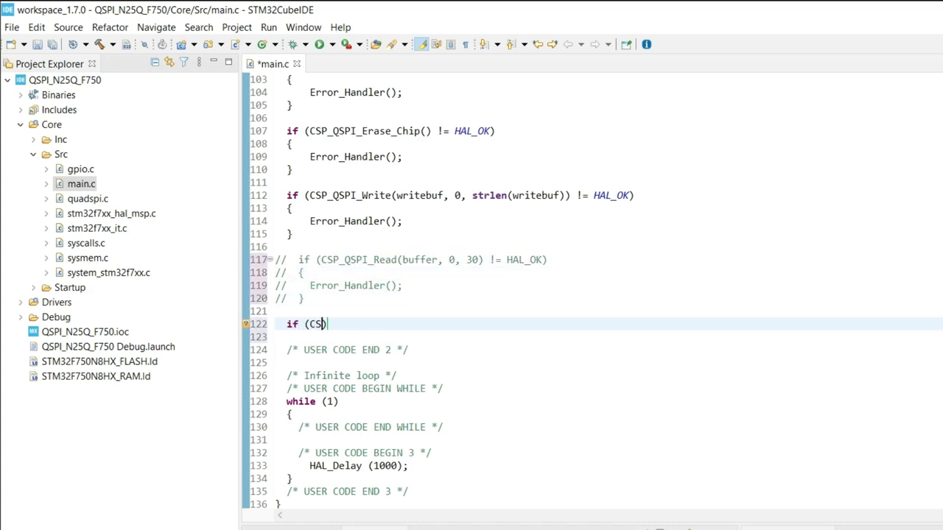
pyautogui.write('P_QSPI_EnableMemoryMappedMode()')
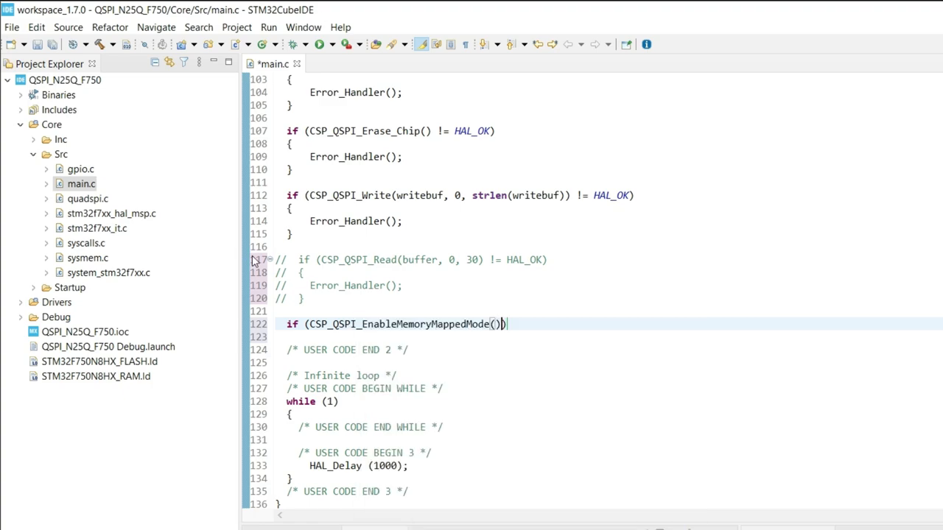
pyautogui.write('!= HAL_OK')
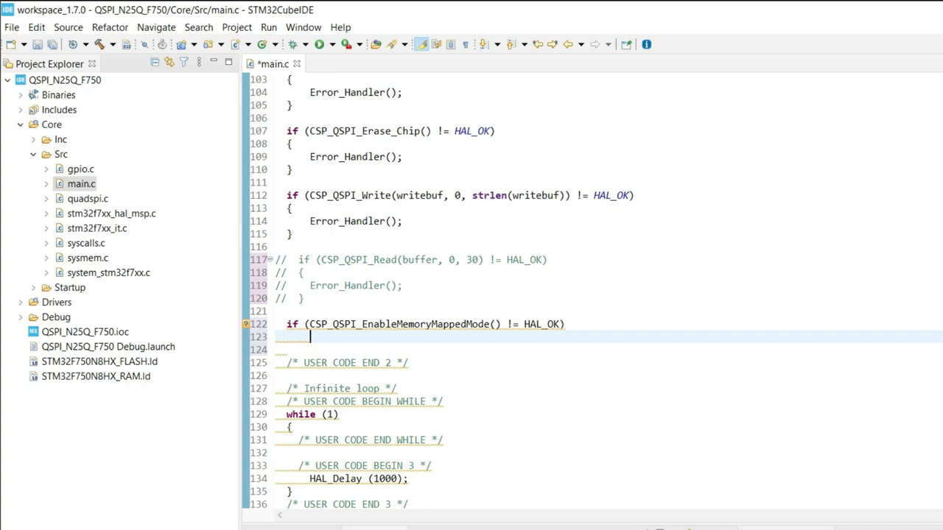
pyautogui.write('error_Handler();')
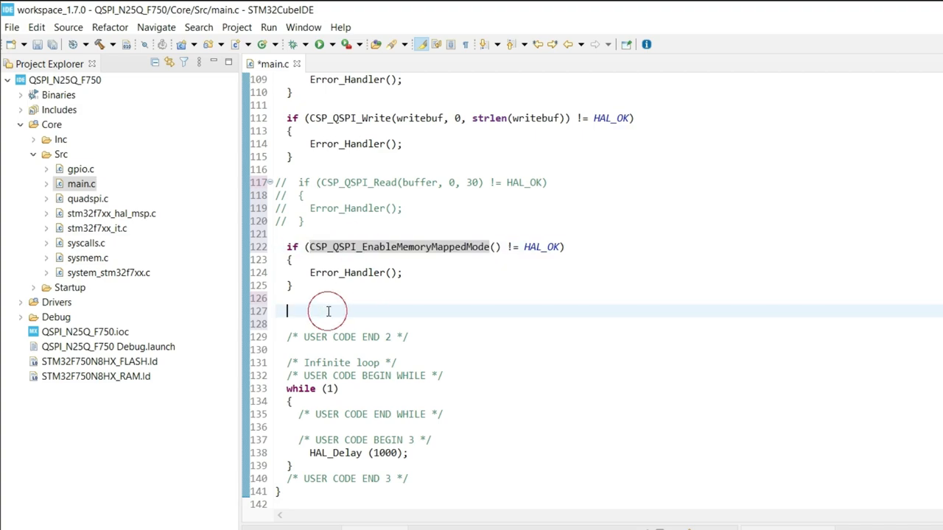
# Add memcpy(buffer, (uint8_t *) 0x90000000, 30) to read from the mapped QSPI
pyautogui.write('memcpy (b')
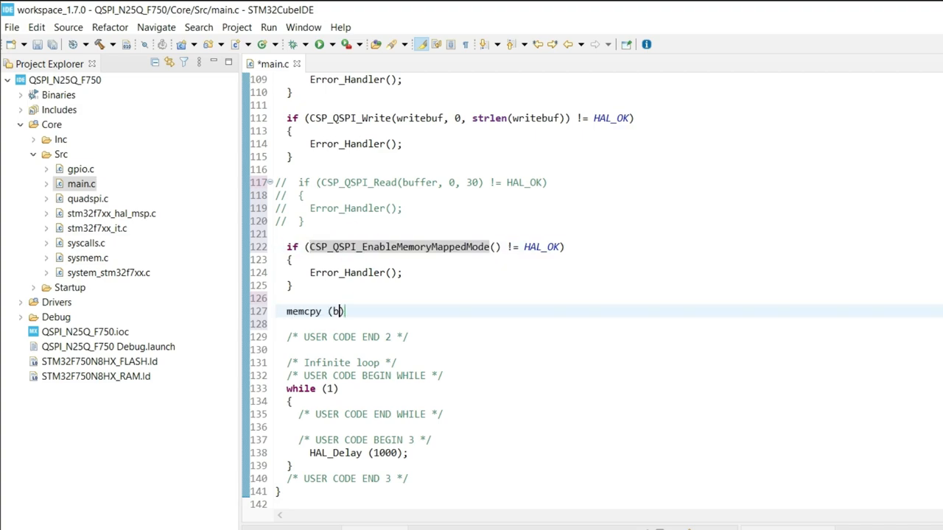
pyautogui.write('uffer,')
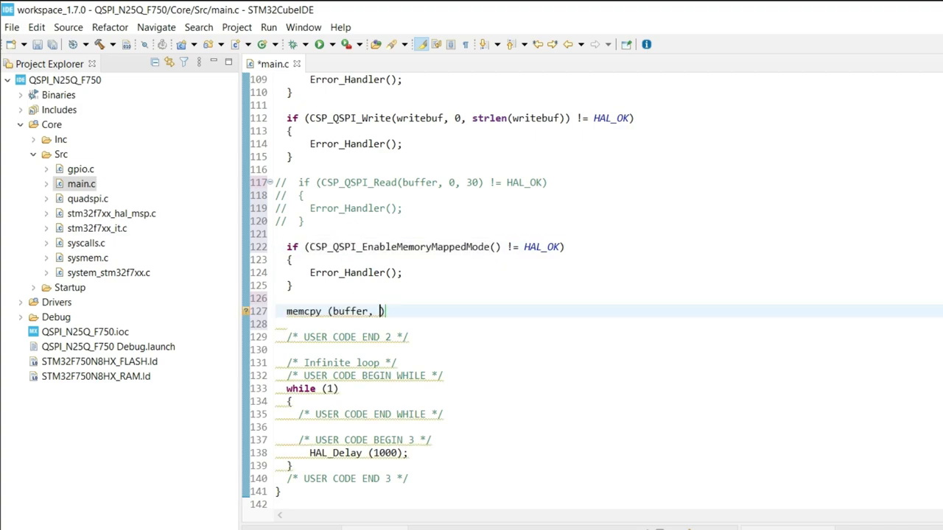
pyautogui.write('(uint8_t *')
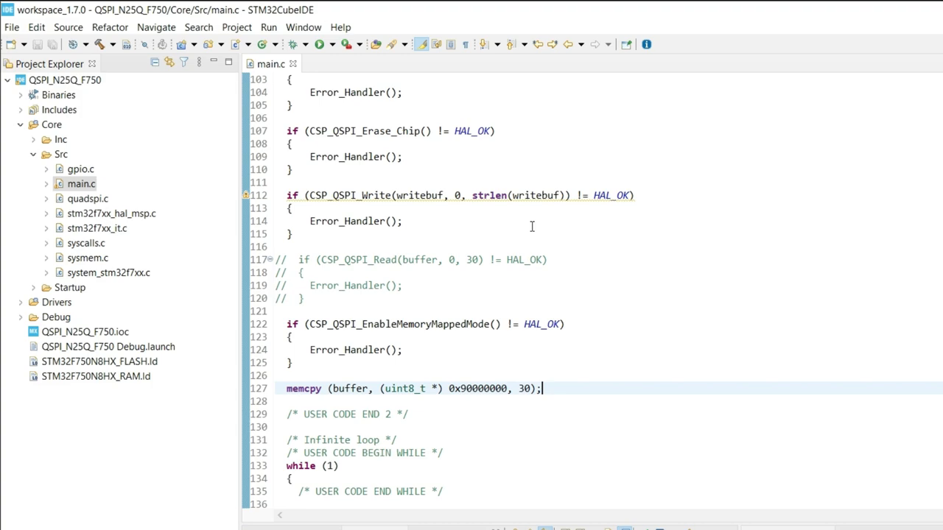
# Launch a debug session, flashing and verifying the firmware, then run to the main-loop HAL_Delay
pyautogui.click(320, 45)
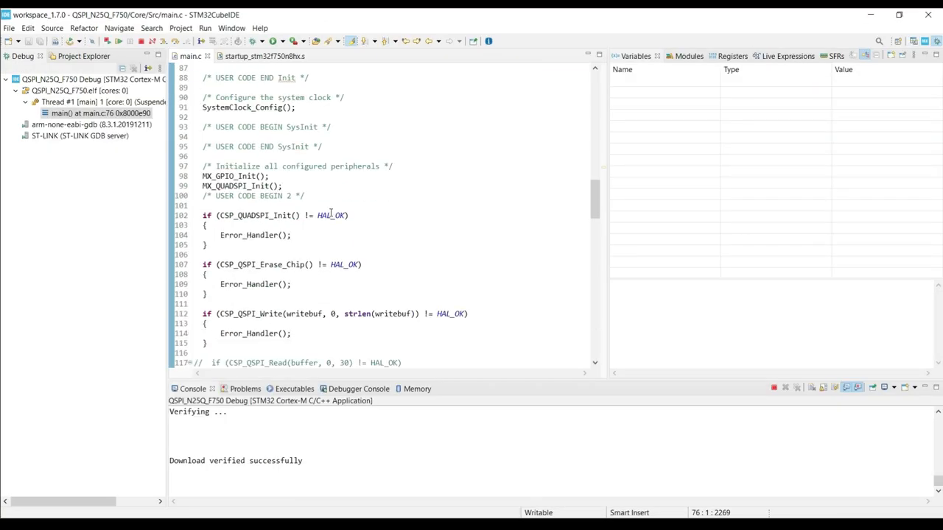
pyautogui.scroll(-3)
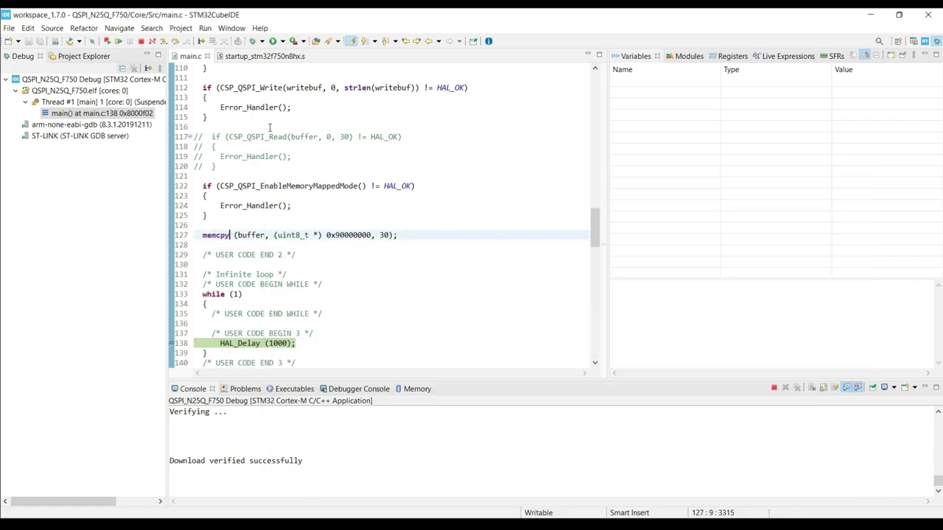
pyautogui.scroll(-3)
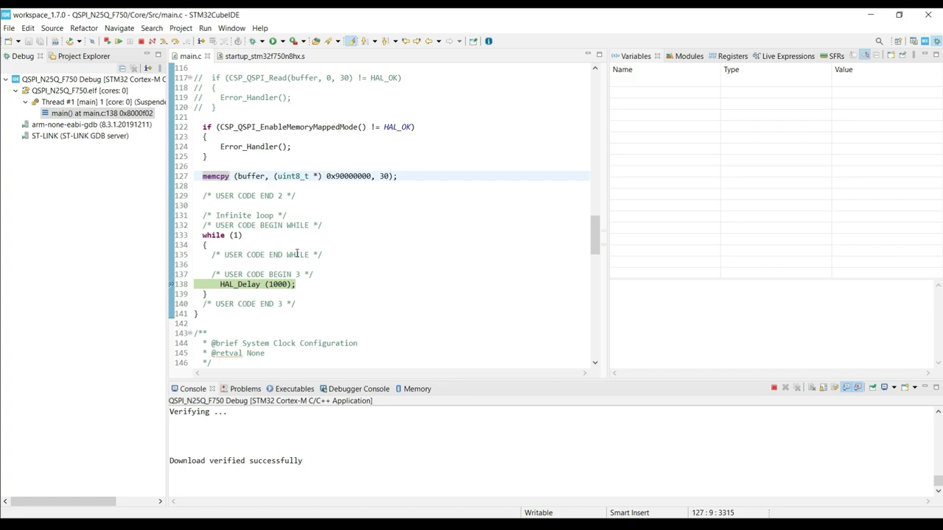
pyautogui.moveTo(305, 224)
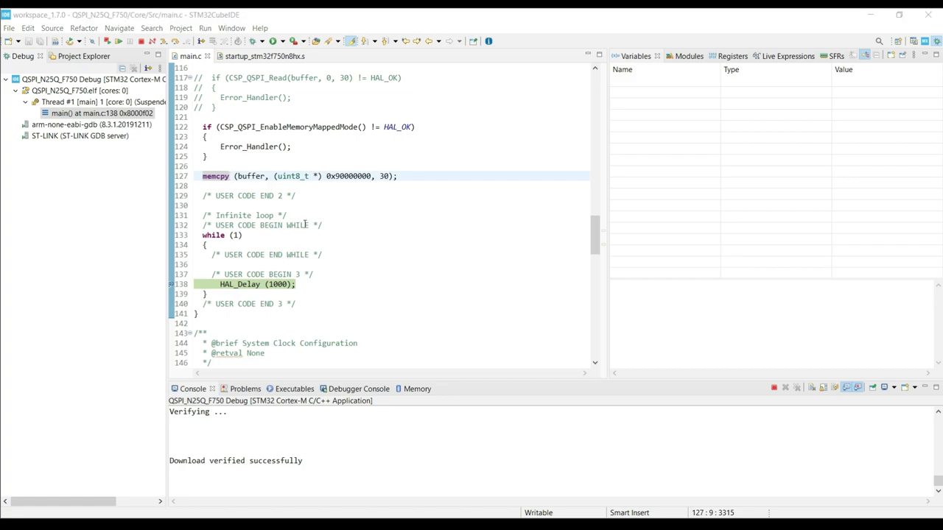
# Add a memory monitor at 0x90000000 with a rendering to view its contents
pyautogui.click(407, 389)
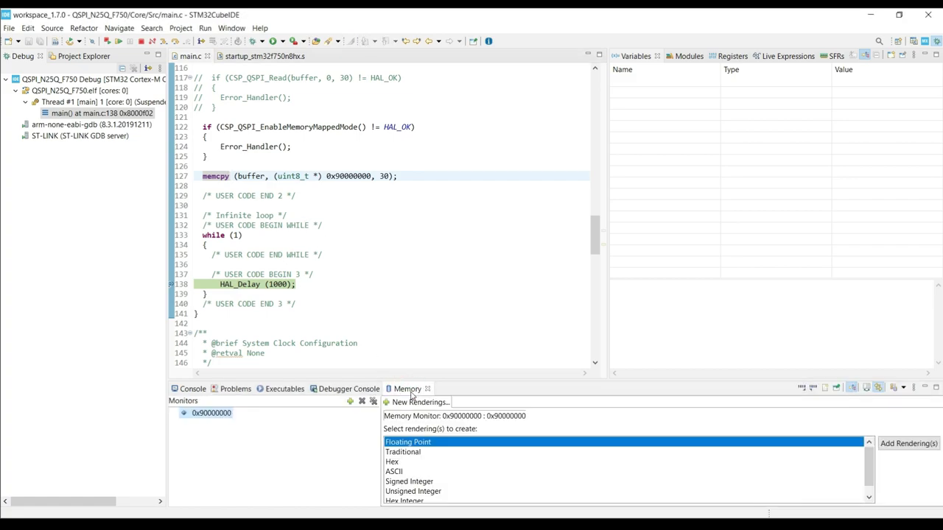
pyautogui.rightClick(212, 412)
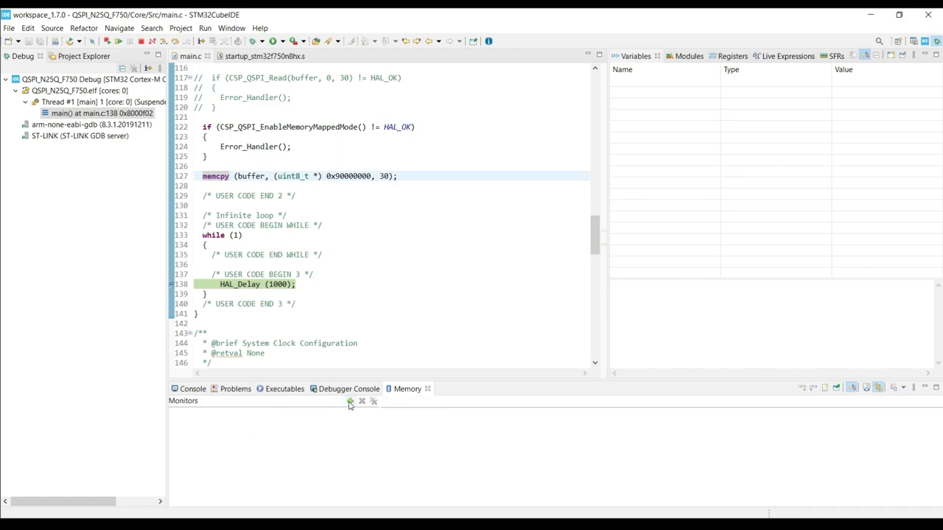
pyautogui.click(350, 401)
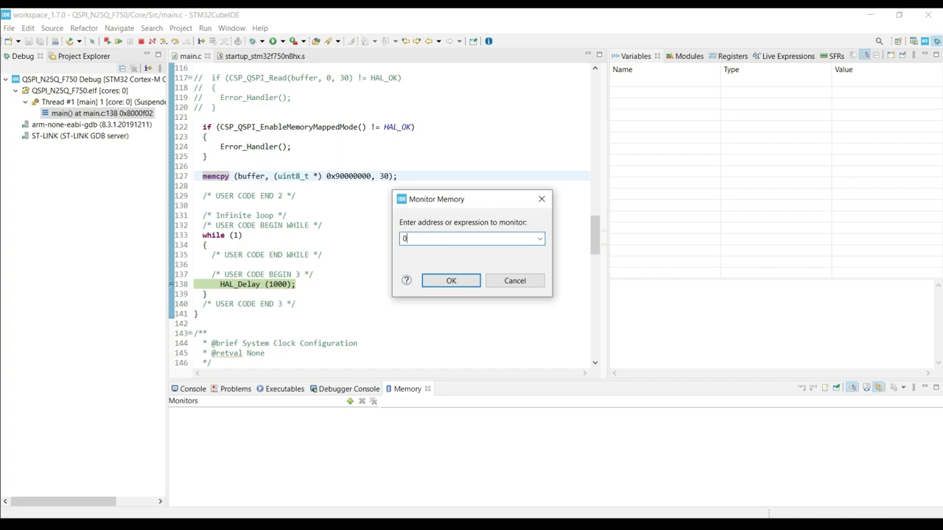
pyautogui.write('x9000000')
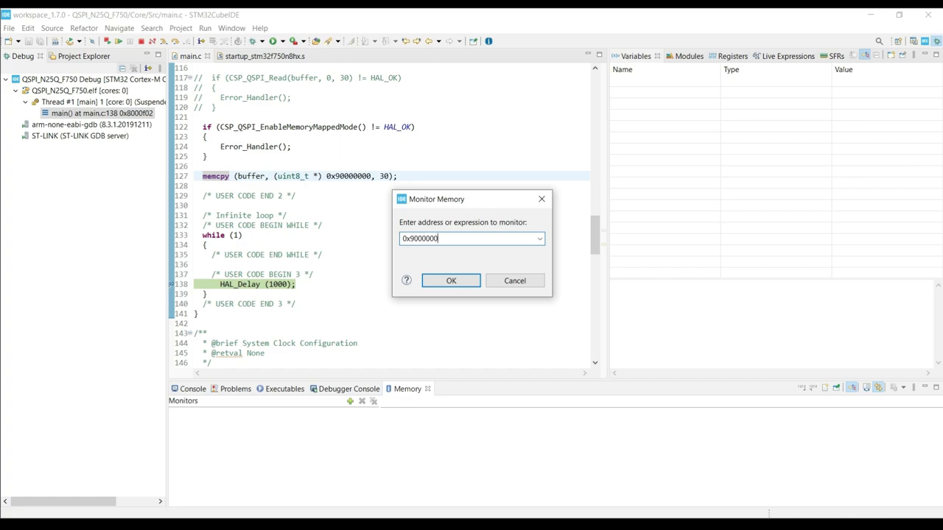
pyautogui.click(451, 280)
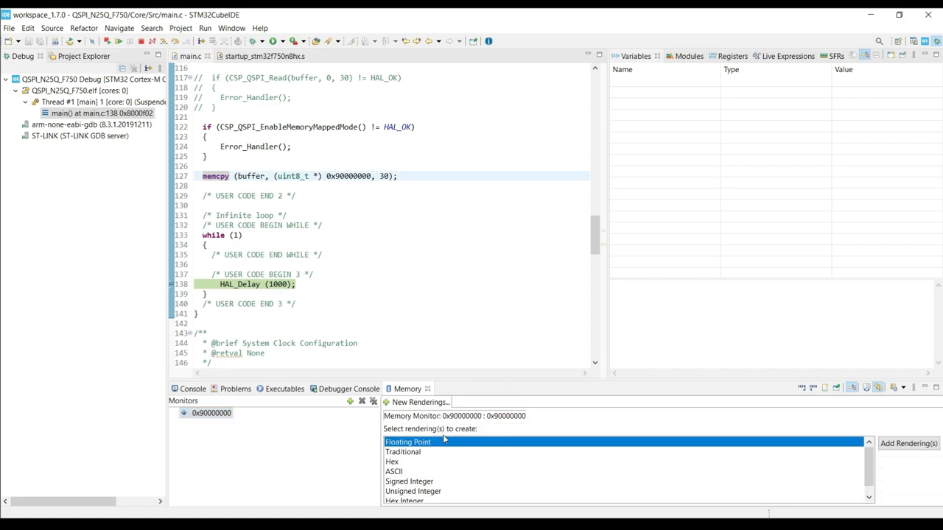
pyautogui.click(908, 442)
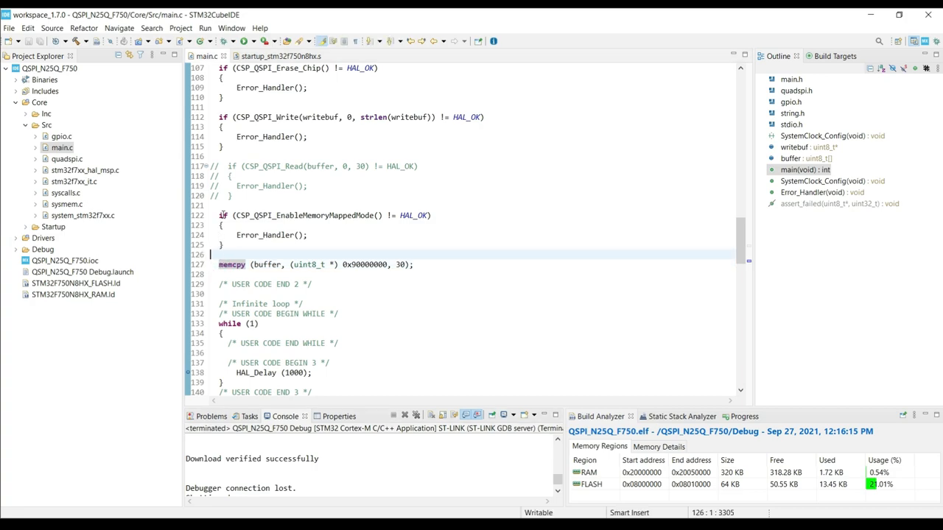
# Comment out the memory-mapped-mode enable block with Ctrl+/ and relaunch debugging
pyautogui.moveTo(221, 215); pyautogui.dragTo(221, 245)
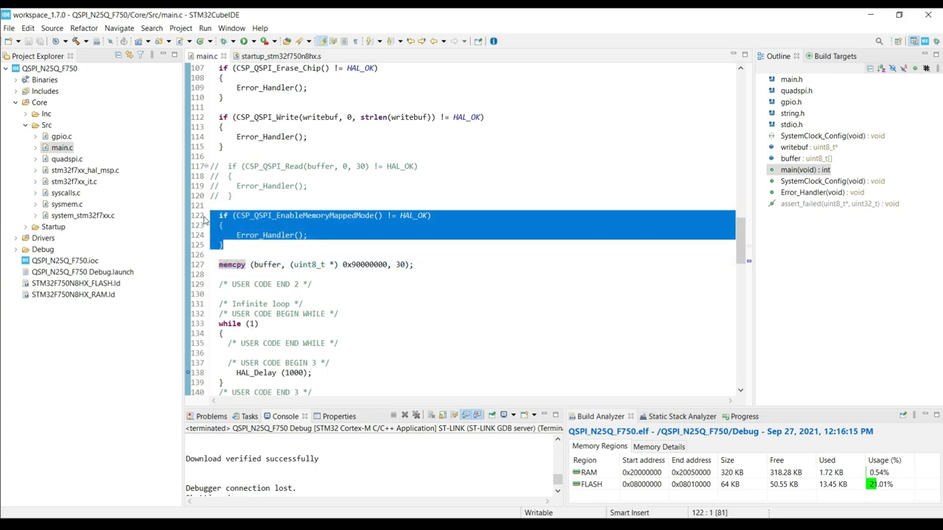
pyautogui.press('ctrl+/')
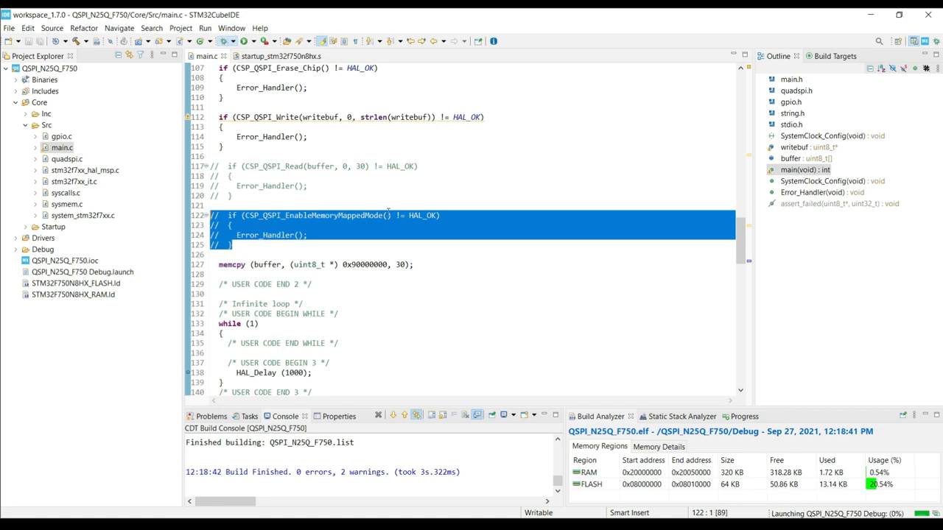
pyautogui.click(262, 41)
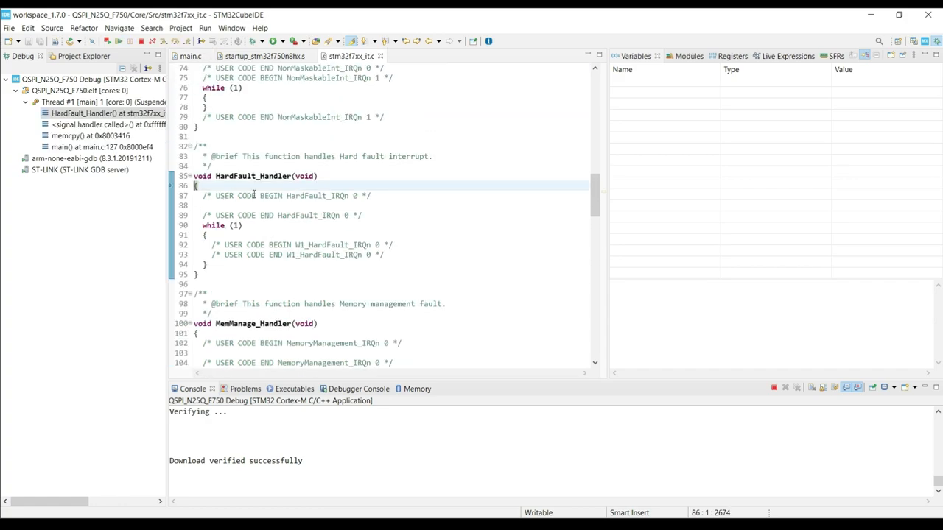
# From the HardFault call stack, jump via memcpy() to main.c line 127 and show the Memory view
pyautogui.click(81, 147)
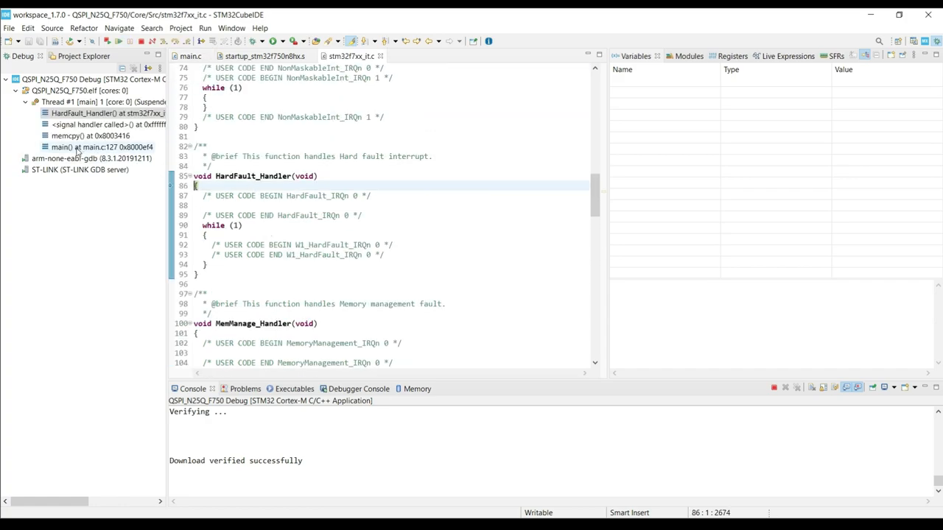
pyautogui.moveTo(87, 150)
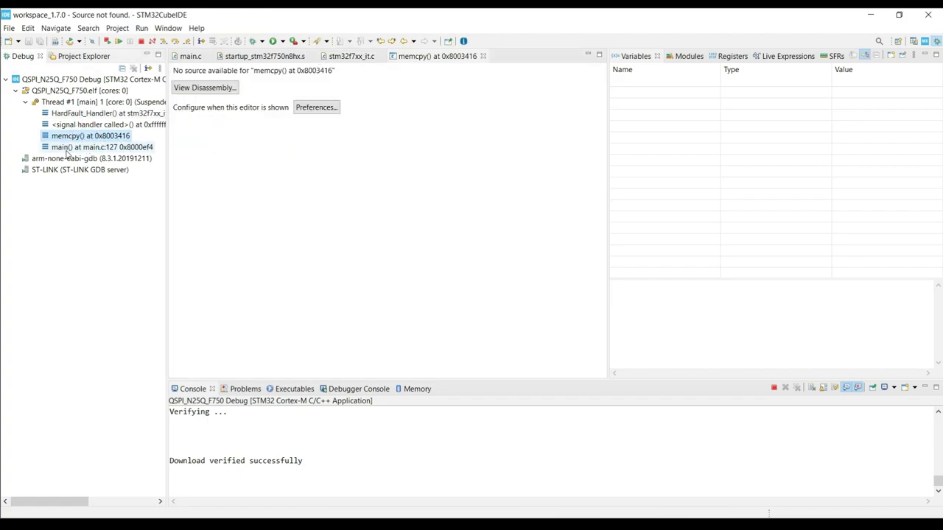
pyautogui.doubleClick(102, 147)
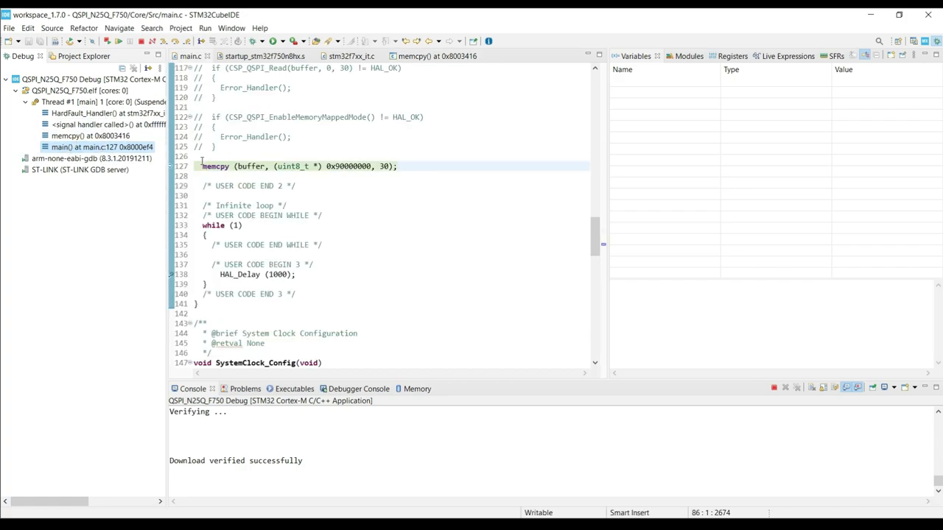
pyautogui.click(416, 389)
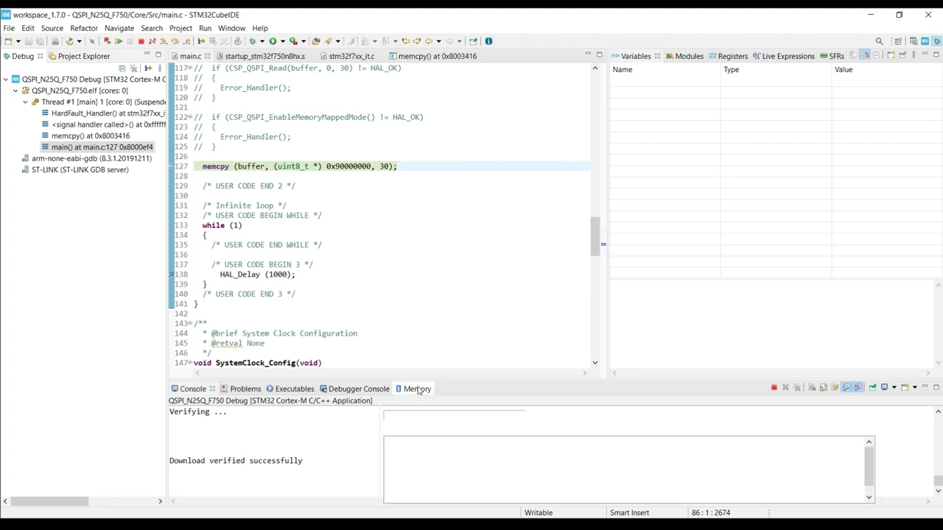
pyautogui.click(407, 389)
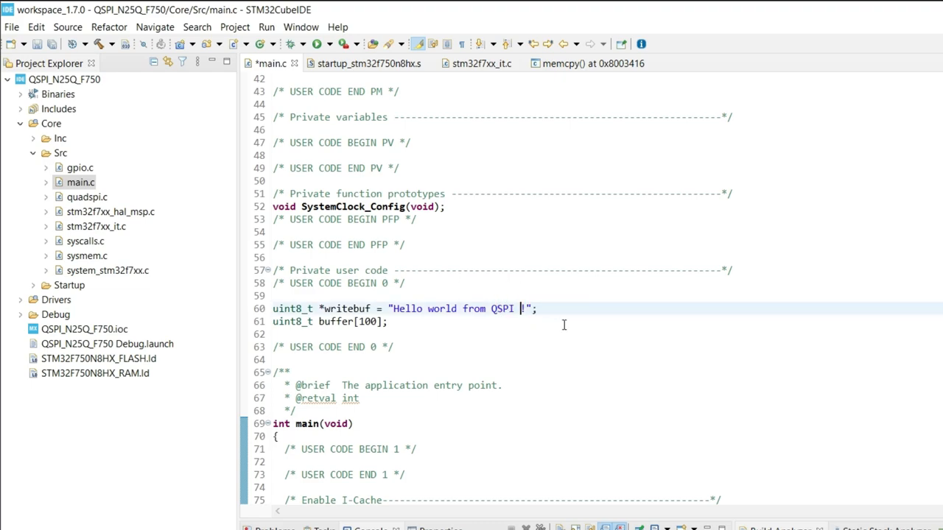
# Extend writebuf with 'MEMORY MAPPED MODE', change memcpy length to 50, and relaunch debugging
pyautogui.write('MEMOR')
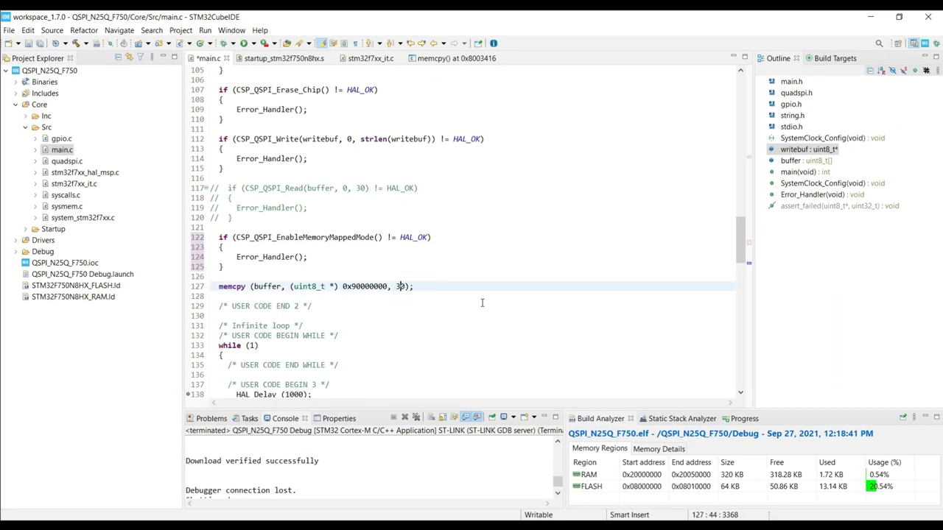
pyautogui.write('50')
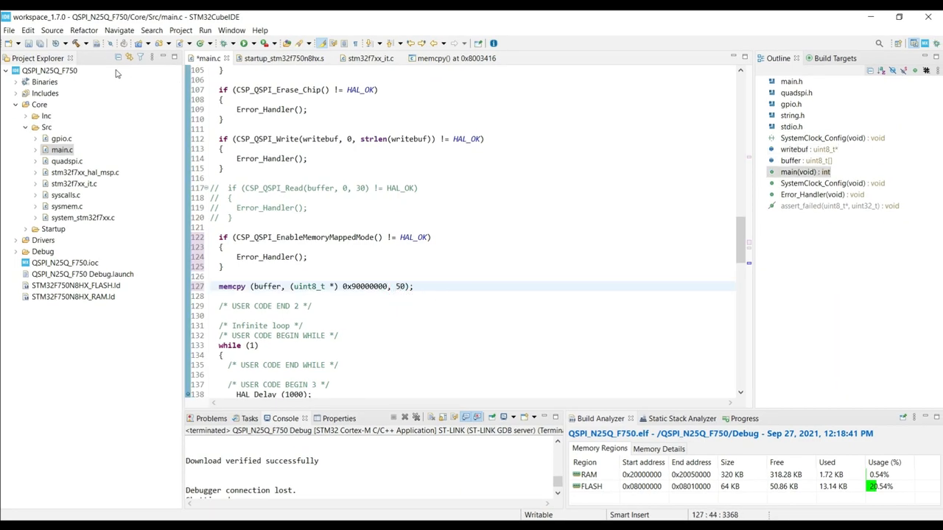
pyautogui.click(224, 42)
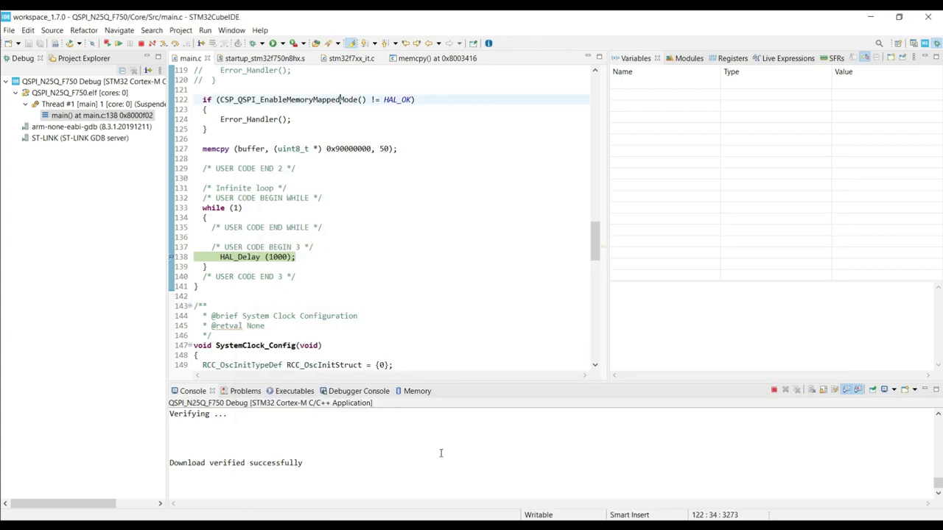
# View 'Hello world from QSPI MEMORY MAPPED MODE' at 0x90000000, then terminate the session
pyautogui.click(413, 391)
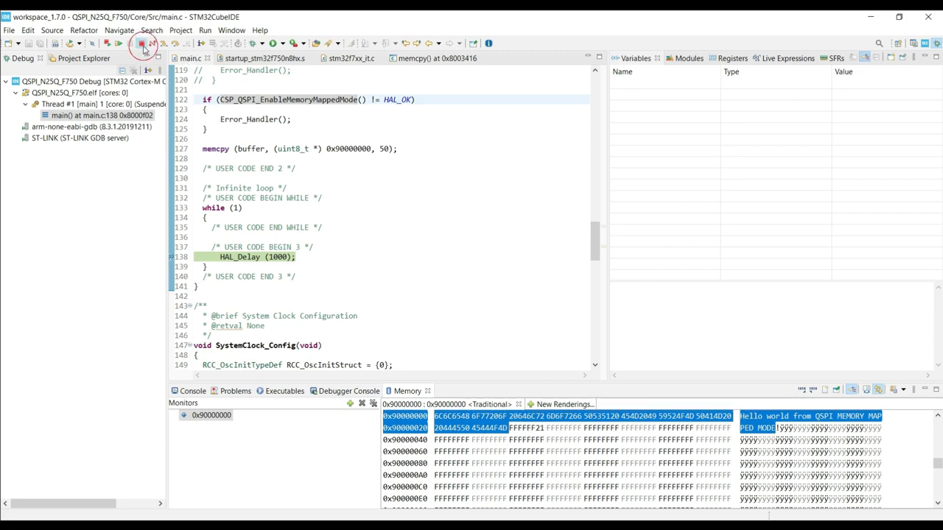
pyautogui.click(141, 43)
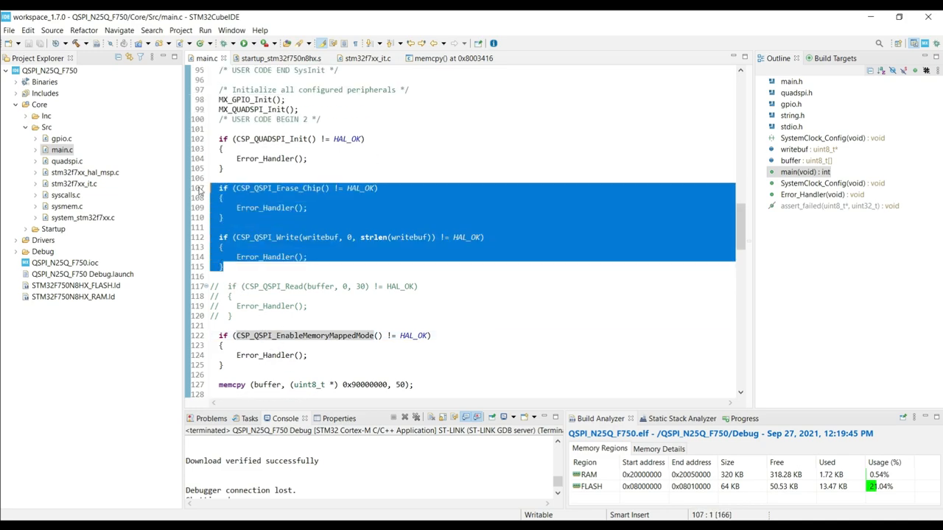
# Comment out the CSP_QSPI_Erase_Chip and CSP_QSPI_Write blocks with Ctrl+/
pyautogui.press('ctrl+/')
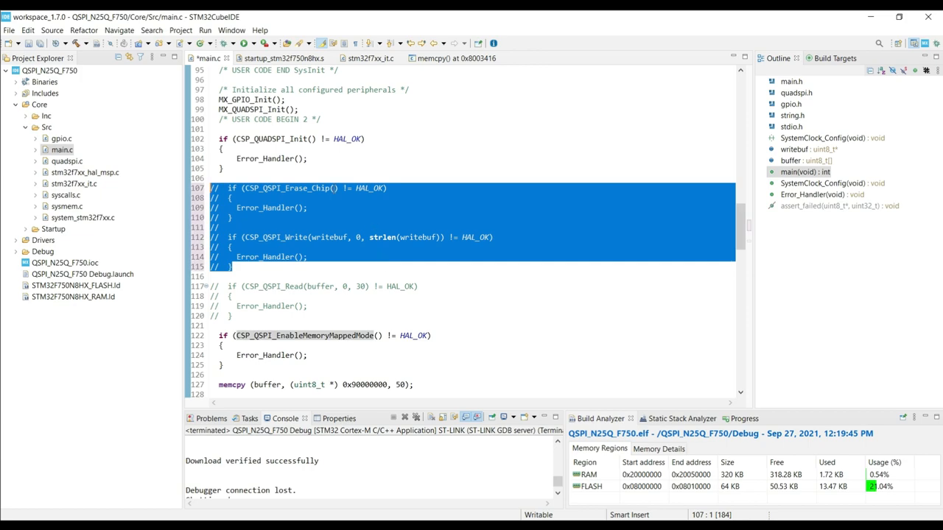
pyautogui.click(232, 188)
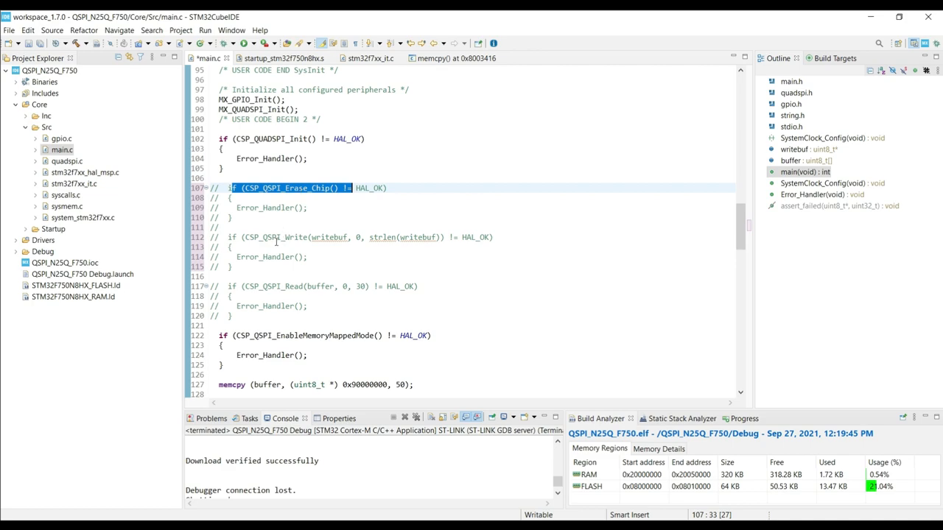
pyautogui.moveTo(318, 219)
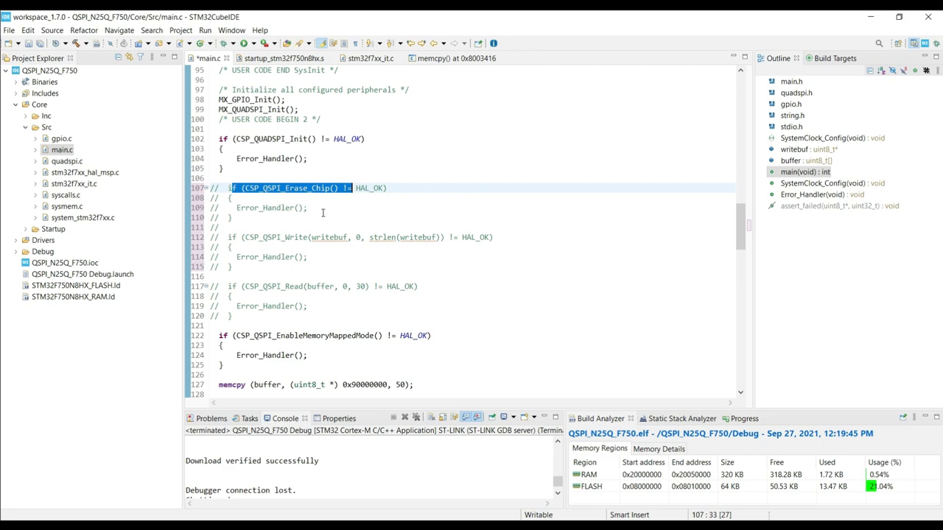
pyautogui.scroll(-3)
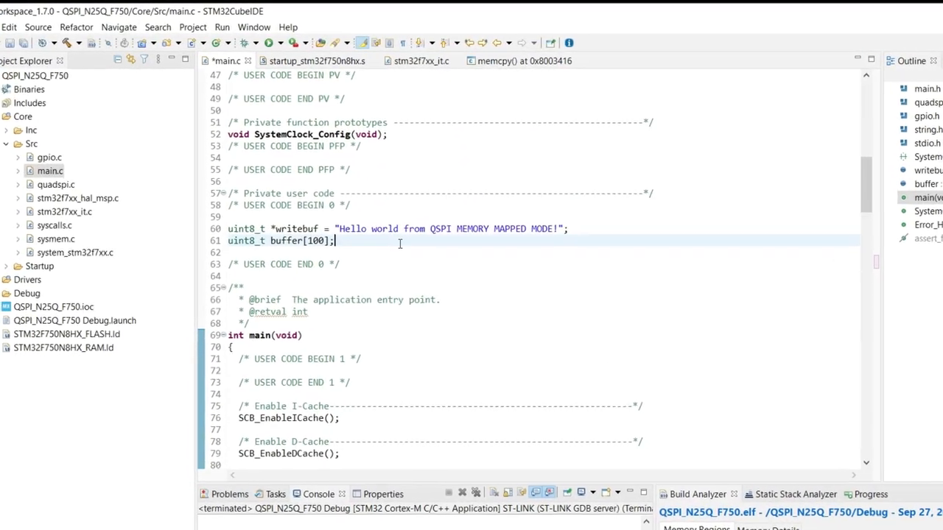
# Add the pFunction typedef and APPLICATION_ADDRESS 0x90000000 define, then move down into main
pyautogui.write('typedef  void (*pFunction)(void);')
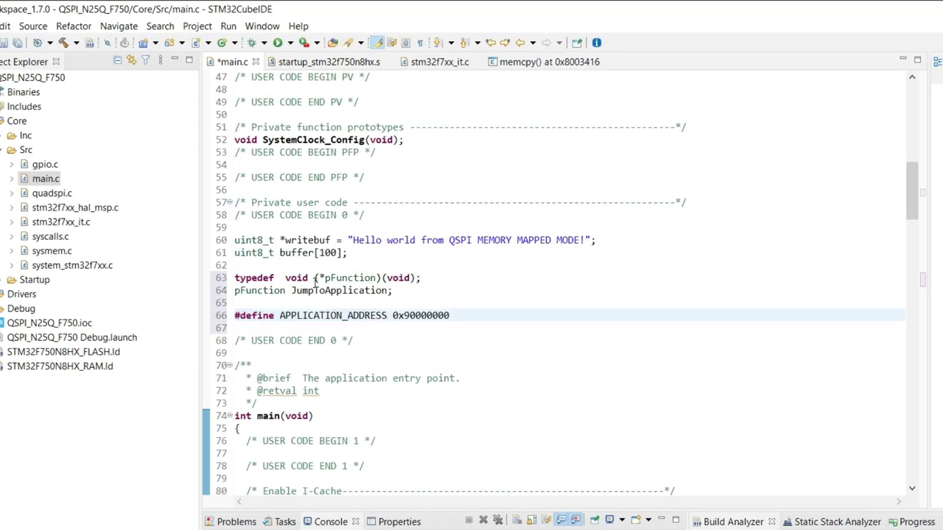
pyautogui.doubleClick(313, 315)
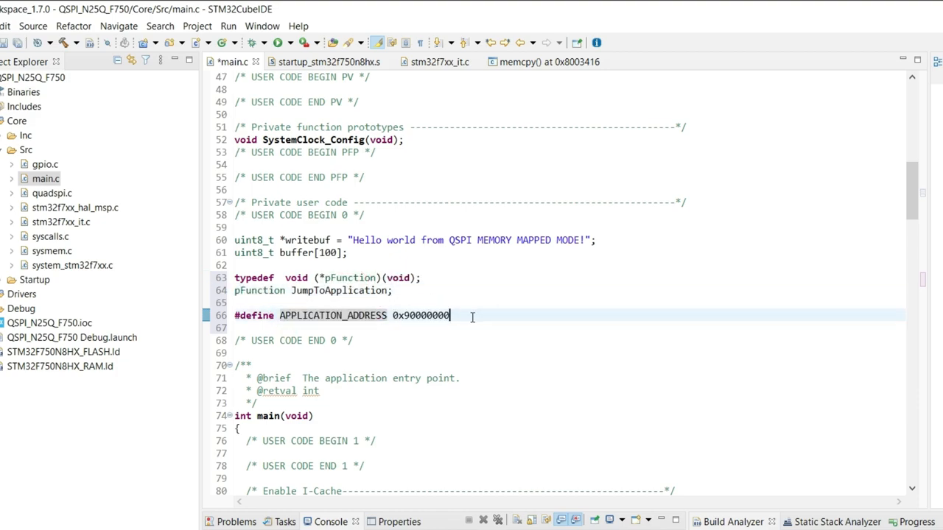
pyautogui.scroll(-3)
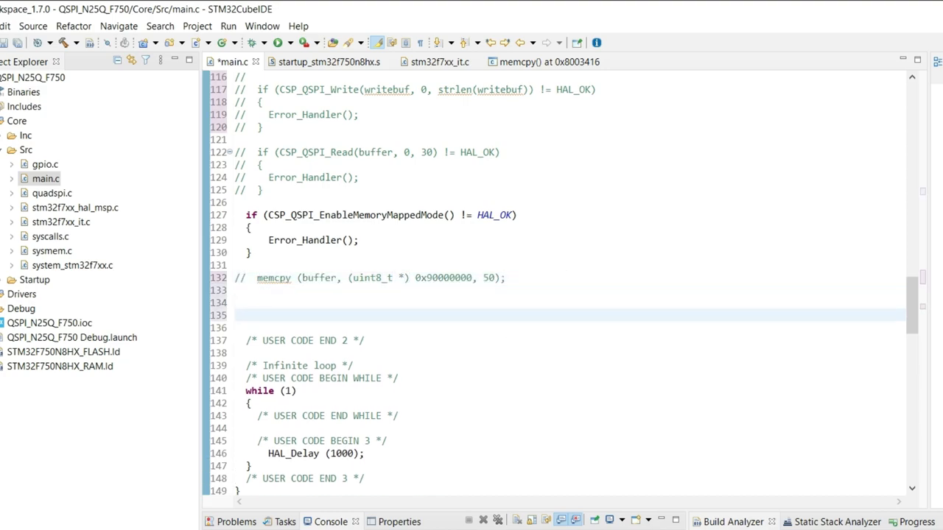
pyautogui.scroll(-3)
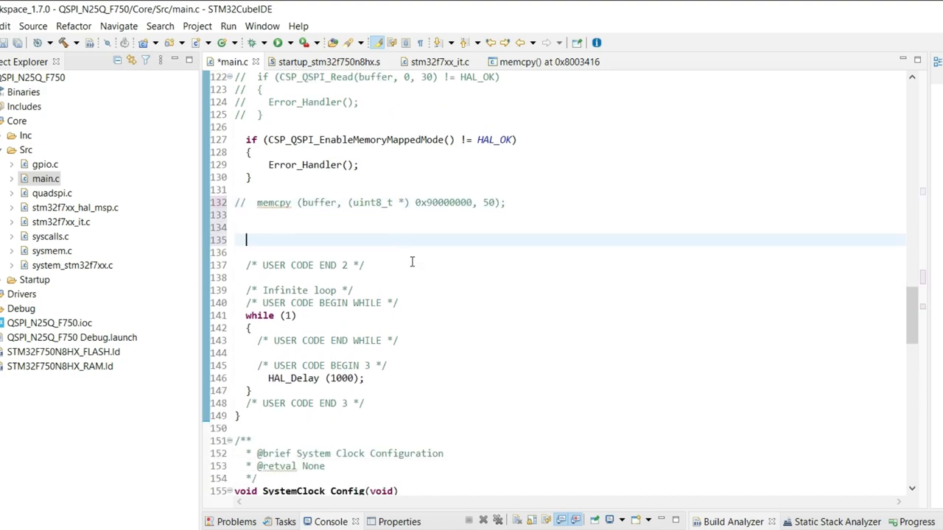
# Add SCB_DisableDCache/ICache calls and SysTick->CTRL = 0 before the jump to the application
pyautogui.write('SCB_DisableDCache();')
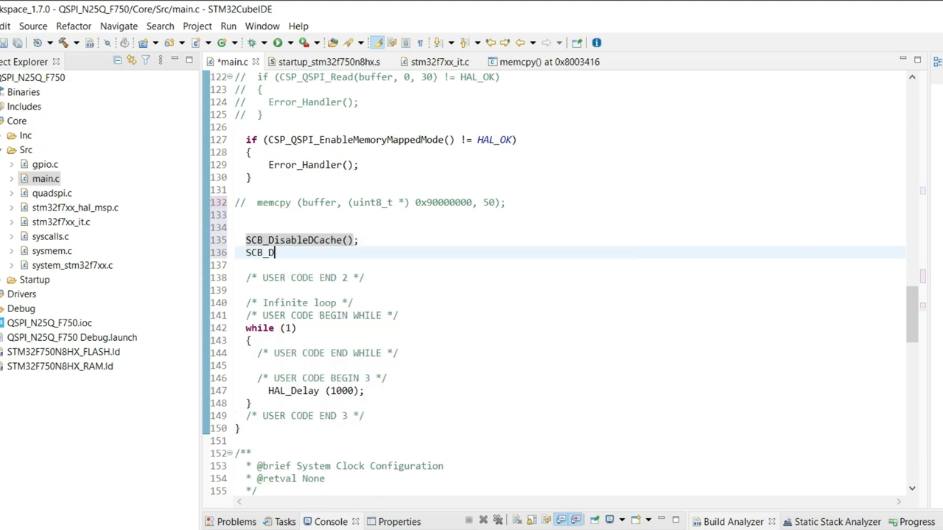
pyautogui.write('isableICache();')
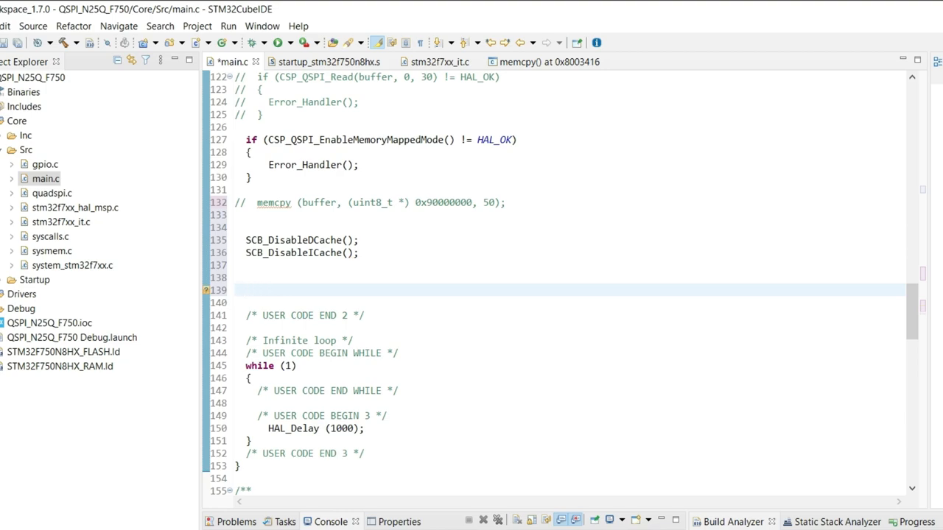
pyautogui.write('systick')
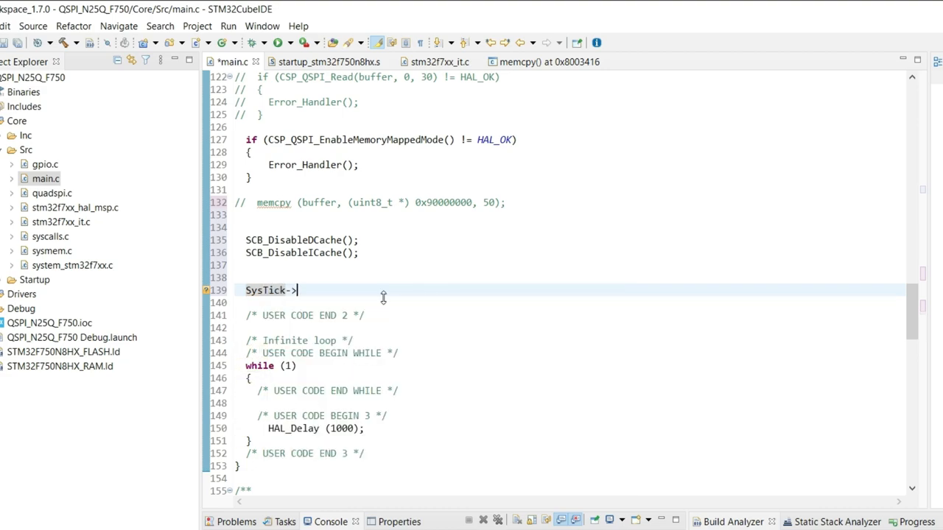
pyautogui.write('CTRL = 0;')
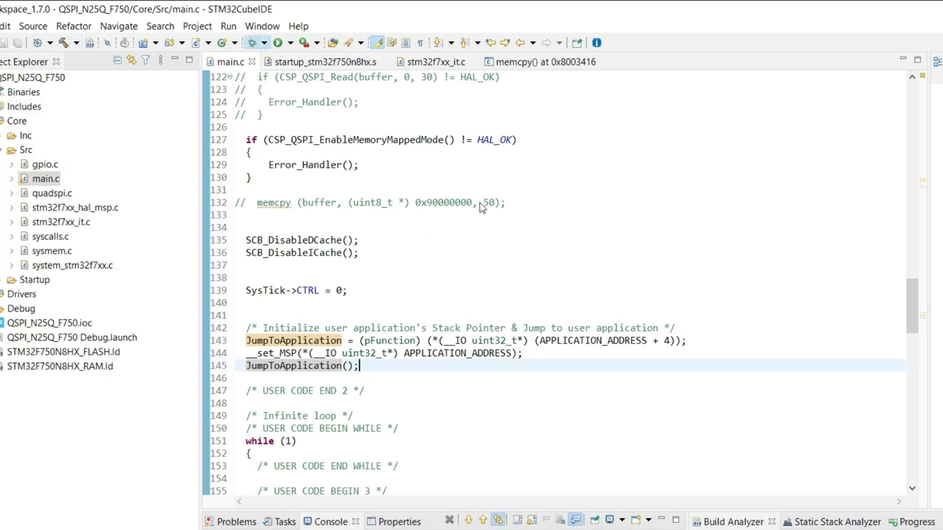
# Resume execution, observe it land in HardFault_Handler, then terminate the debug session
pyautogui.click(283, 42)
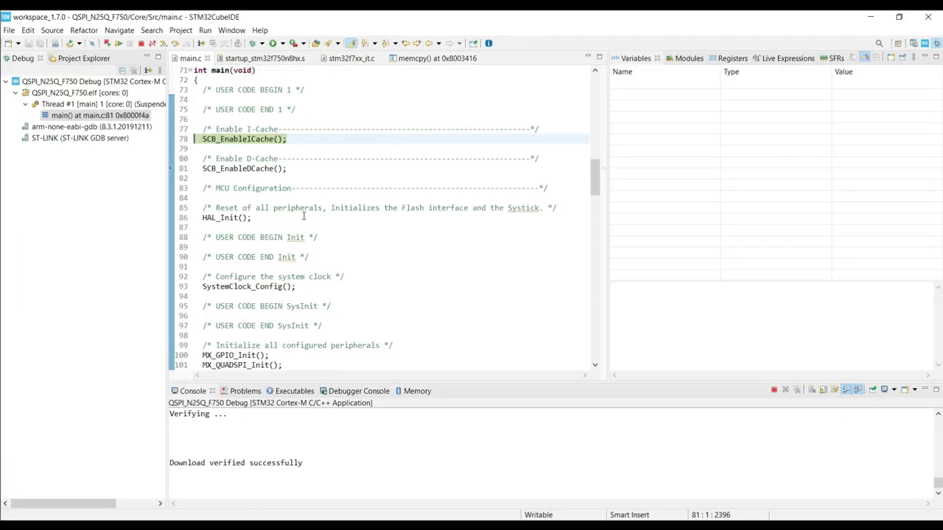
pyautogui.scroll(-3)
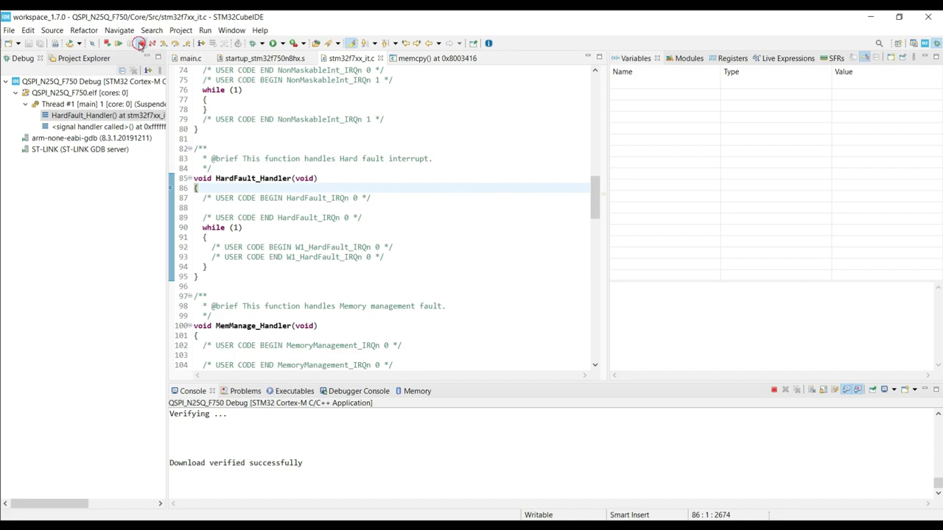
pyautogui.click(140, 43)
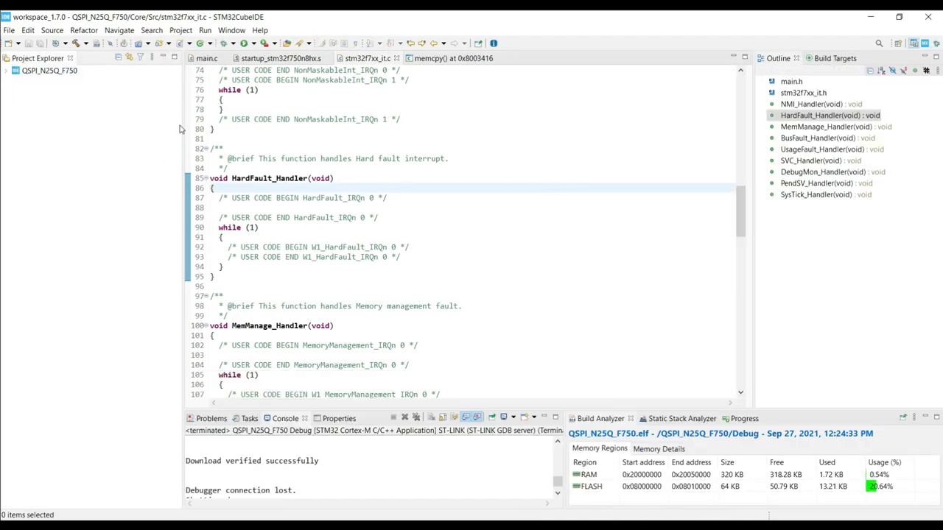
# Close all editors and create project XIP_QSPI_N25Q for STM32F7508-DK with default peripheral initialization
pyautogui.rightClick(206, 59)
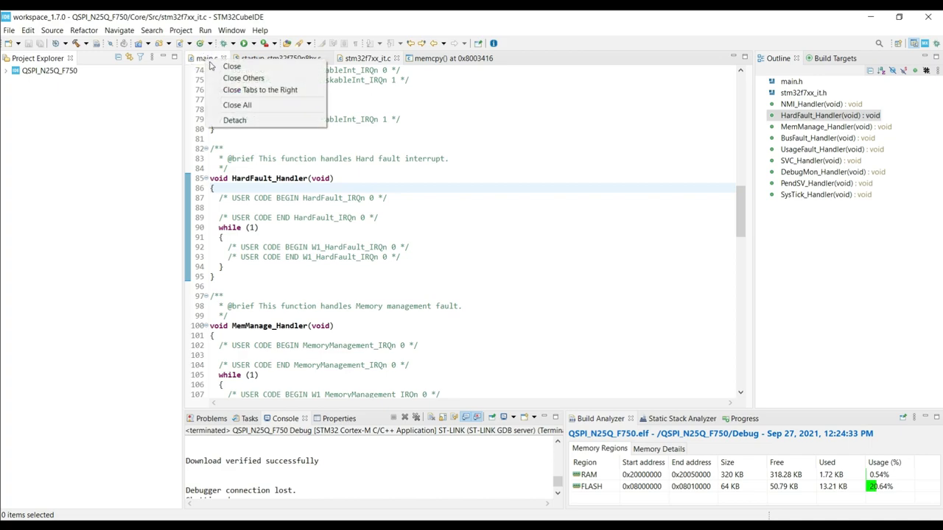
pyautogui.click(238, 105)
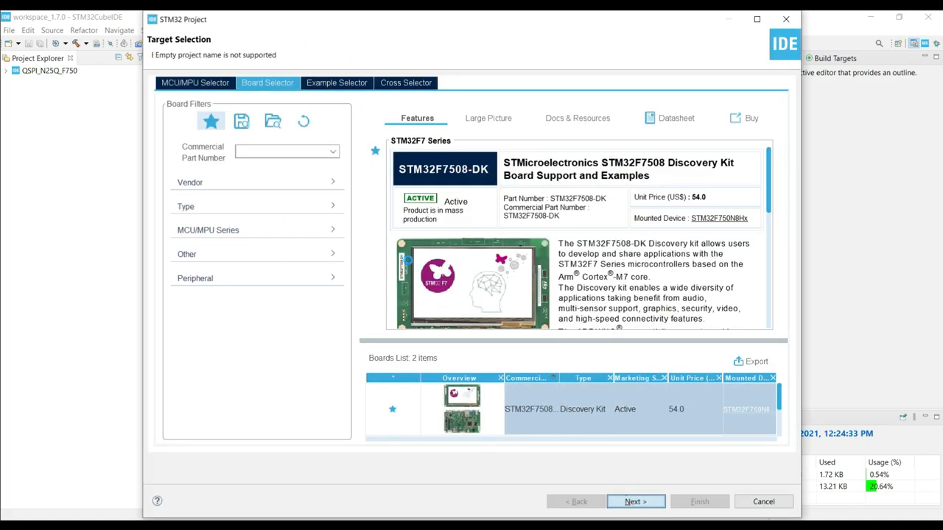
pyautogui.click(635, 501)
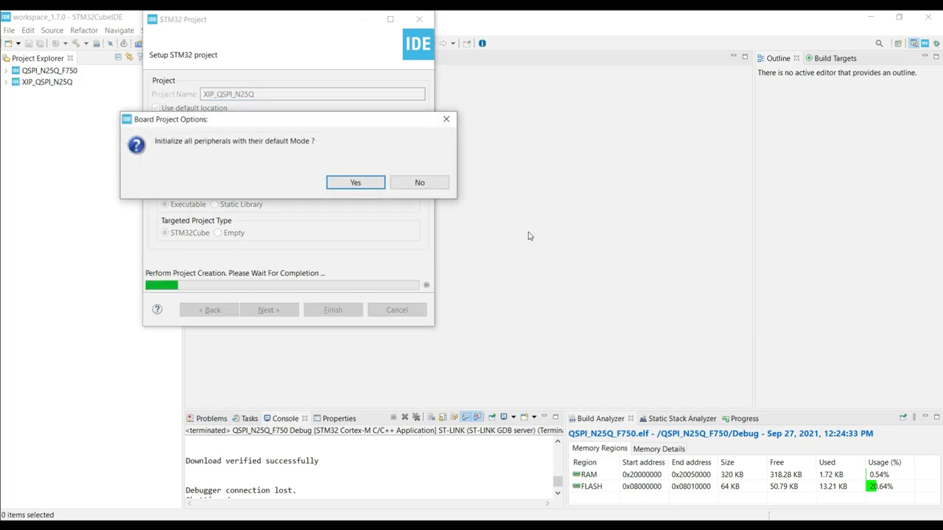
pyautogui.click(355, 182)
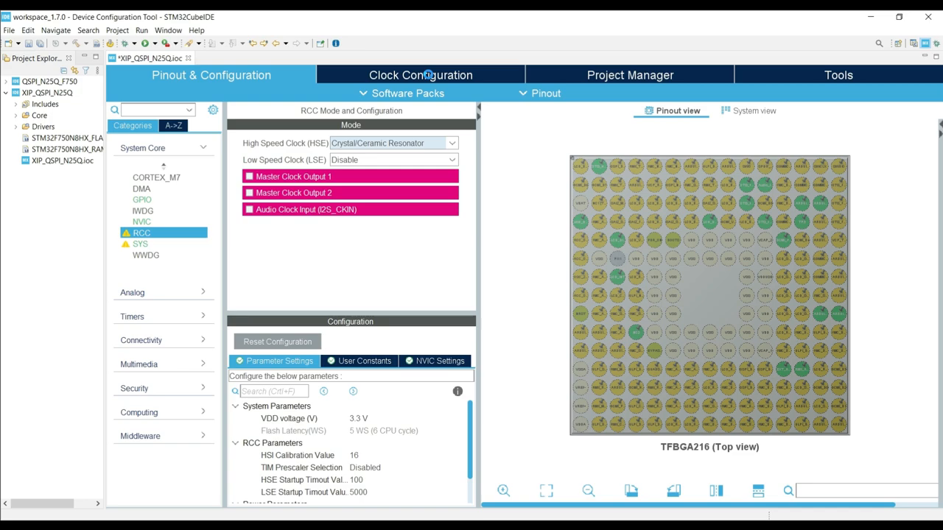
# Review the Clock Configuration, then select CORTEX_M7 under System Core in Pinout & Configuration
pyautogui.click(422, 73)
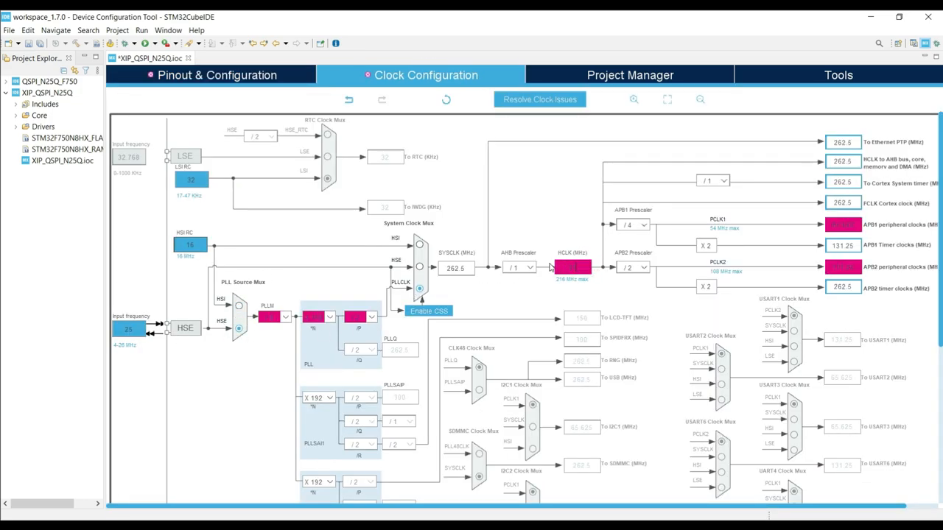
pyautogui.click(217, 74)
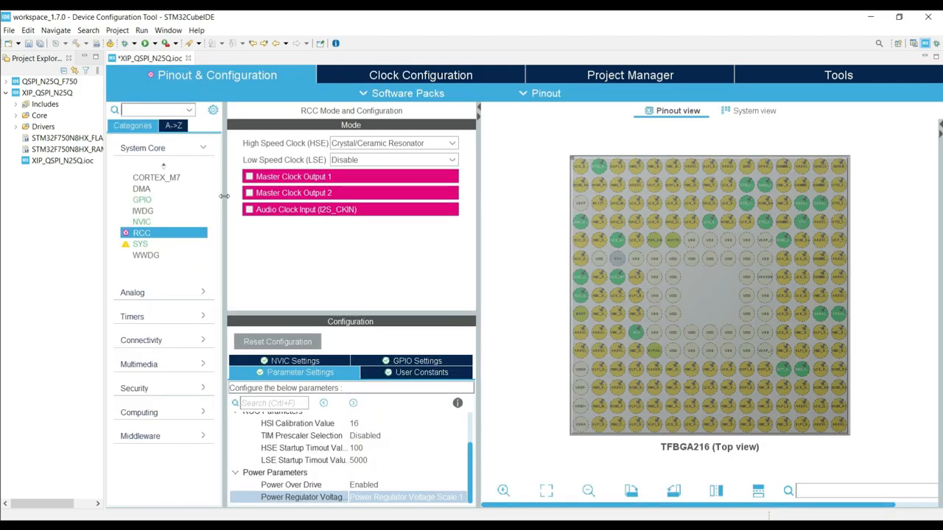
pyautogui.click(156, 176)
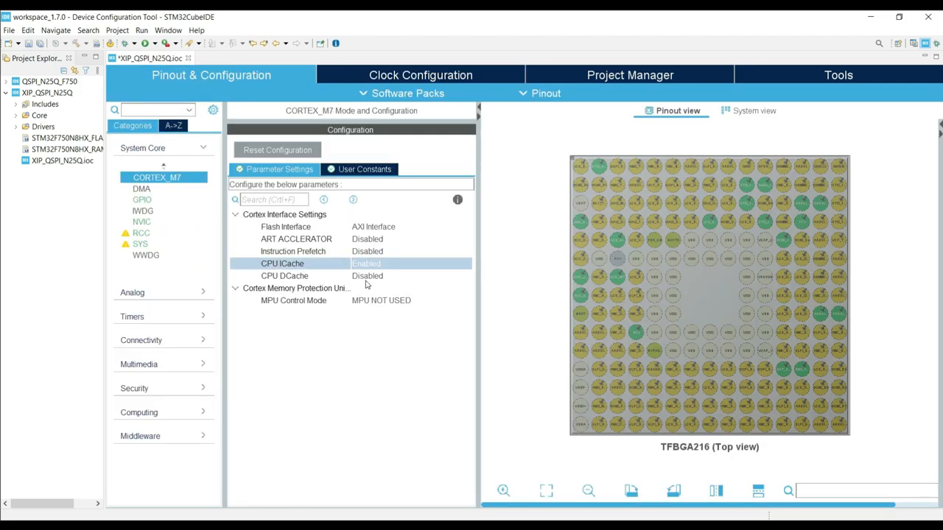
# Enable the CPU ICache and set the MPU control mode to privileged-only background access
pyautogui.click(410, 300)
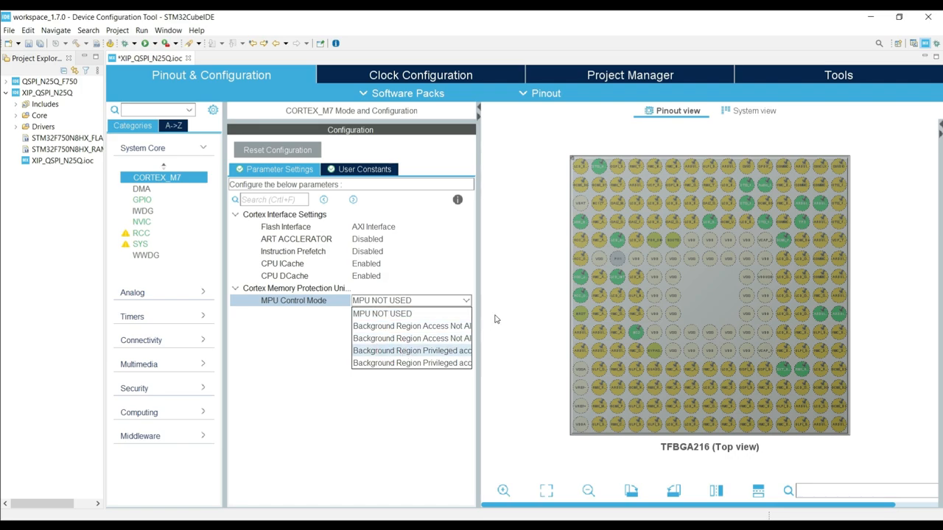
pyautogui.click(411, 351)
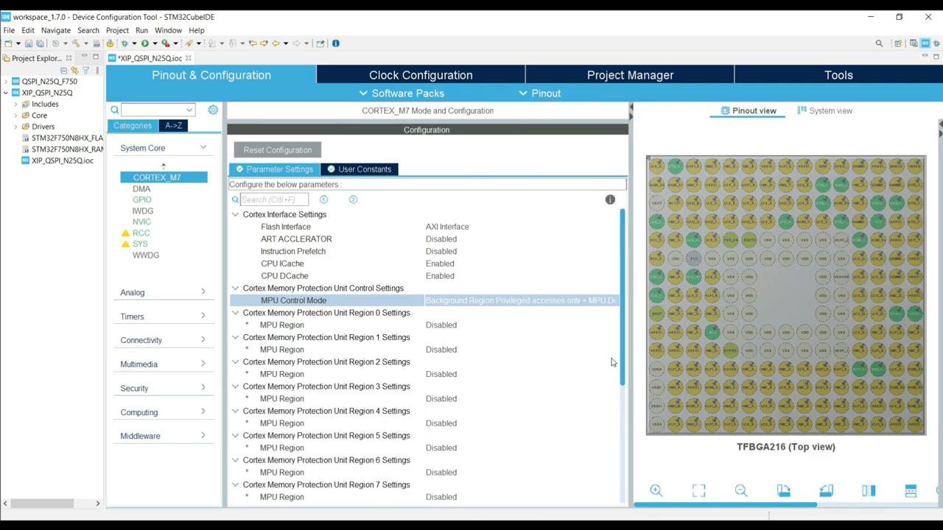
# Enable MPU region 0 at base address 0x90000000 with a 16MB region size
pyautogui.click(522, 325)
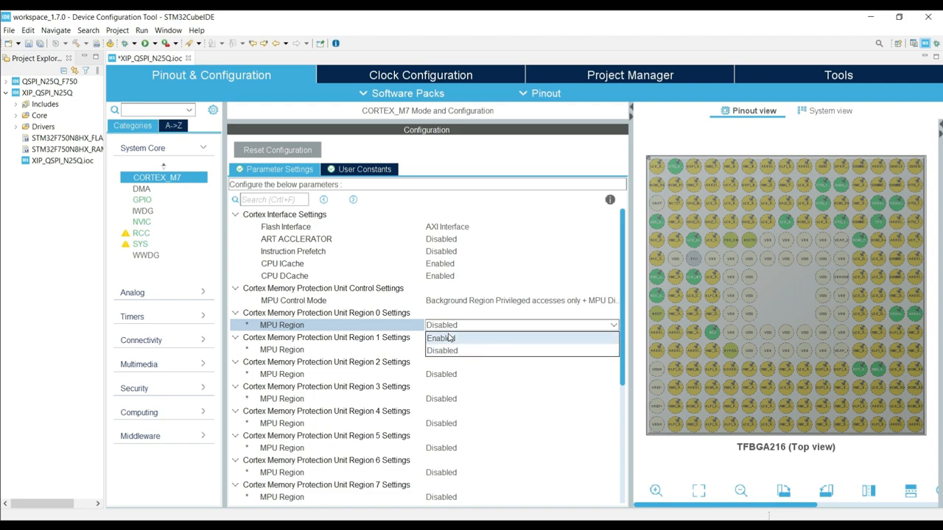
pyautogui.click(439, 337)
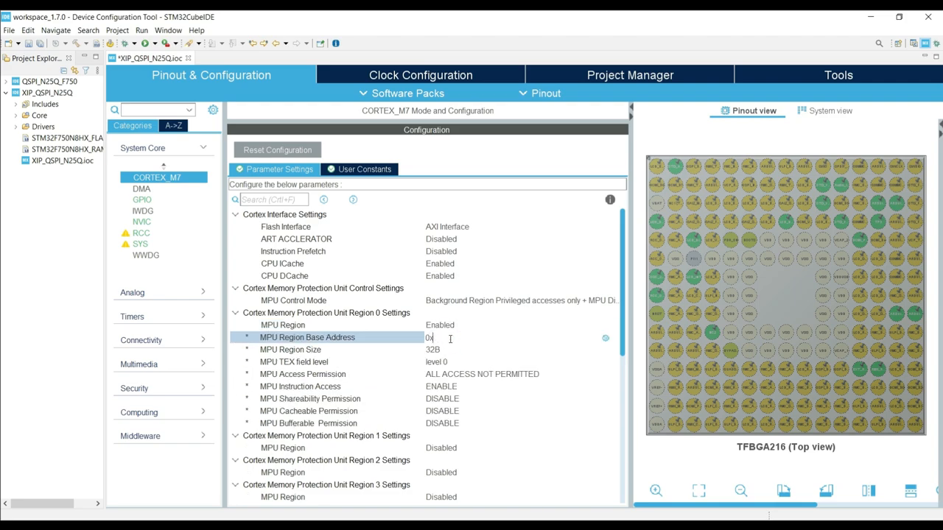
pyautogui.write('90000000')
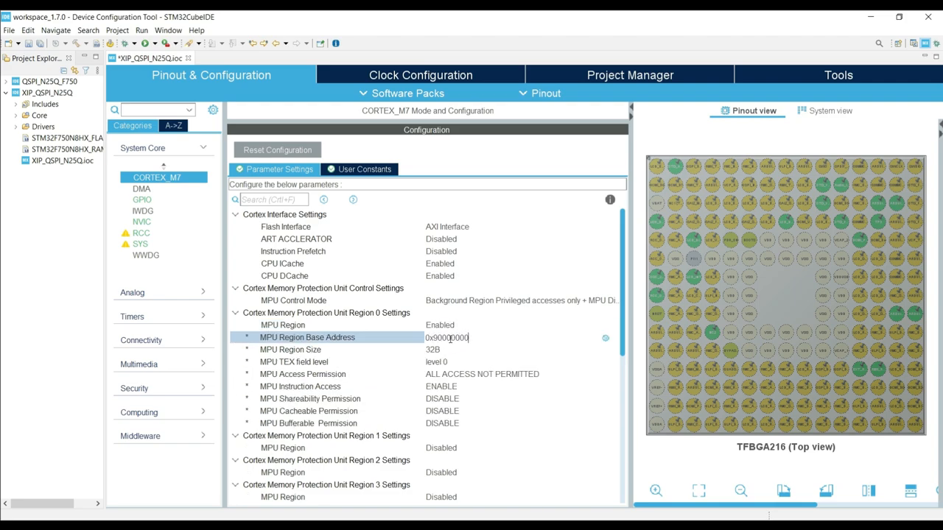
pyautogui.click(519, 349)
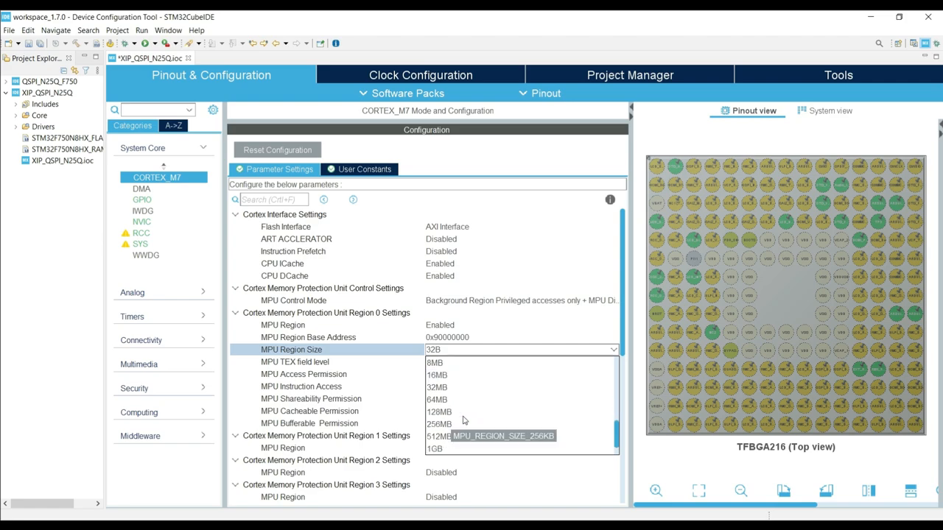
pyautogui.click(436, 374)
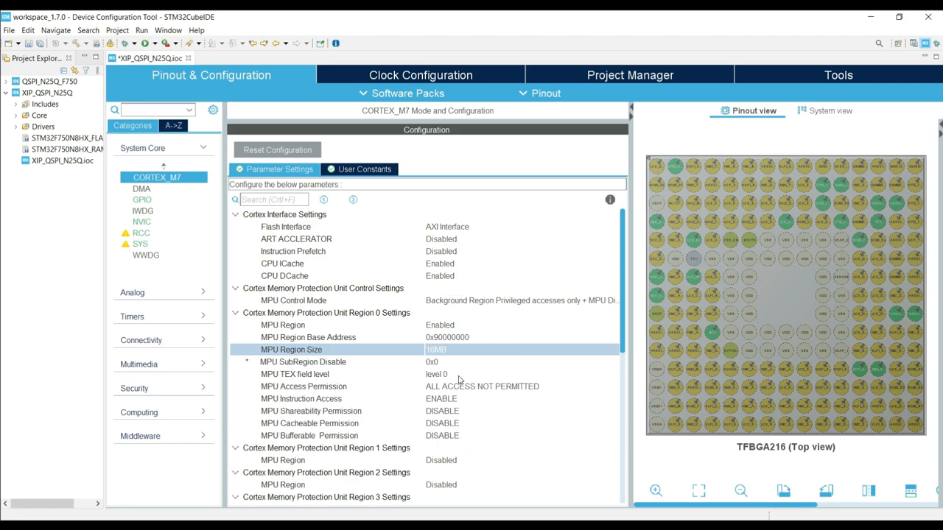
pyautogui.moveTo(409, 383)
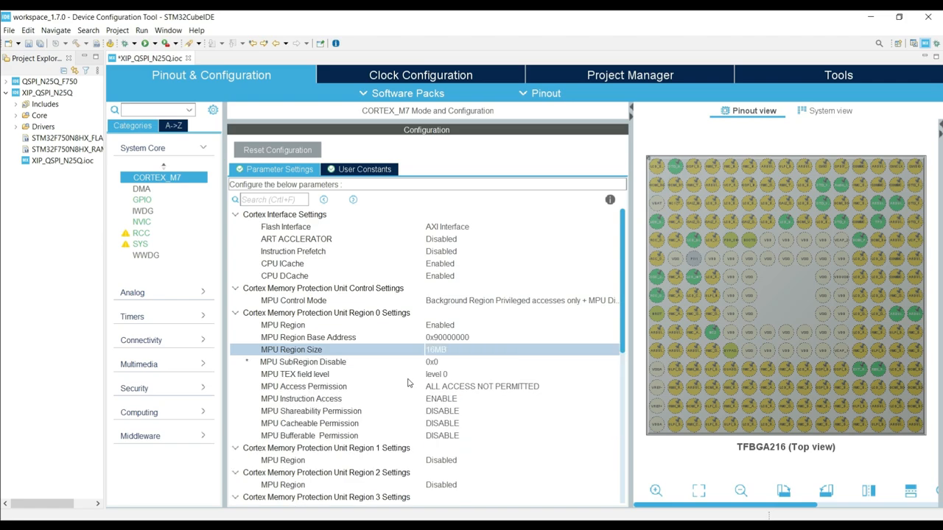
pyautogui.moveTo(322, 345)
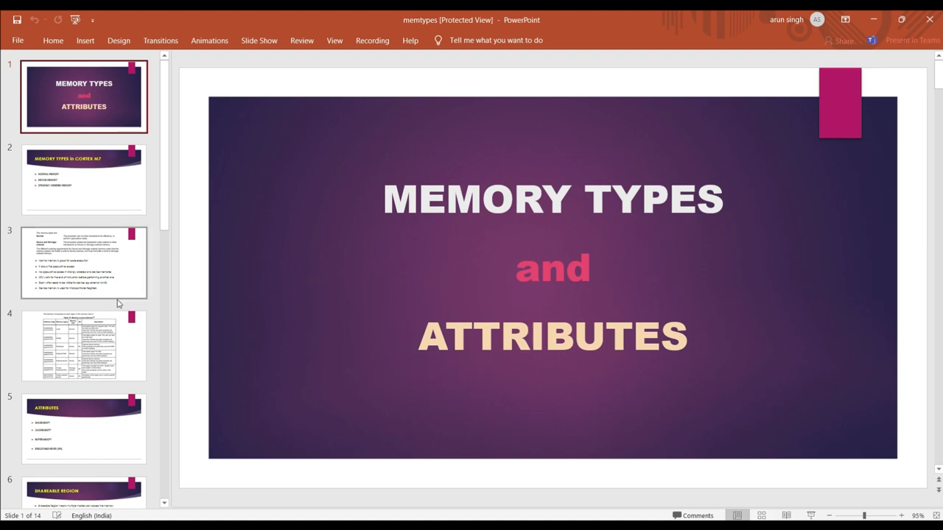
# Scroll the slide pane to the MPU configuration slide with the TEX/C/B memory type table
pyautogui.scroll(-3)
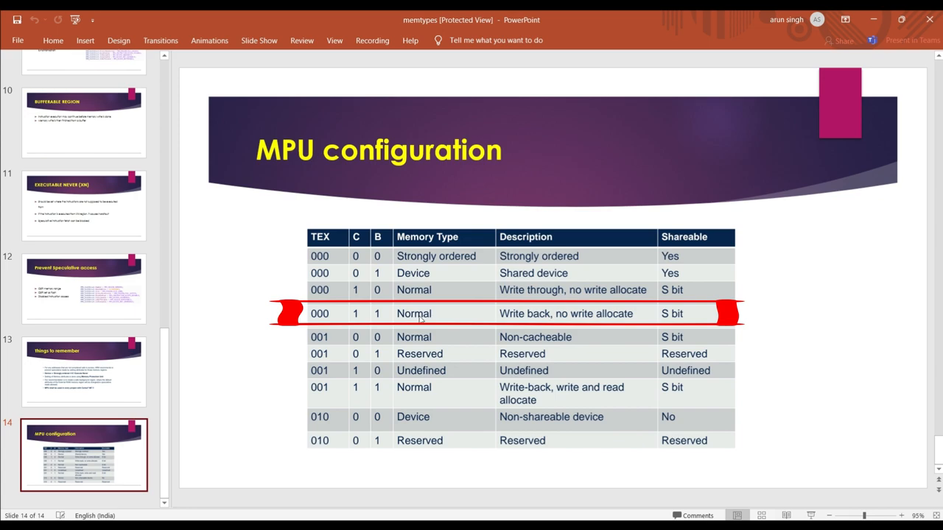
pyautogui.moveTo(375, 317)
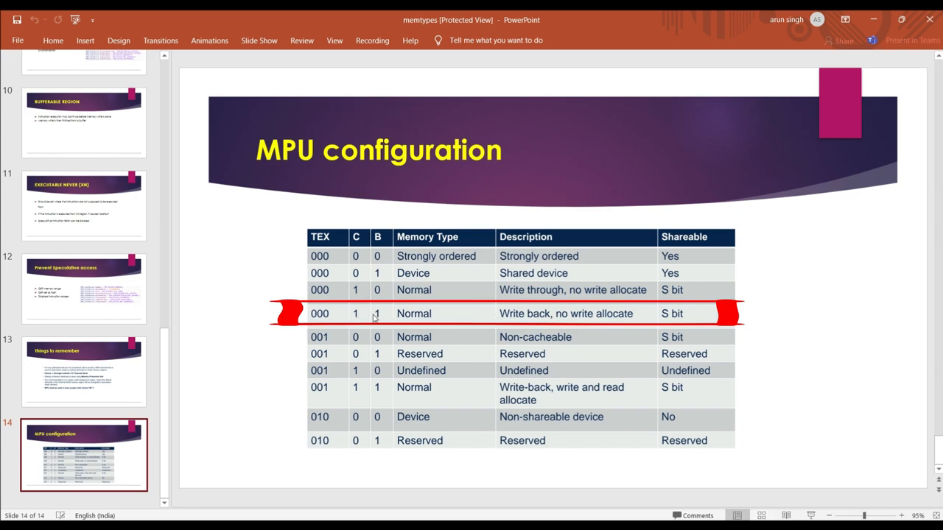
pyautogui.moveTo(475, 324)
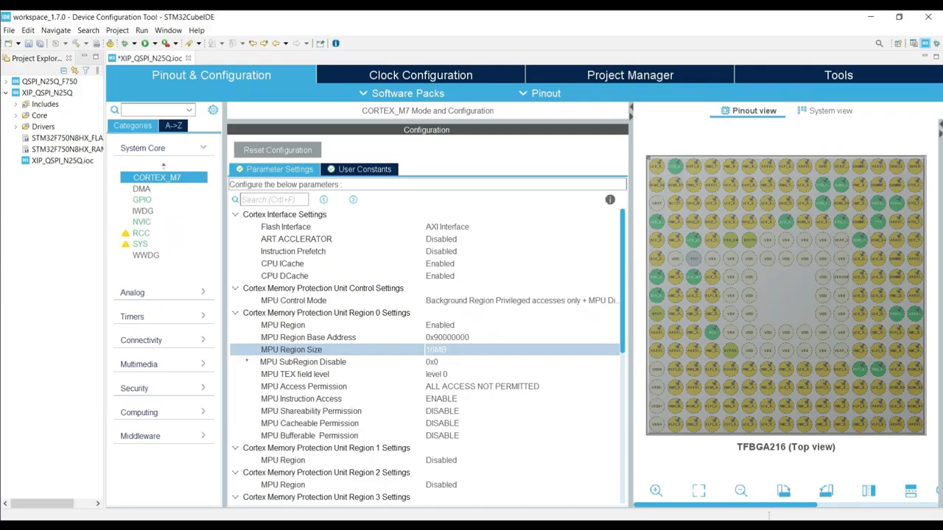
pyautogui.moveTo(463, 381)
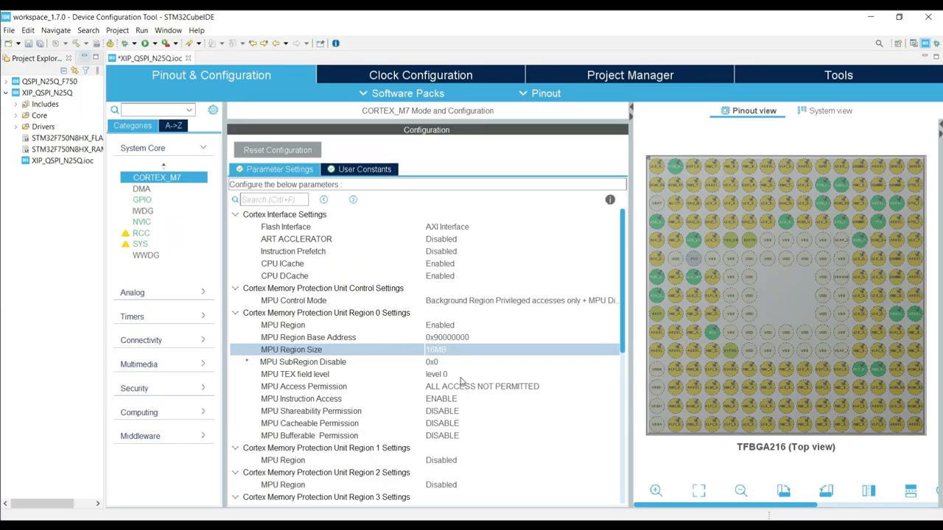
# Set region 0 to ALL ACCESS PERMITTED with instruction access DISABLE, cacheable and bufferable ENABLE
pyautogui.click(303, 386)
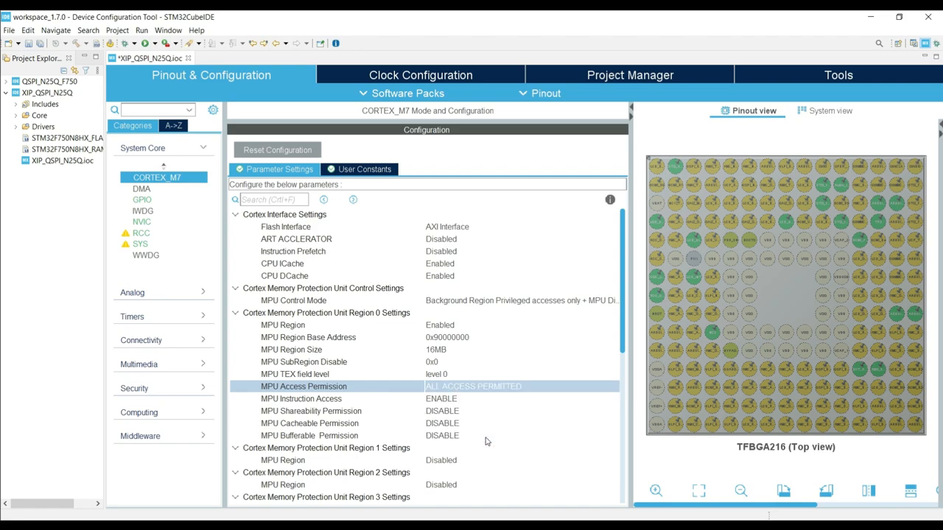
pyautogui.click(521, 397)
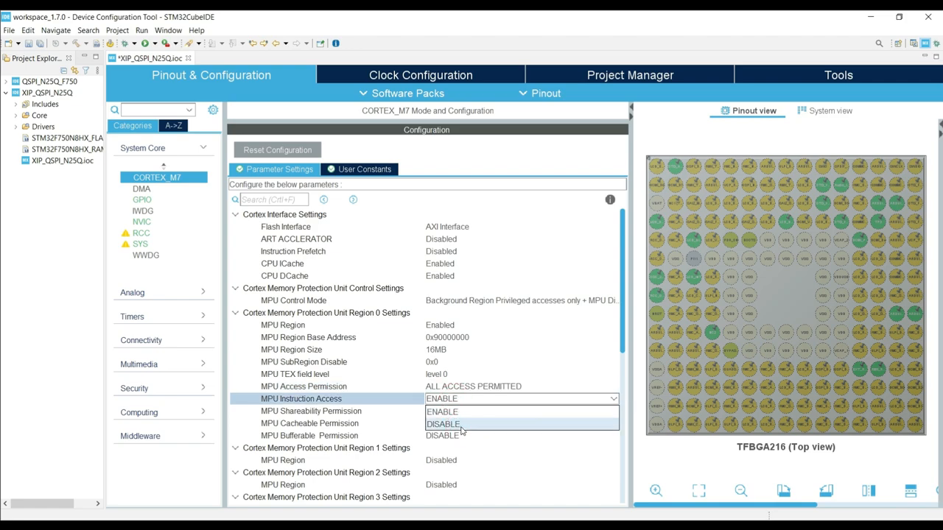
pyautogui.click(442, 424)
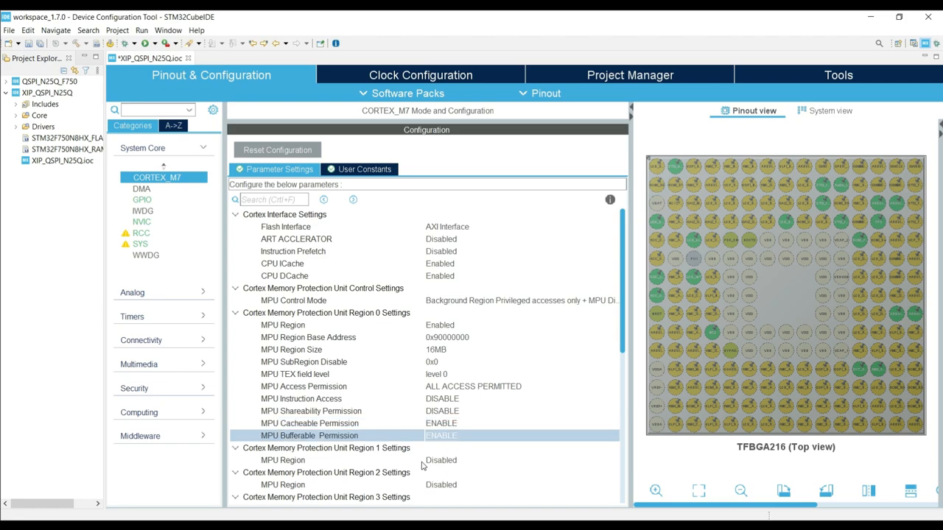
pyautogui.scroll(-3)
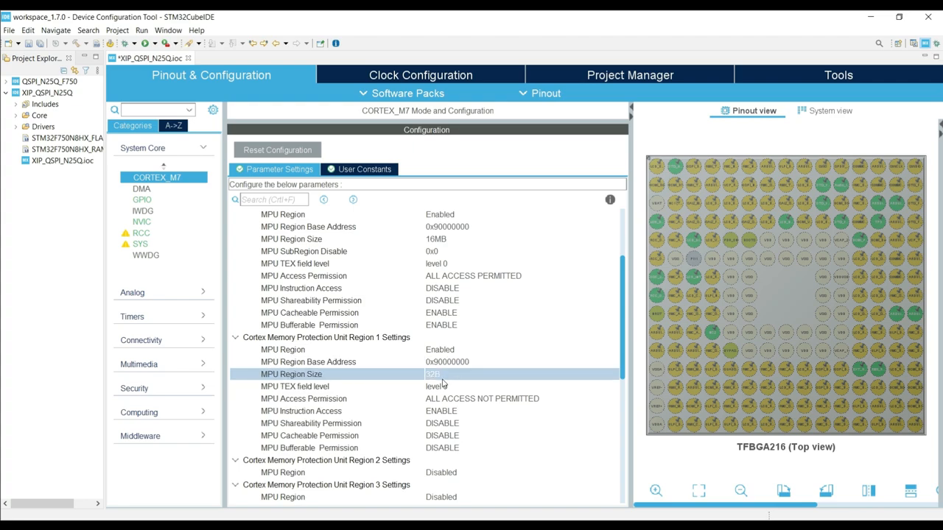
# Set region 1 size, ALL ACCESS PERMITTED, and cacheable permission DISABLE
pyautogui.click(518, 375)
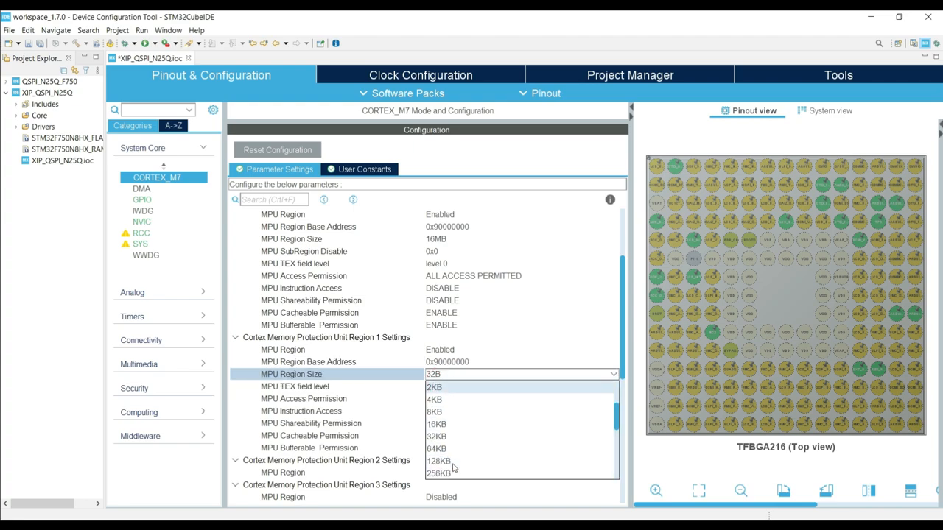
pyautogui.scroll(-3)
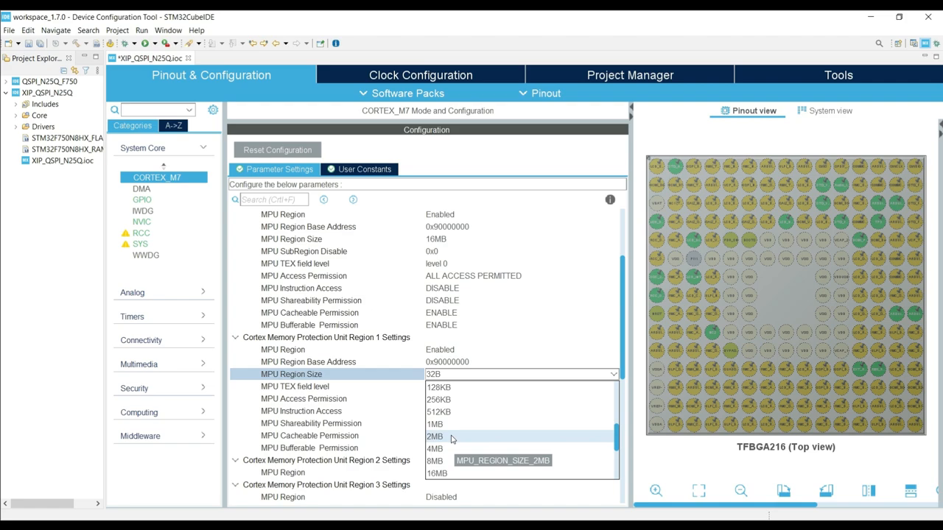
pyautogui.moveTo(454, 425)
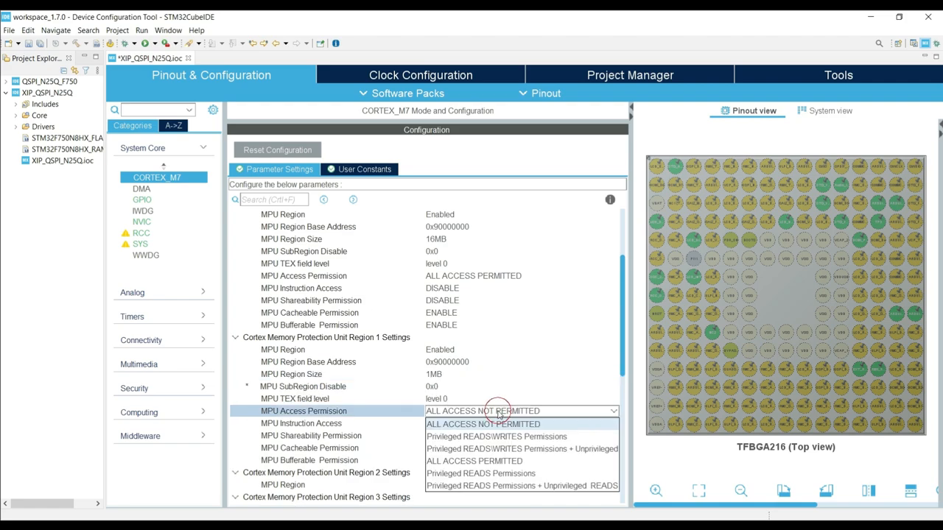
pyautogui.click(474, 461)
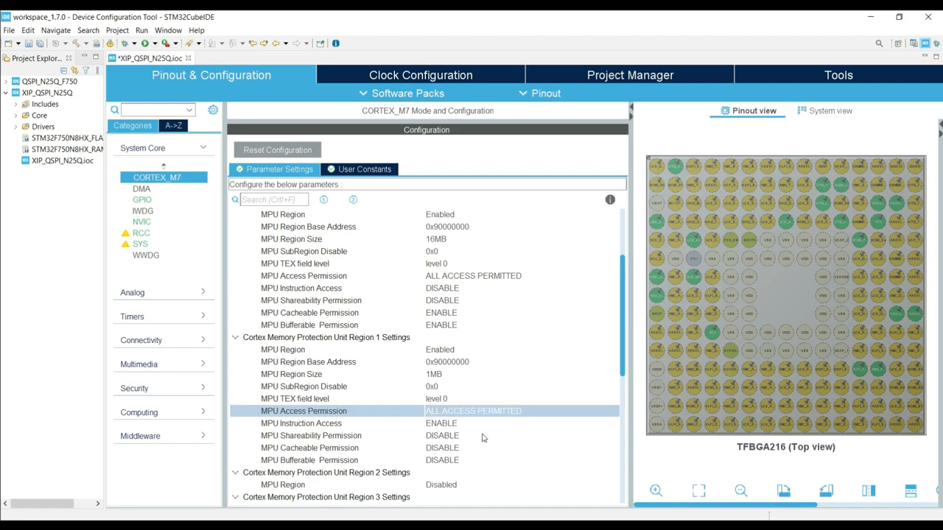
pyautogui.click(521, 423)
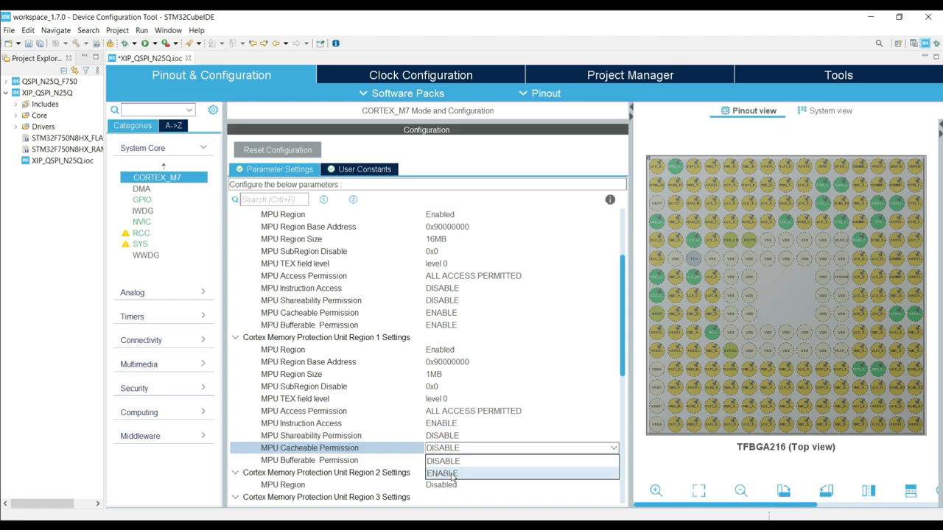
pyautogui.click(442, 473)
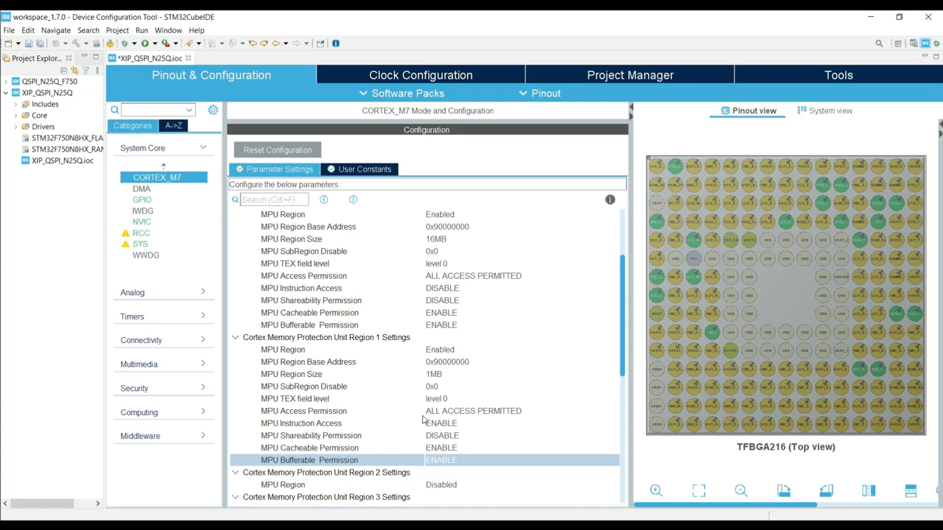
pyautogui.moveTo(442, 370)
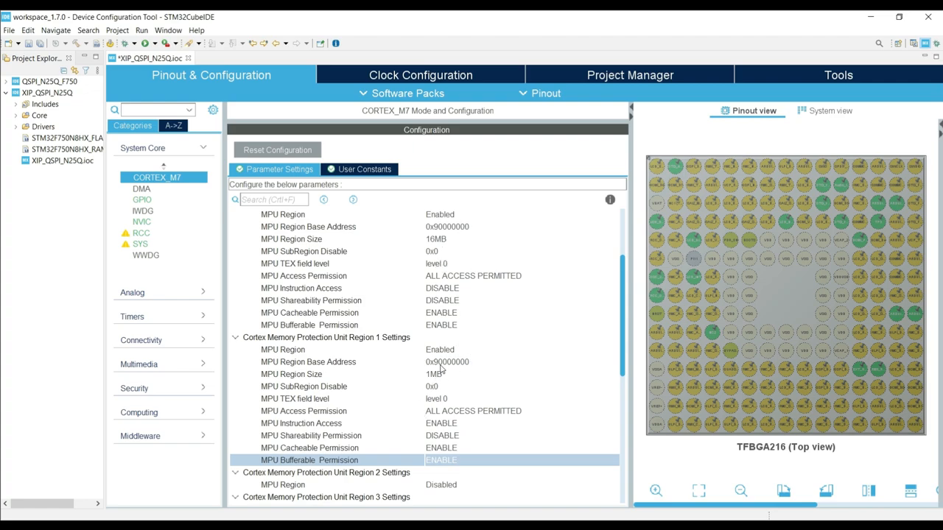
pyautogui.moveTo(466, 424)
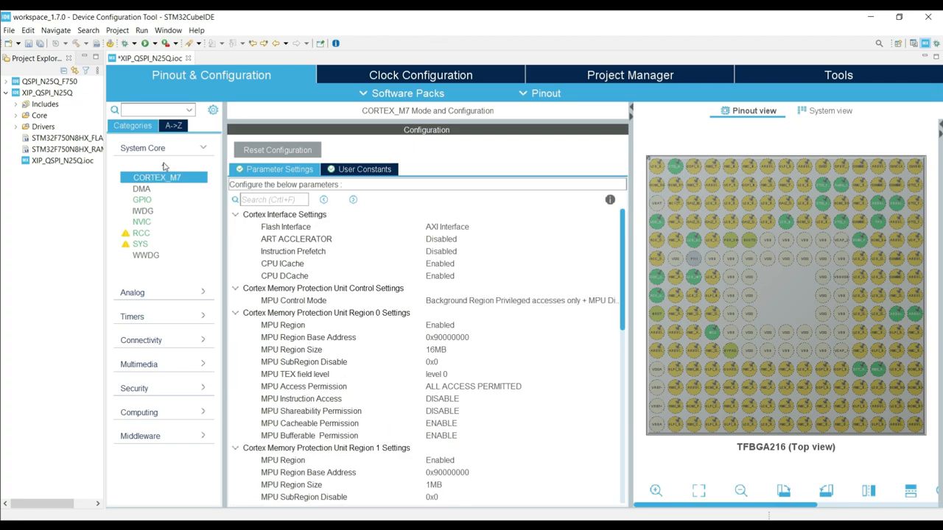
# Collapse System Core and expand the Connectivity peripheral list
pyautogui.click(143, 147)
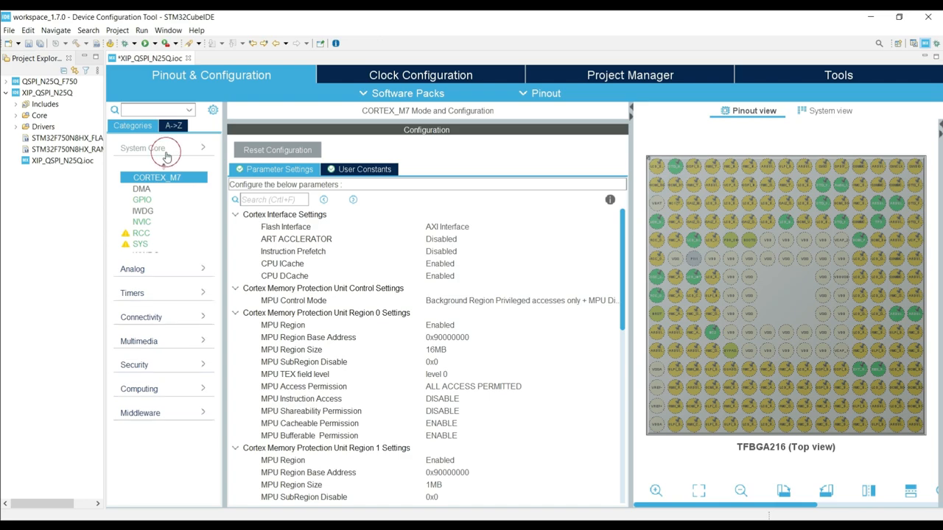
pyautogui.click(141, 147)
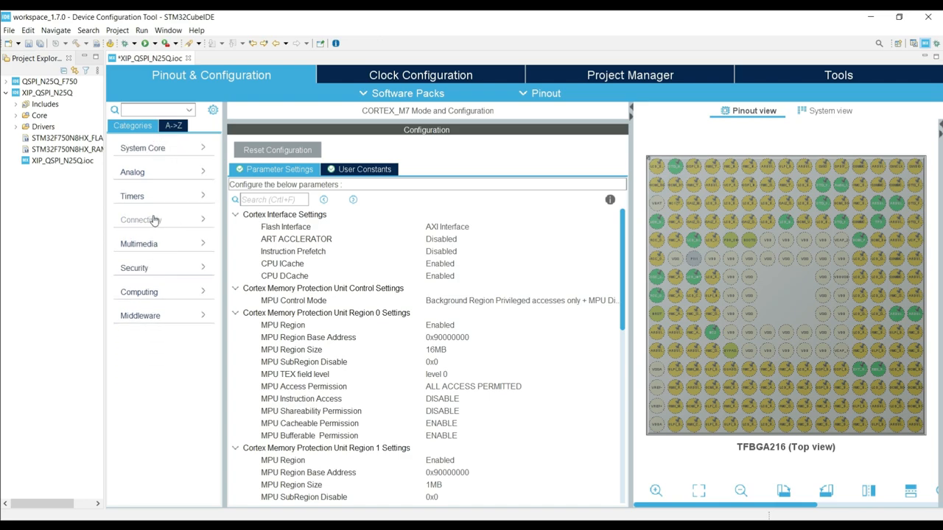
pyautogui.click(140, 218)
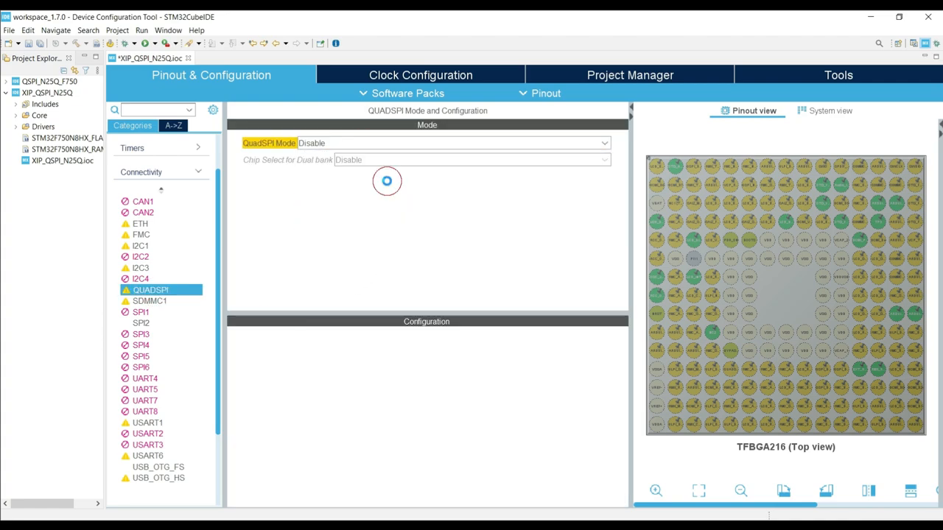
# Try QUADSPI Bank1 with Quad SPI Lines, review its GPIO pins, then set the mode back to Disable
pyautogui.click(453, 143)
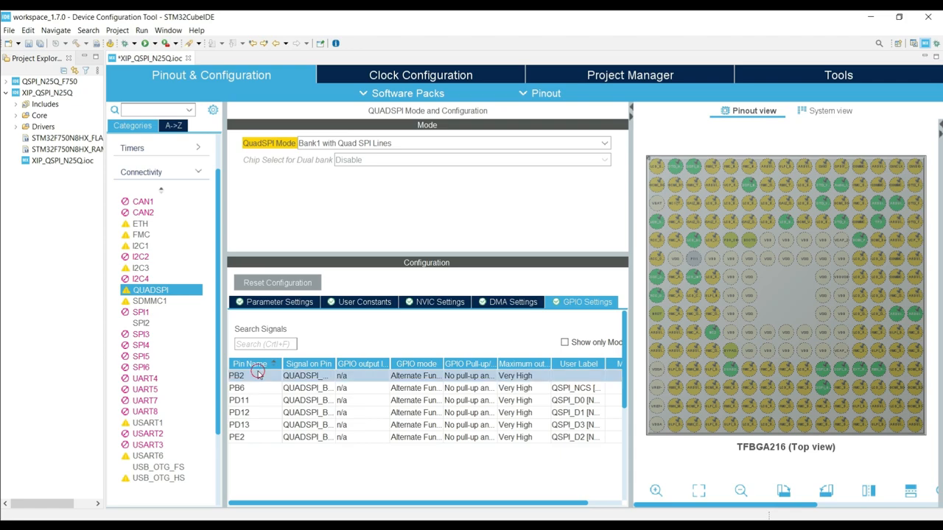
pyautogui.click(239, 413)
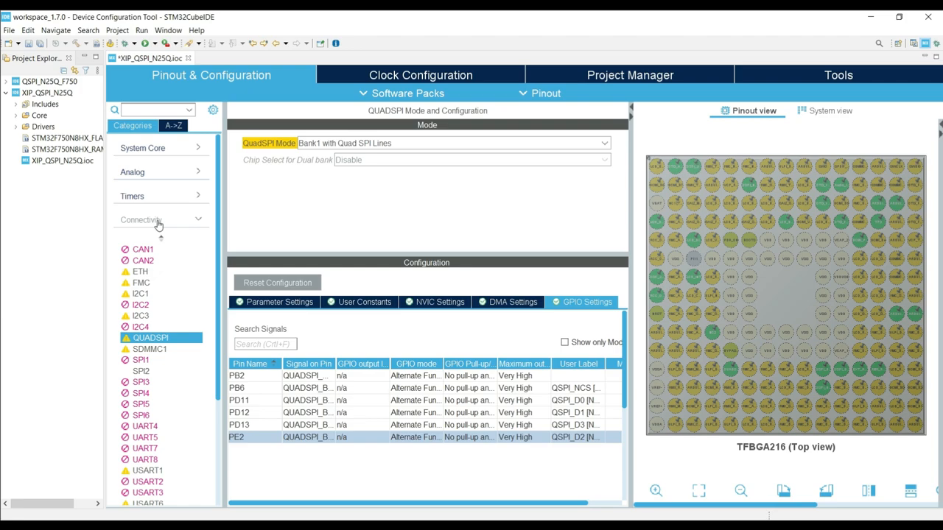
pyautogui.moveTo(234, 212)
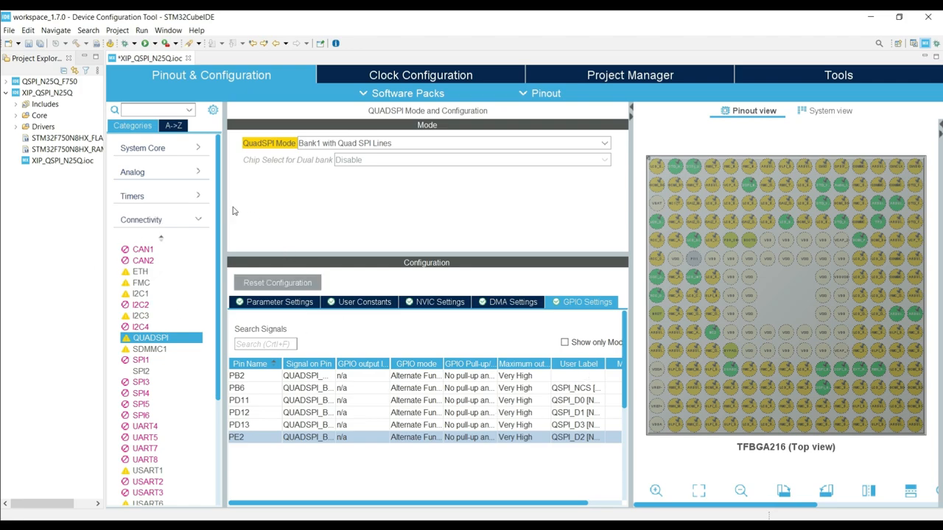
pyautogui.click(454, 143)
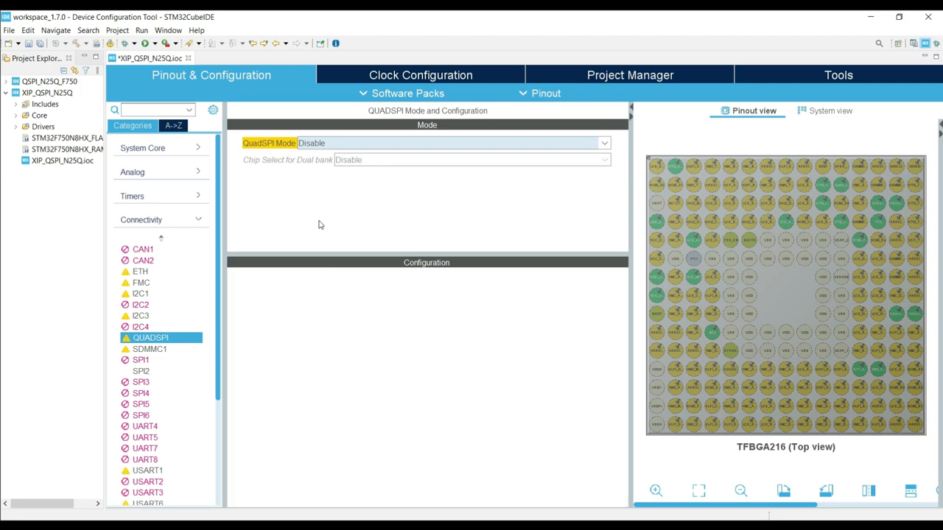
pyautogui.moveTo(402, 196)
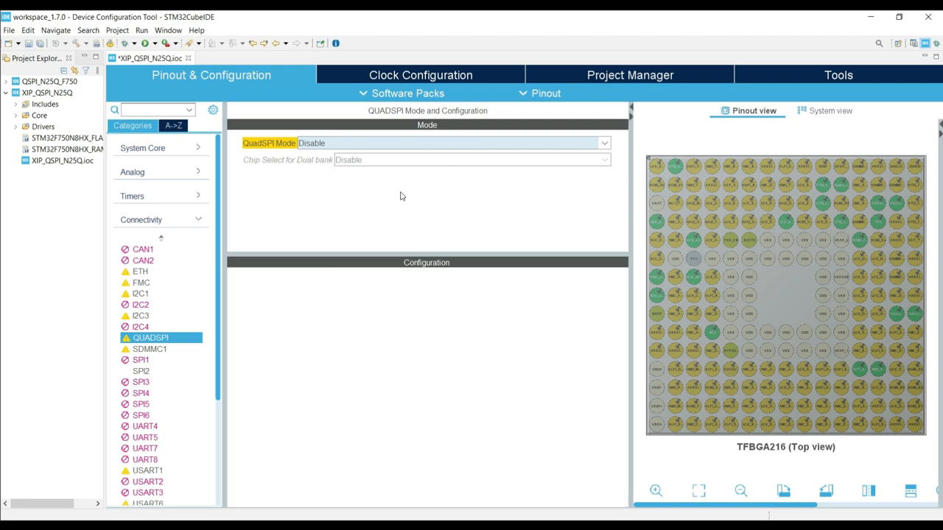
pyautogui.moveTo(409, 191)
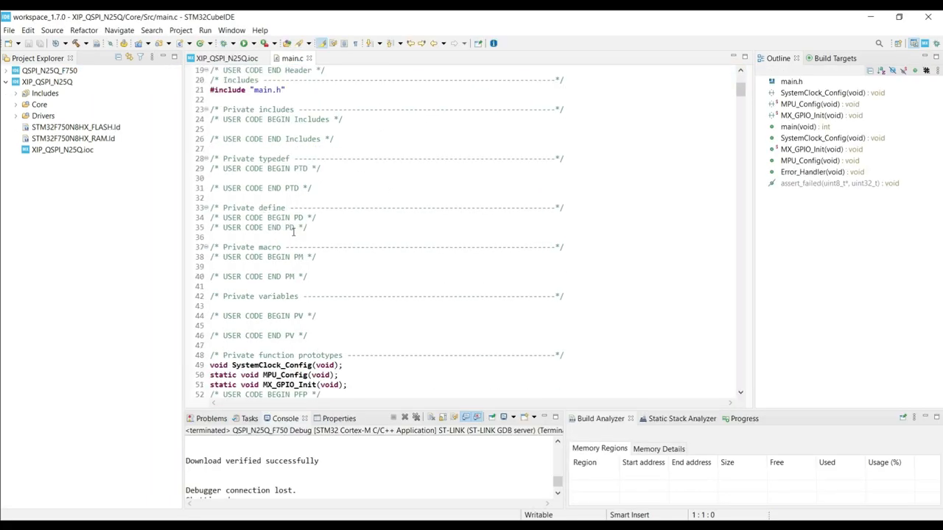
# Open Core/Src/system_stm32f7xx.c and scroll to SystemInit
pyautogui.scroll(-3)
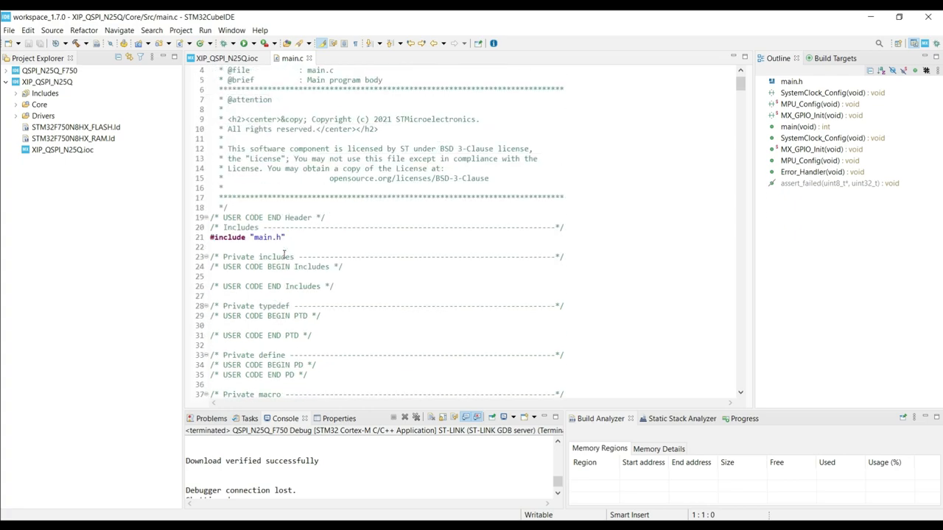
pyautogui.scroll(-3)
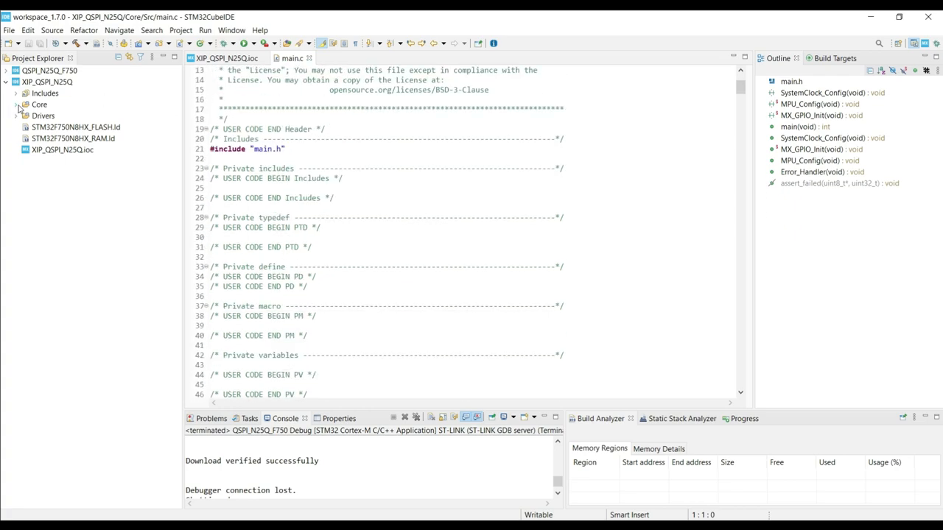
pyautogui.click(16, 104)
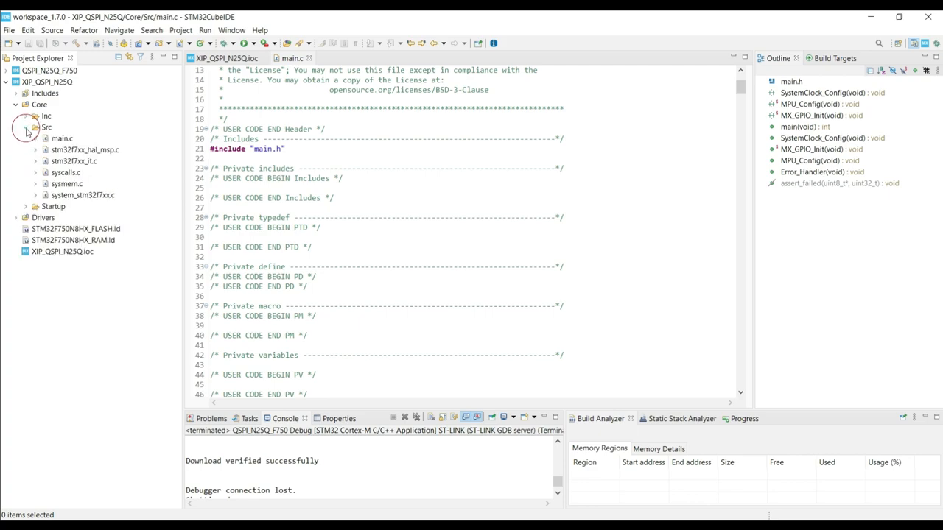
pyautogui.click(83, 194)
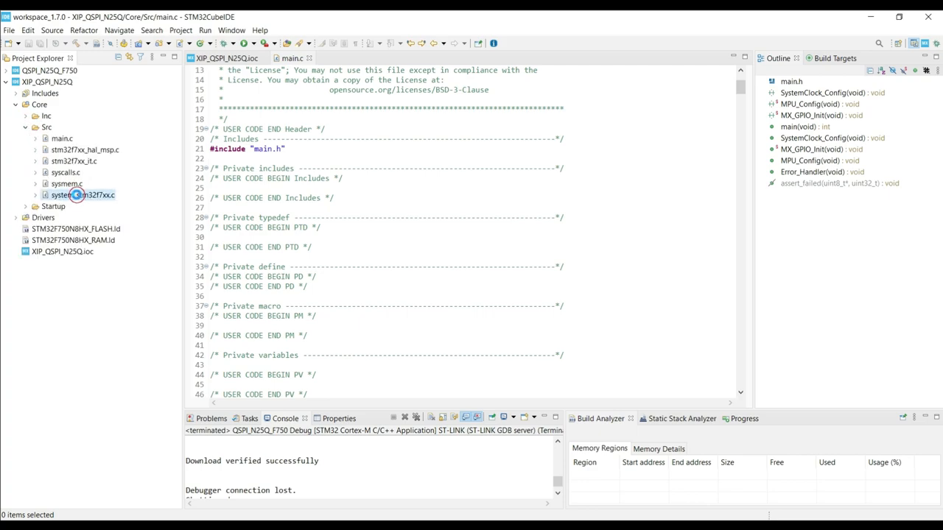
pyautogui.doubleClick(82, 194)
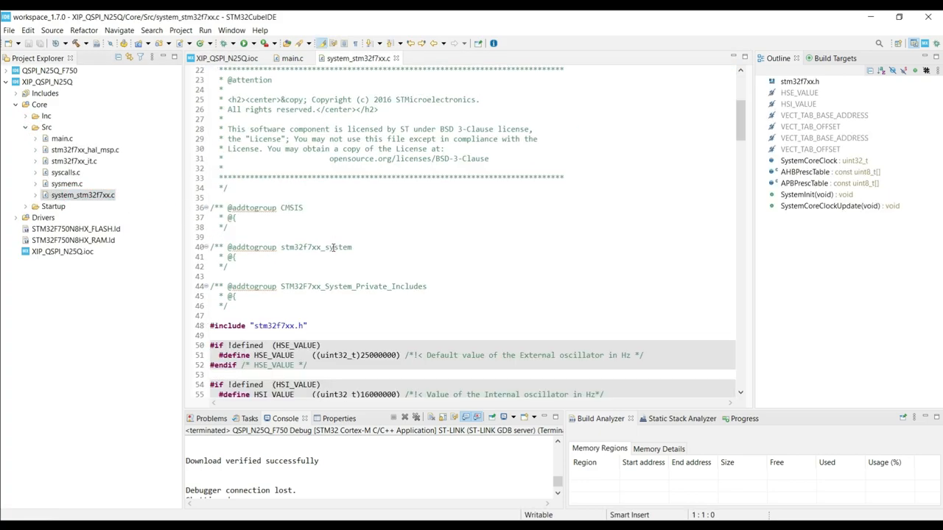
pyautogui.scroll(-3)
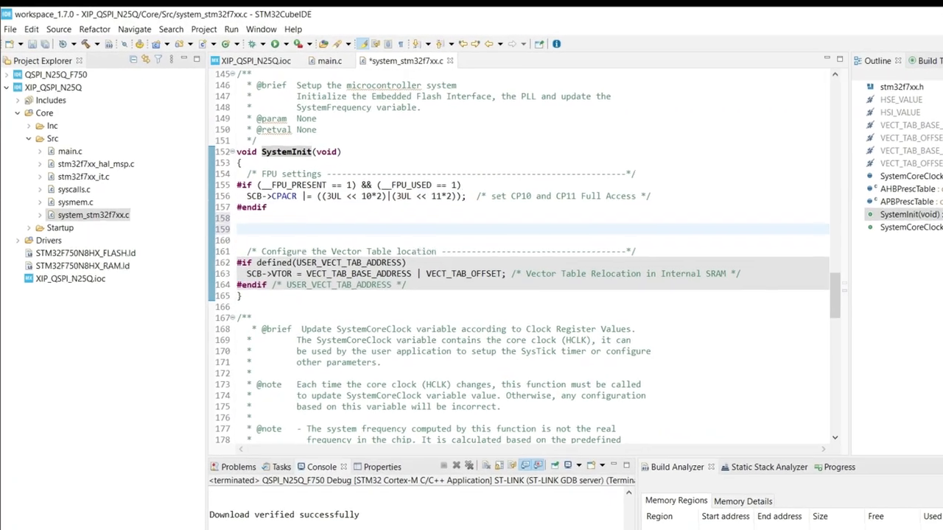
# Add RCC->CFGR = 0; and SCB->VTOR = QSPI_BASE; in SystemInit and save the file
pyautogui.write('RCC->CFGR = 0;   // Reset the')
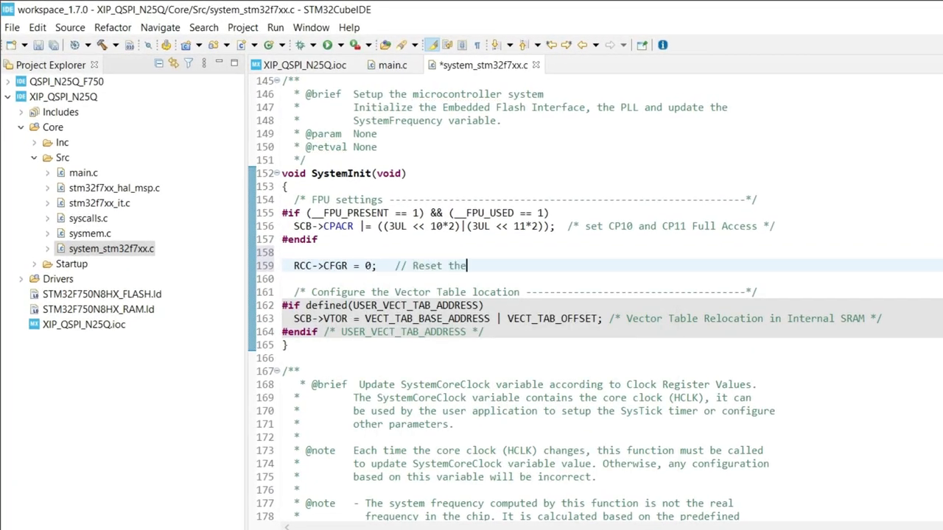
pyautogui.write('configuration register')
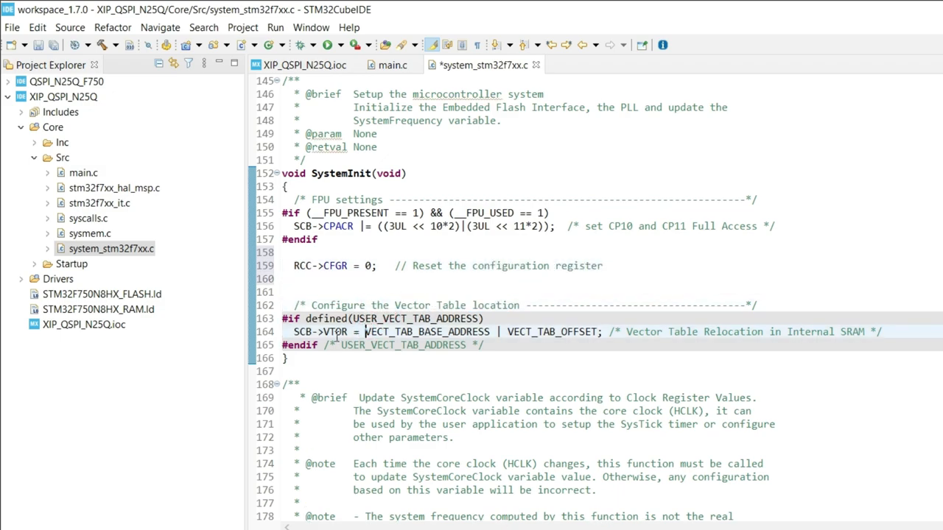
pyautogui.write('SCB->VTOR =')
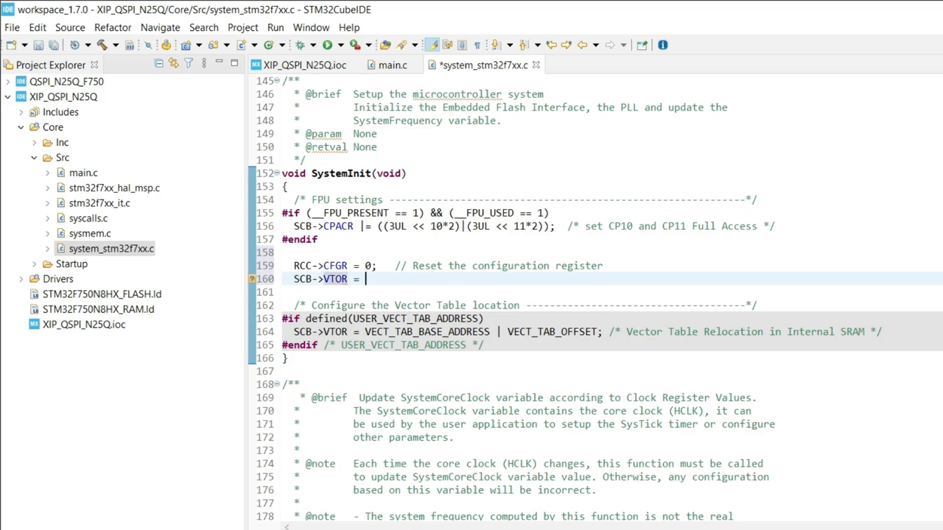
pyautogui.write('QSPI_BASE;   // 0x90000000')
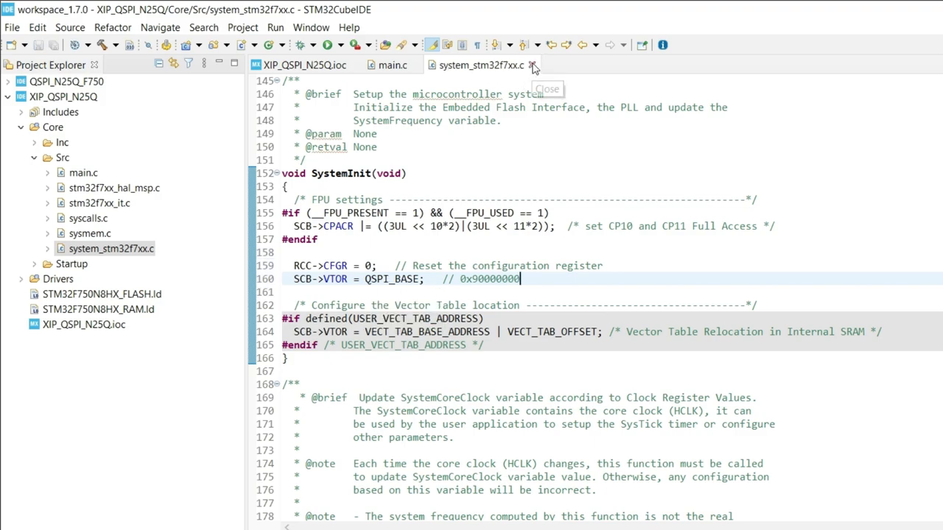
pyautogui.click(392, 65)
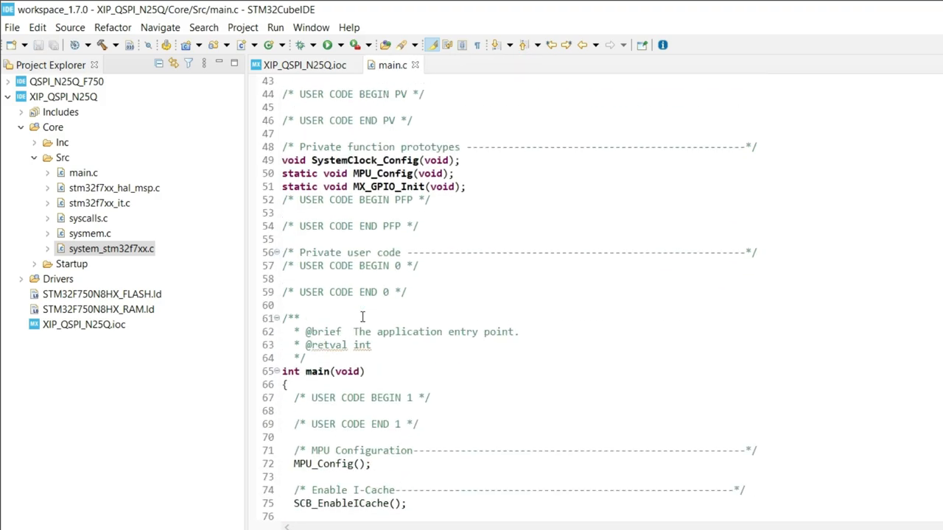
# Add counter++; and HAL_Delay(1000); inside USER CODE BEGIN 3 of the main while loop
pyautogui.write('uint')
pyautogui.write('H')
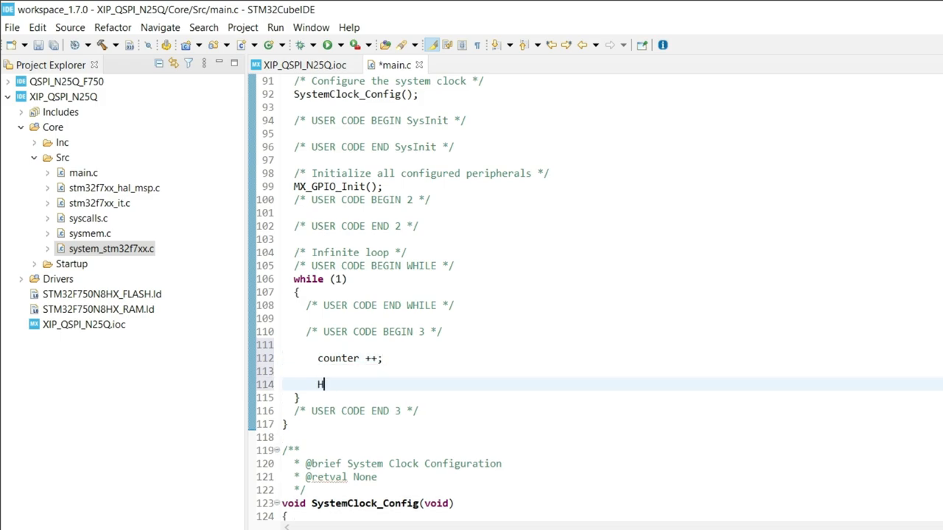
pyautogui.write('AL_Delay()')
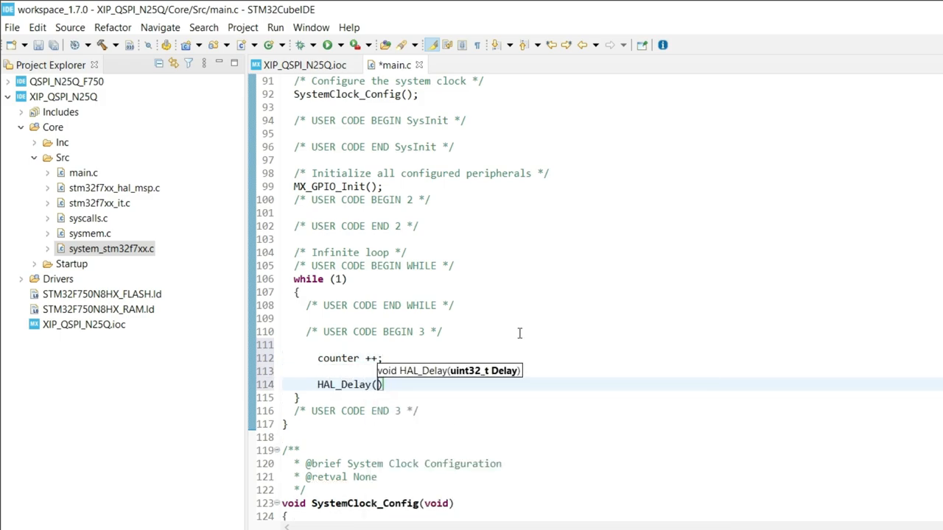
pyautogui.write('1000')
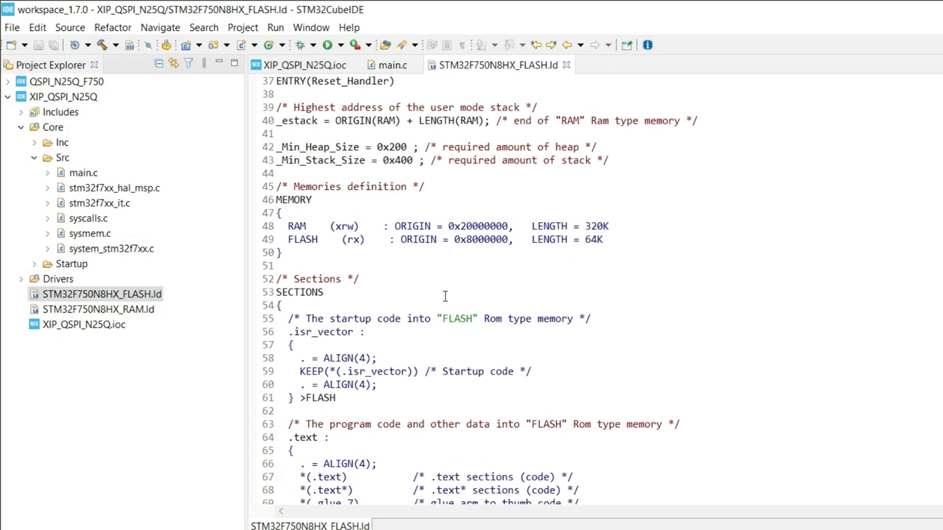
# Set FLASH LENGTH to 16M in STM32F750N8HX_FLASH.ld, rebuild, and check Memory Details shows sections at 0x90000000
pyautogui.click(463, 238)
pyautogui.write('90')
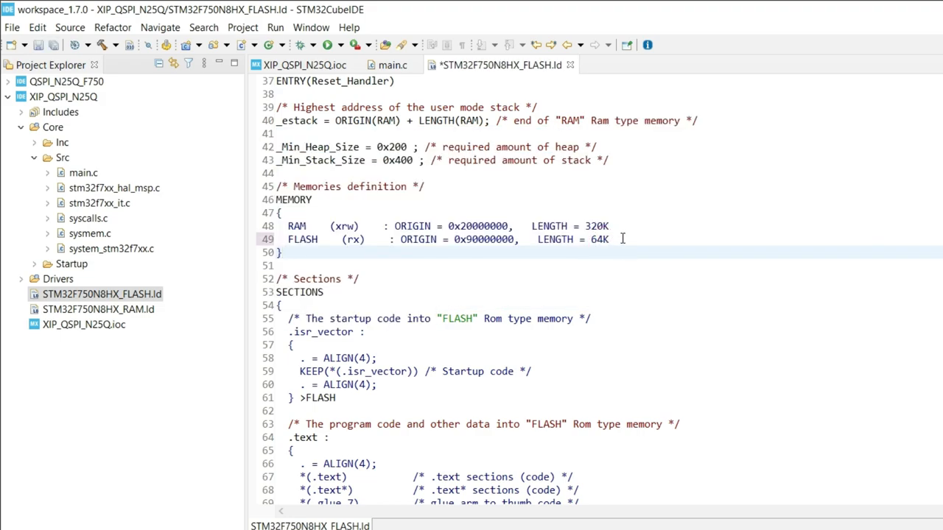
pyautogui.write('16M')
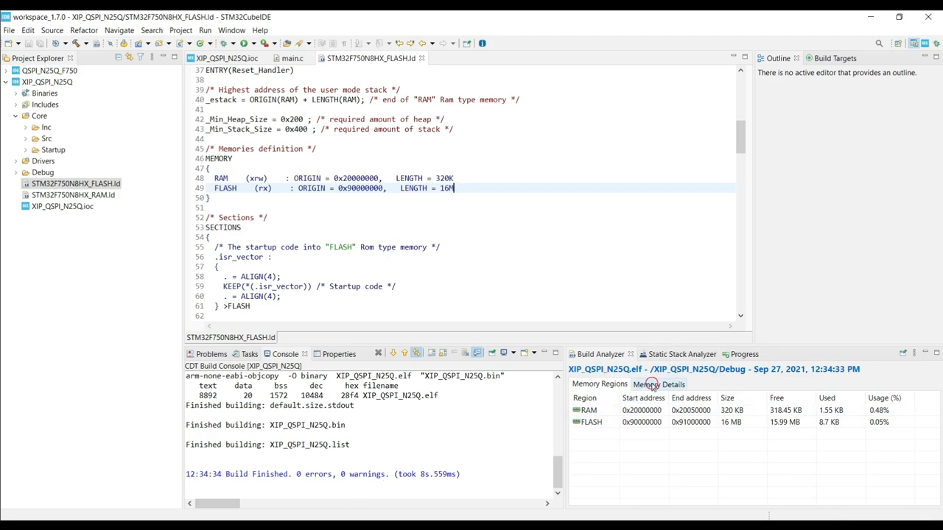
pyautogui.click(657, 383)
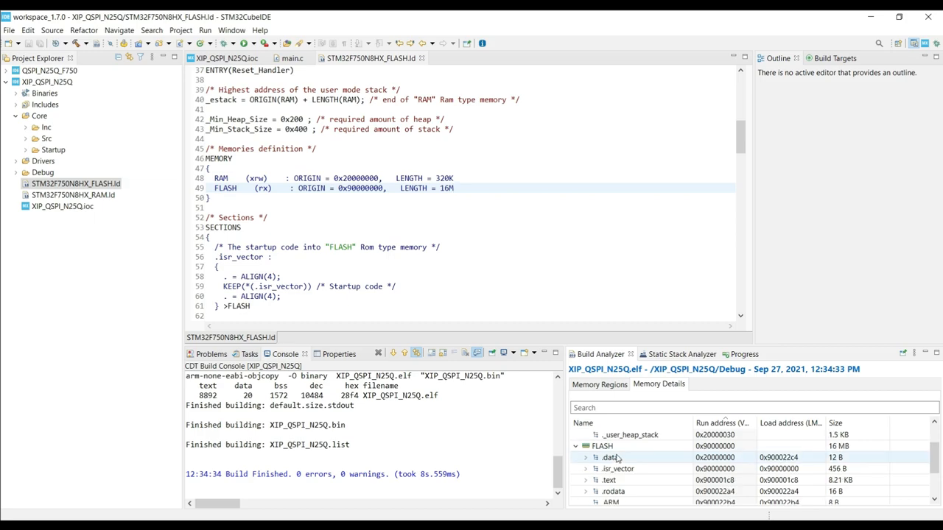
pyautogui.click(599, 383)
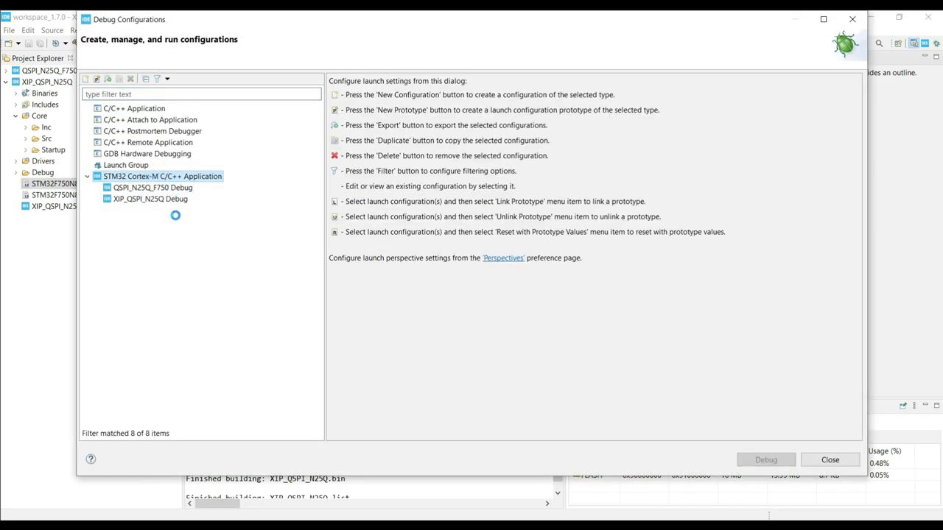
# Enable External Loader in the Debugger settings of XIP_QSPI_N25Q Debug and scan for loaders
pyautogui.click(151, 199)
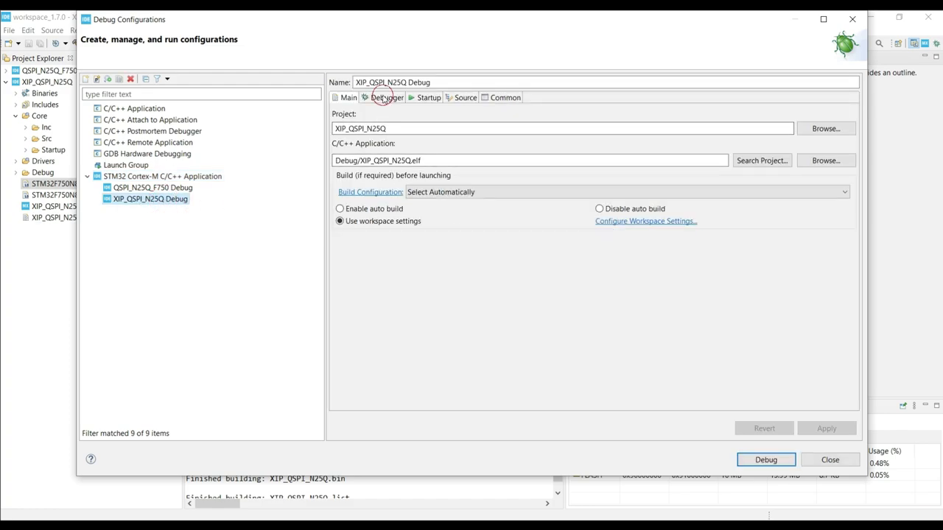
pyautogui.click(386, 97)
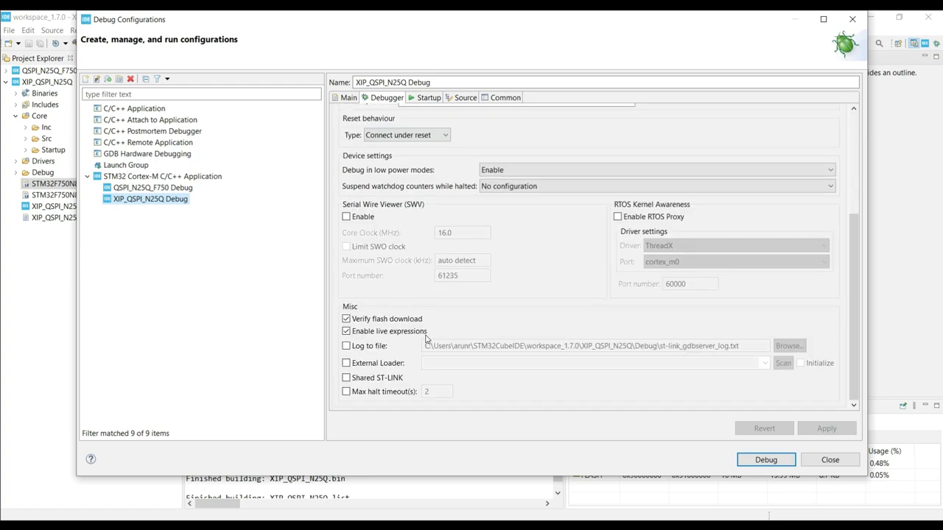
pyautogui.click(346, 362)
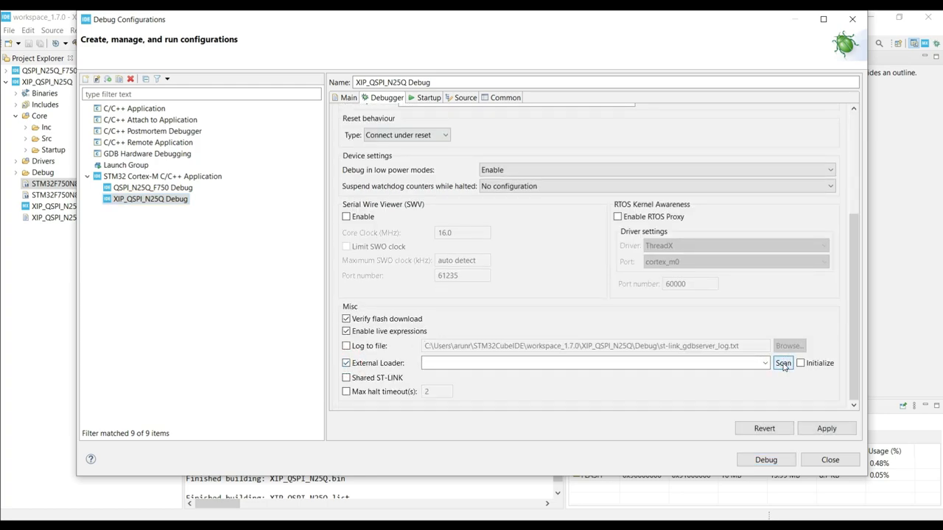
pyautogui.click(784, 363)
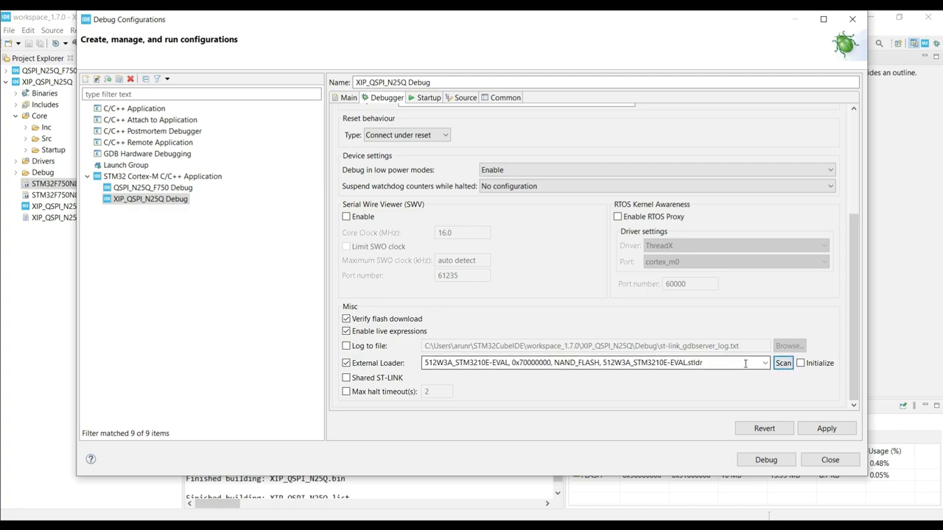
# Select the N25Q128A_STM32F750B-DISCO loader and launch the debug session
pyautogui.click(763, 362)
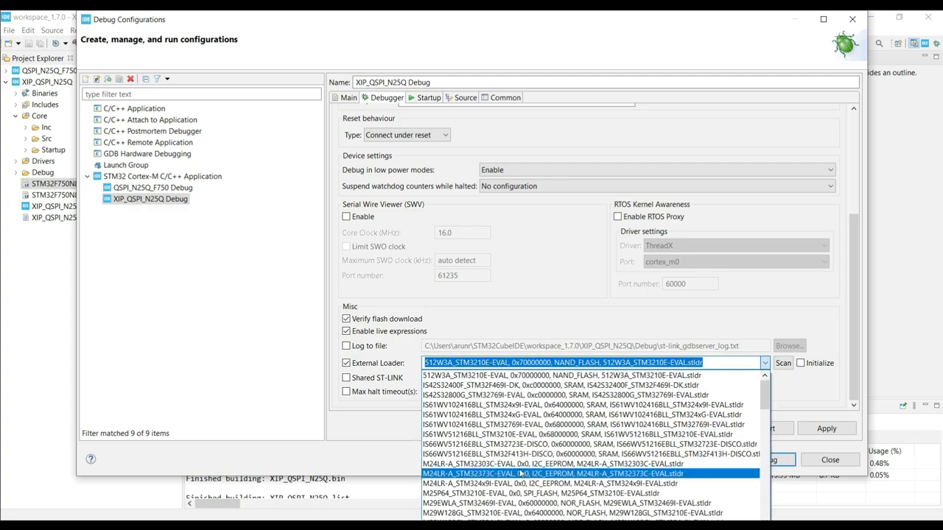
pyautogui.scroll(-3)
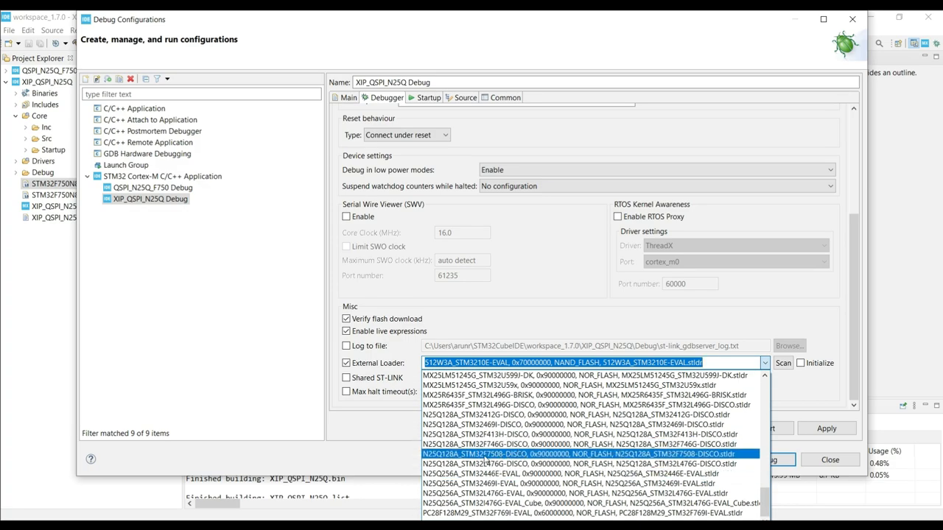
pyautogui.click(574, 454)
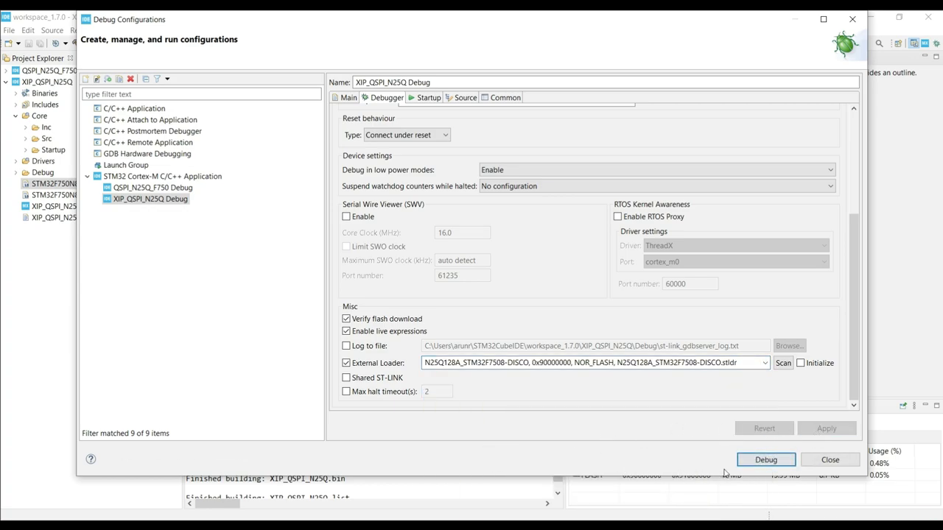
pyautogui.click(829, 459)
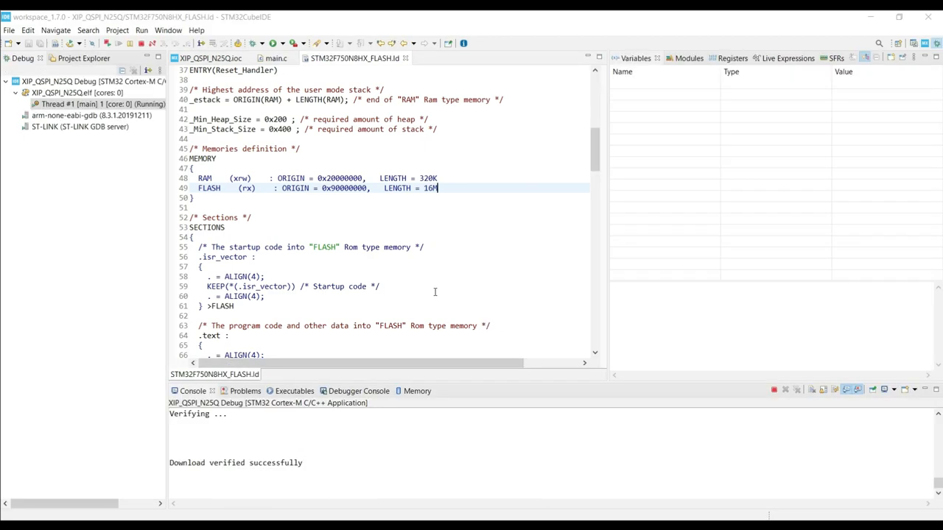
# Note the download-verified console message and add 'counter' as a live expression
pyautogui.doubleClick(283, 462)
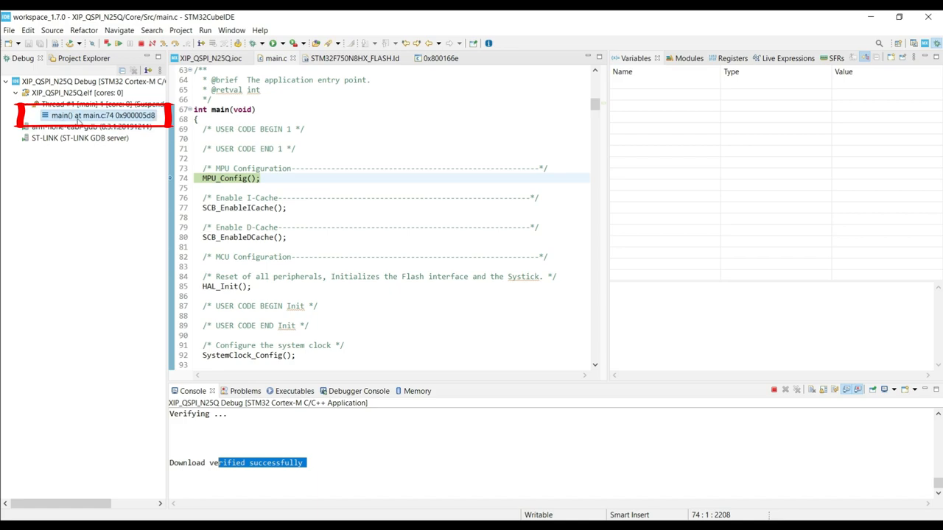
pyautogui.moveTo(125, 118)
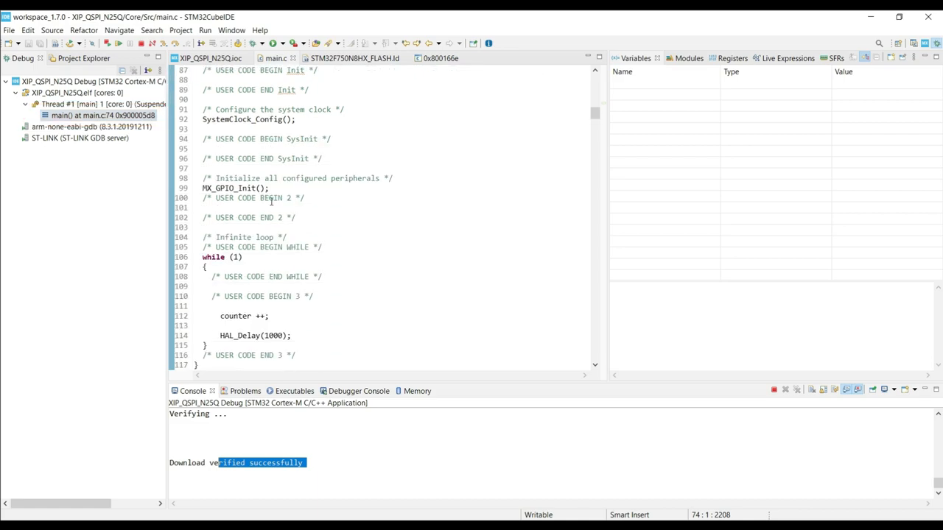
pyautogui.scroll(-3)
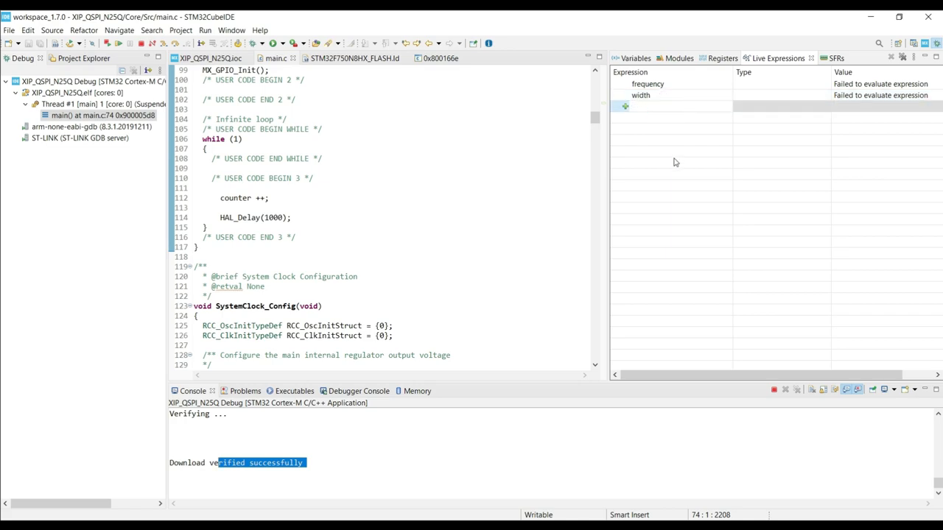
pyautogui.write('counter')
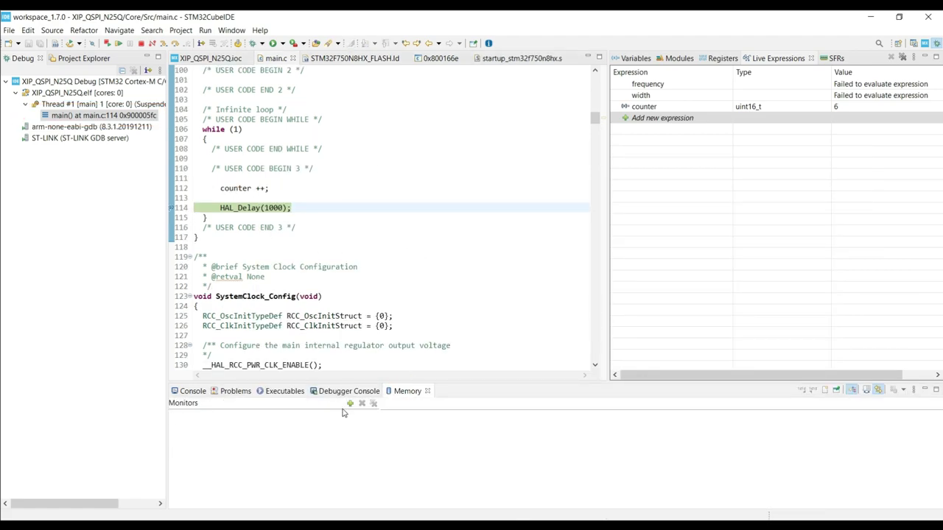
# Add a memory monitor at 0x90000000 and choose a rendering for it
pyautogui.click(351, 404)
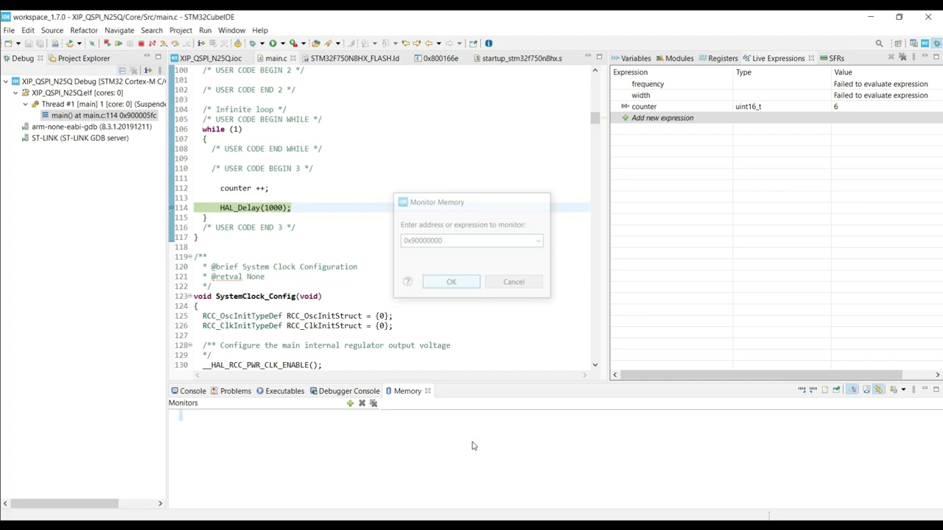
pyautogui.click(451, 282)
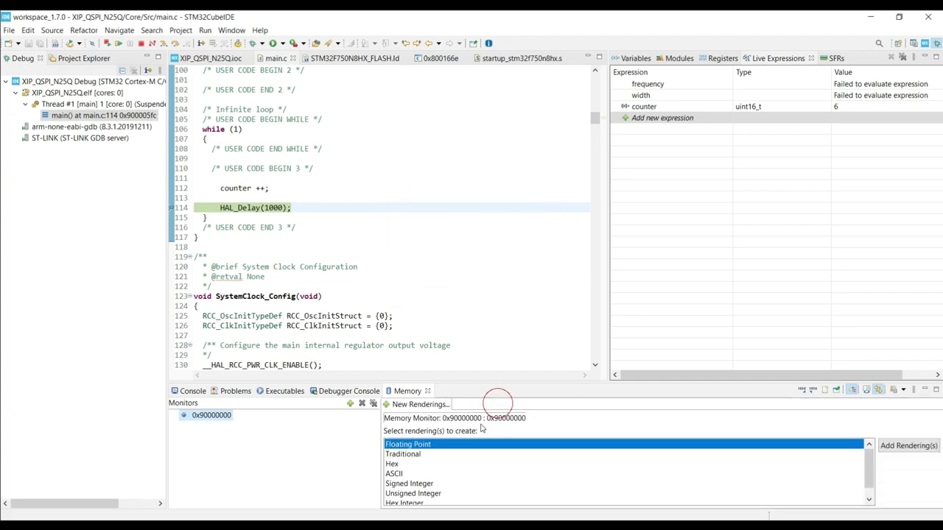
pyautogui.click(404, 454)
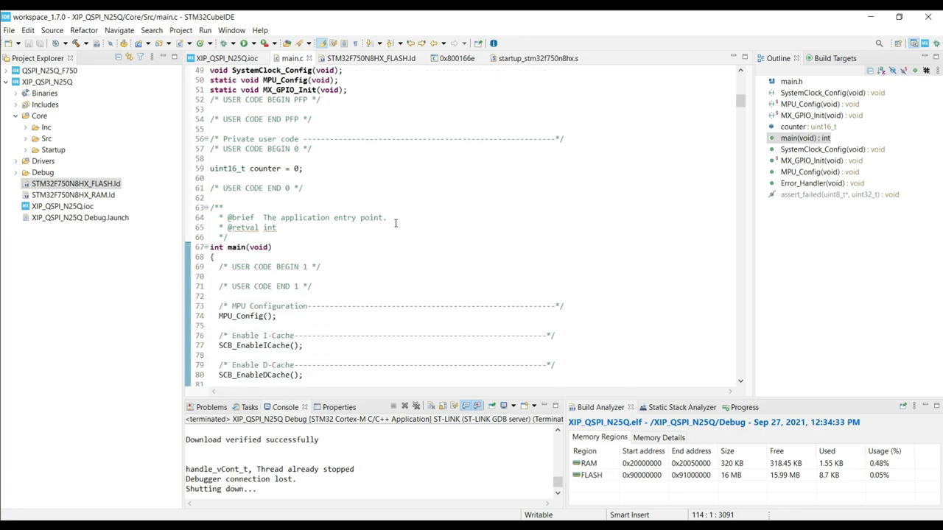
pyautogui.scroll(-3)
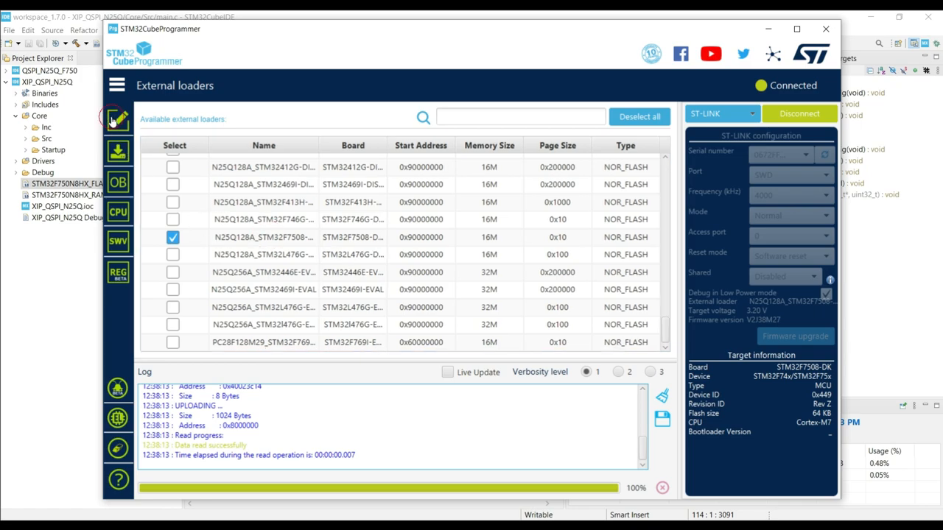
# Read device memory from 0x90000000 in Memory & File edition, inspect the data, and close CubeProgrammer
pyautogui.click(118, 121)
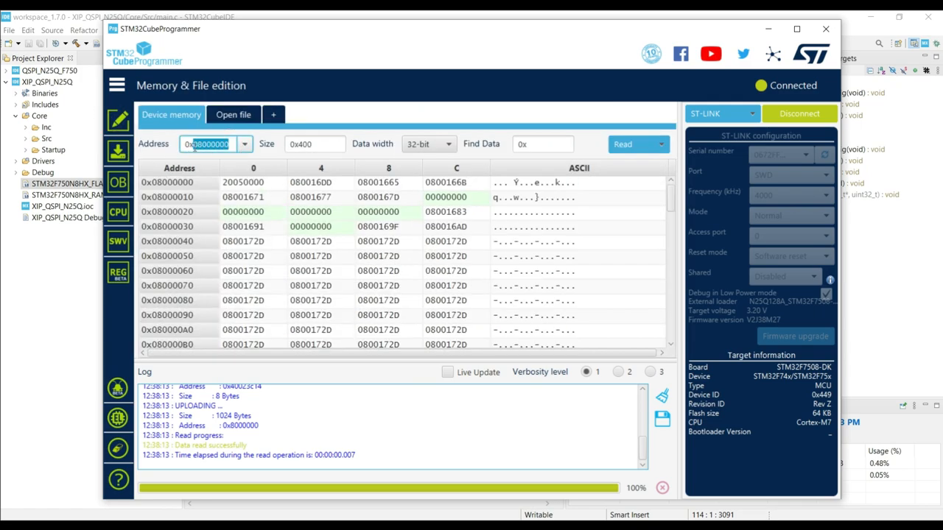
pyautogui.write('0x90000')
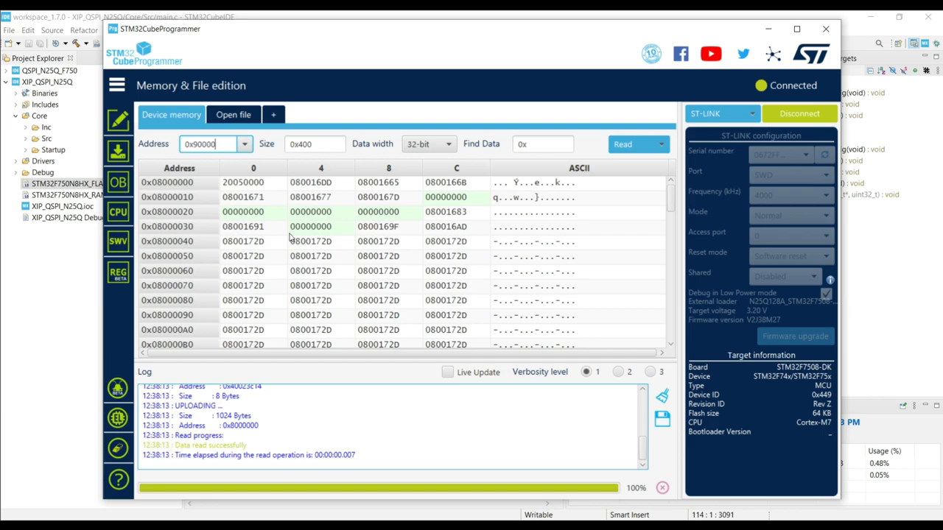
pyautogui.click(622, 144)
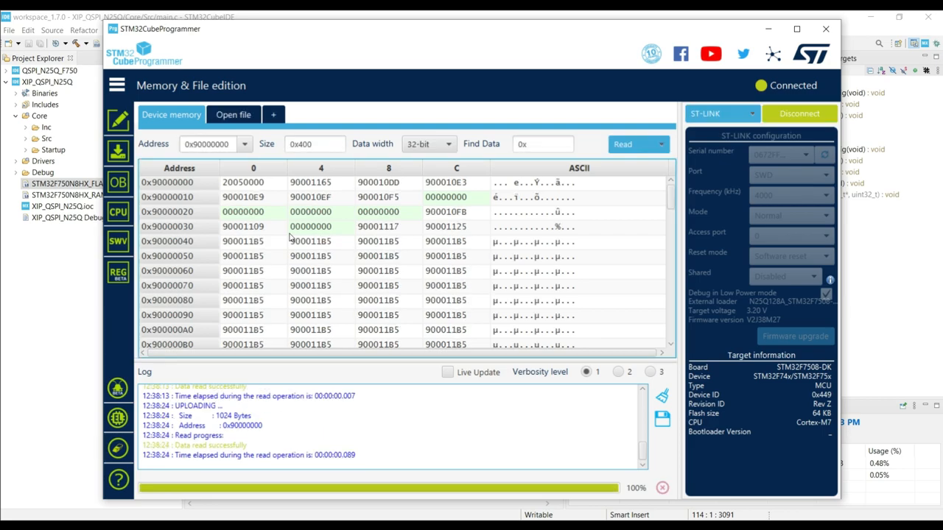
pyautogui.scroll(-3)
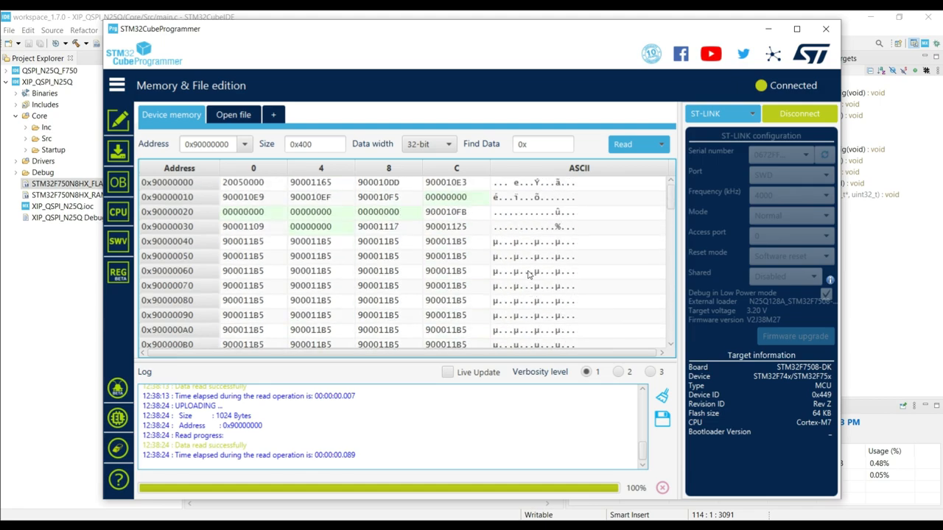
pyautogui.scroll(-3)
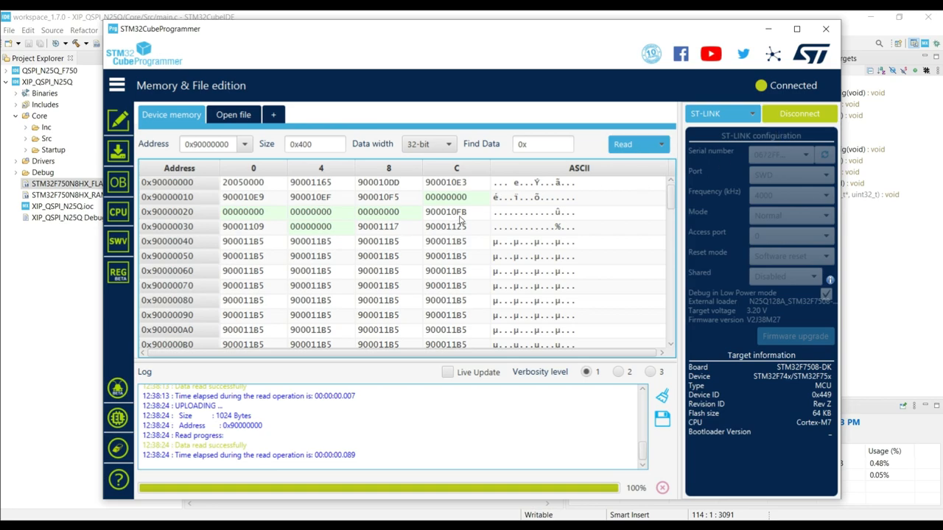
pyautogui.moveTo(799, 114)
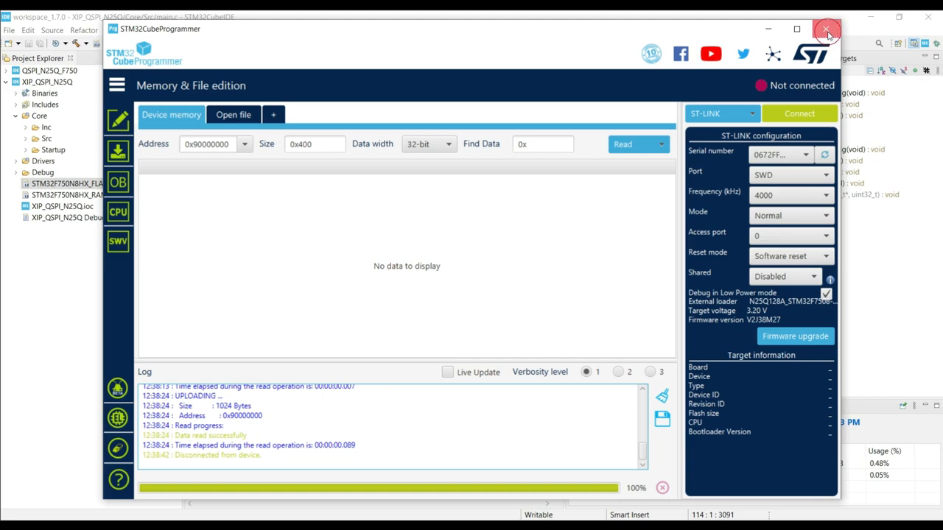
pyautogui.click(827, 30)
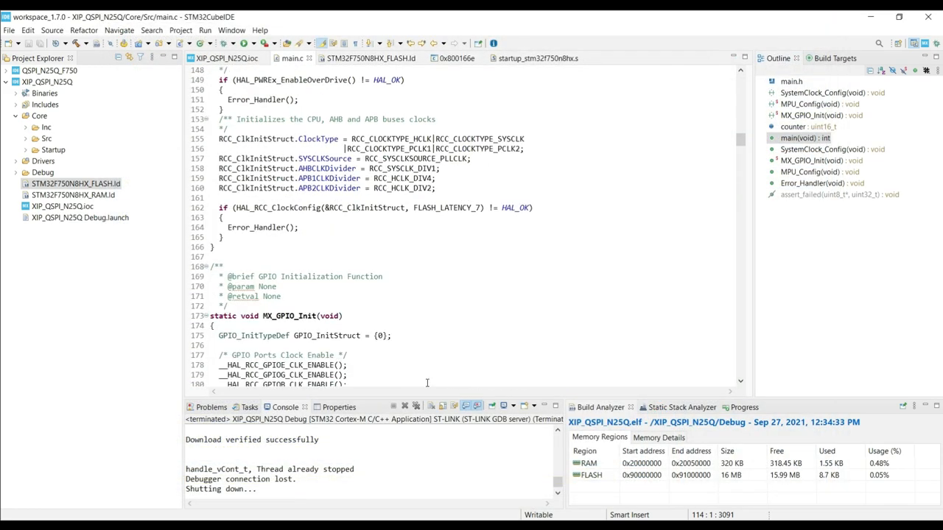